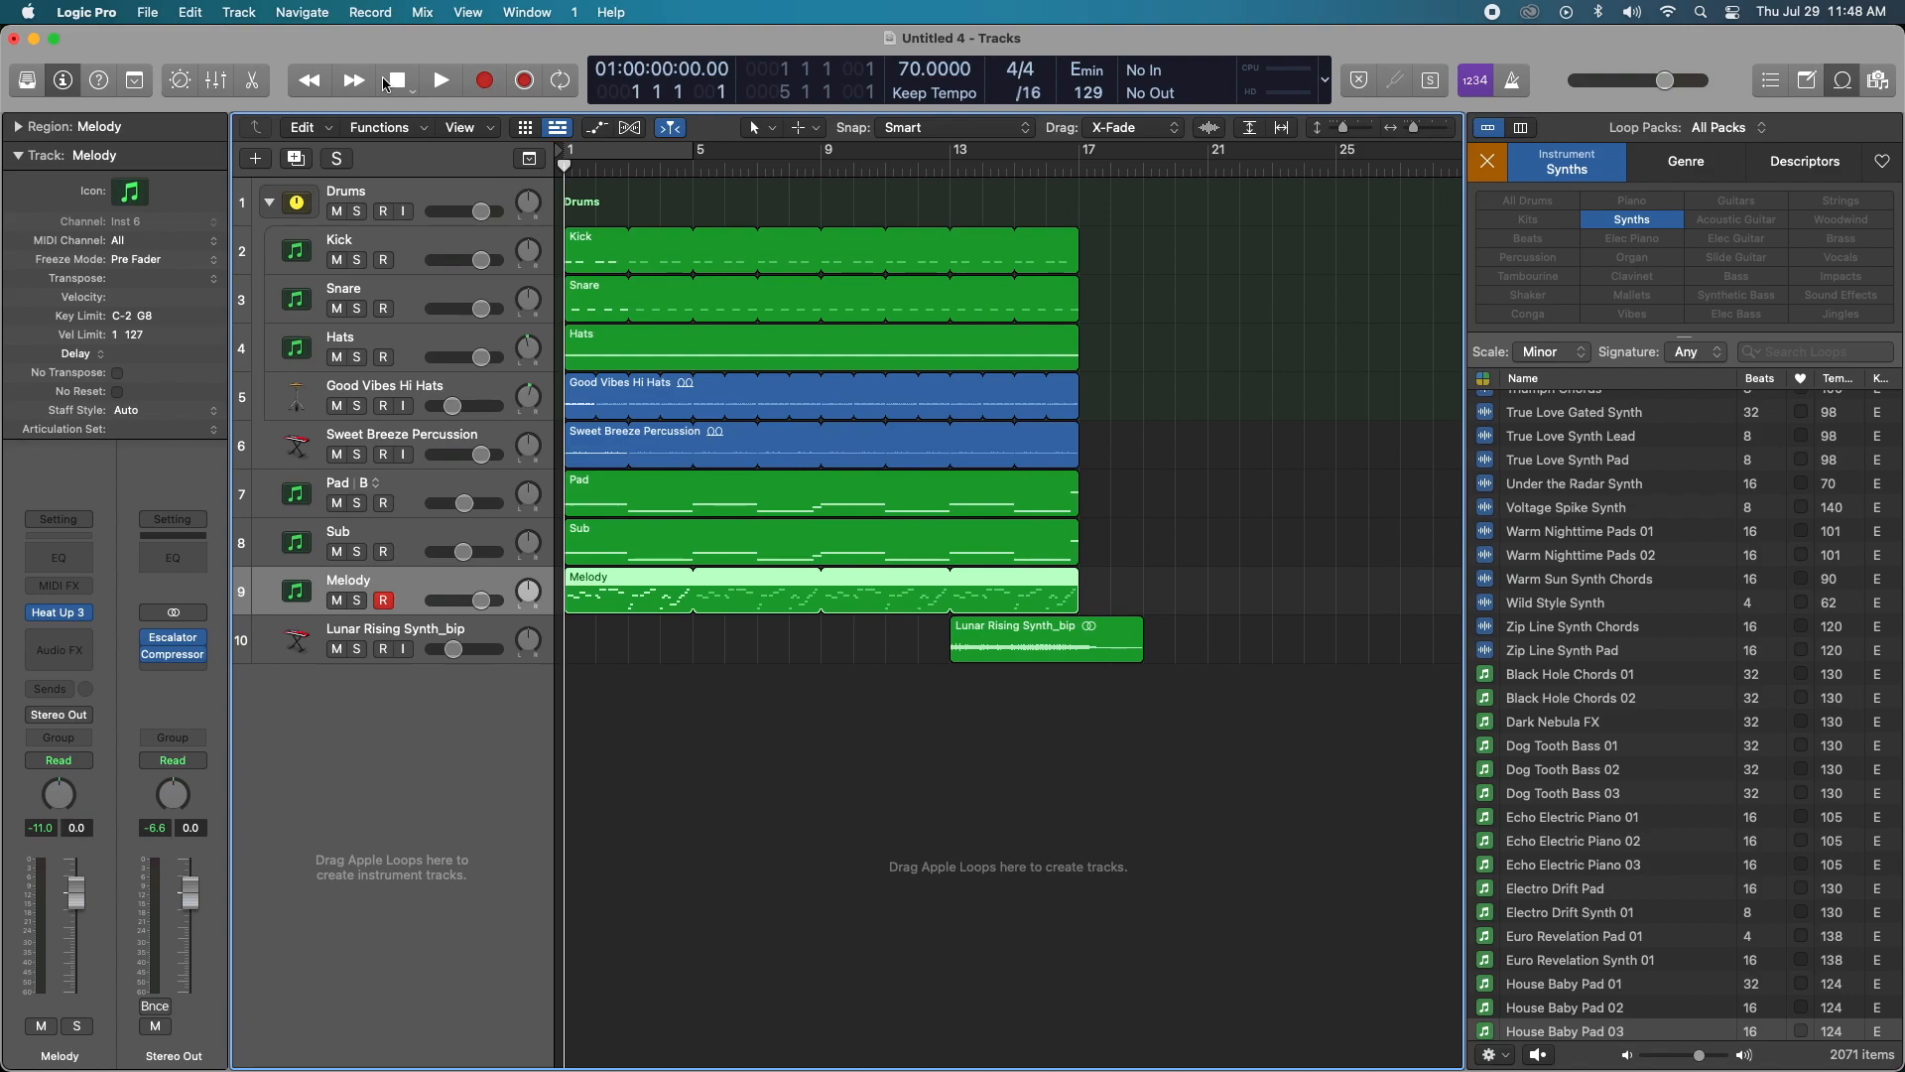
Step: Play the song briefly, then create Aux 3 in the Mixer with input Bus 3
left_click(439, 81)
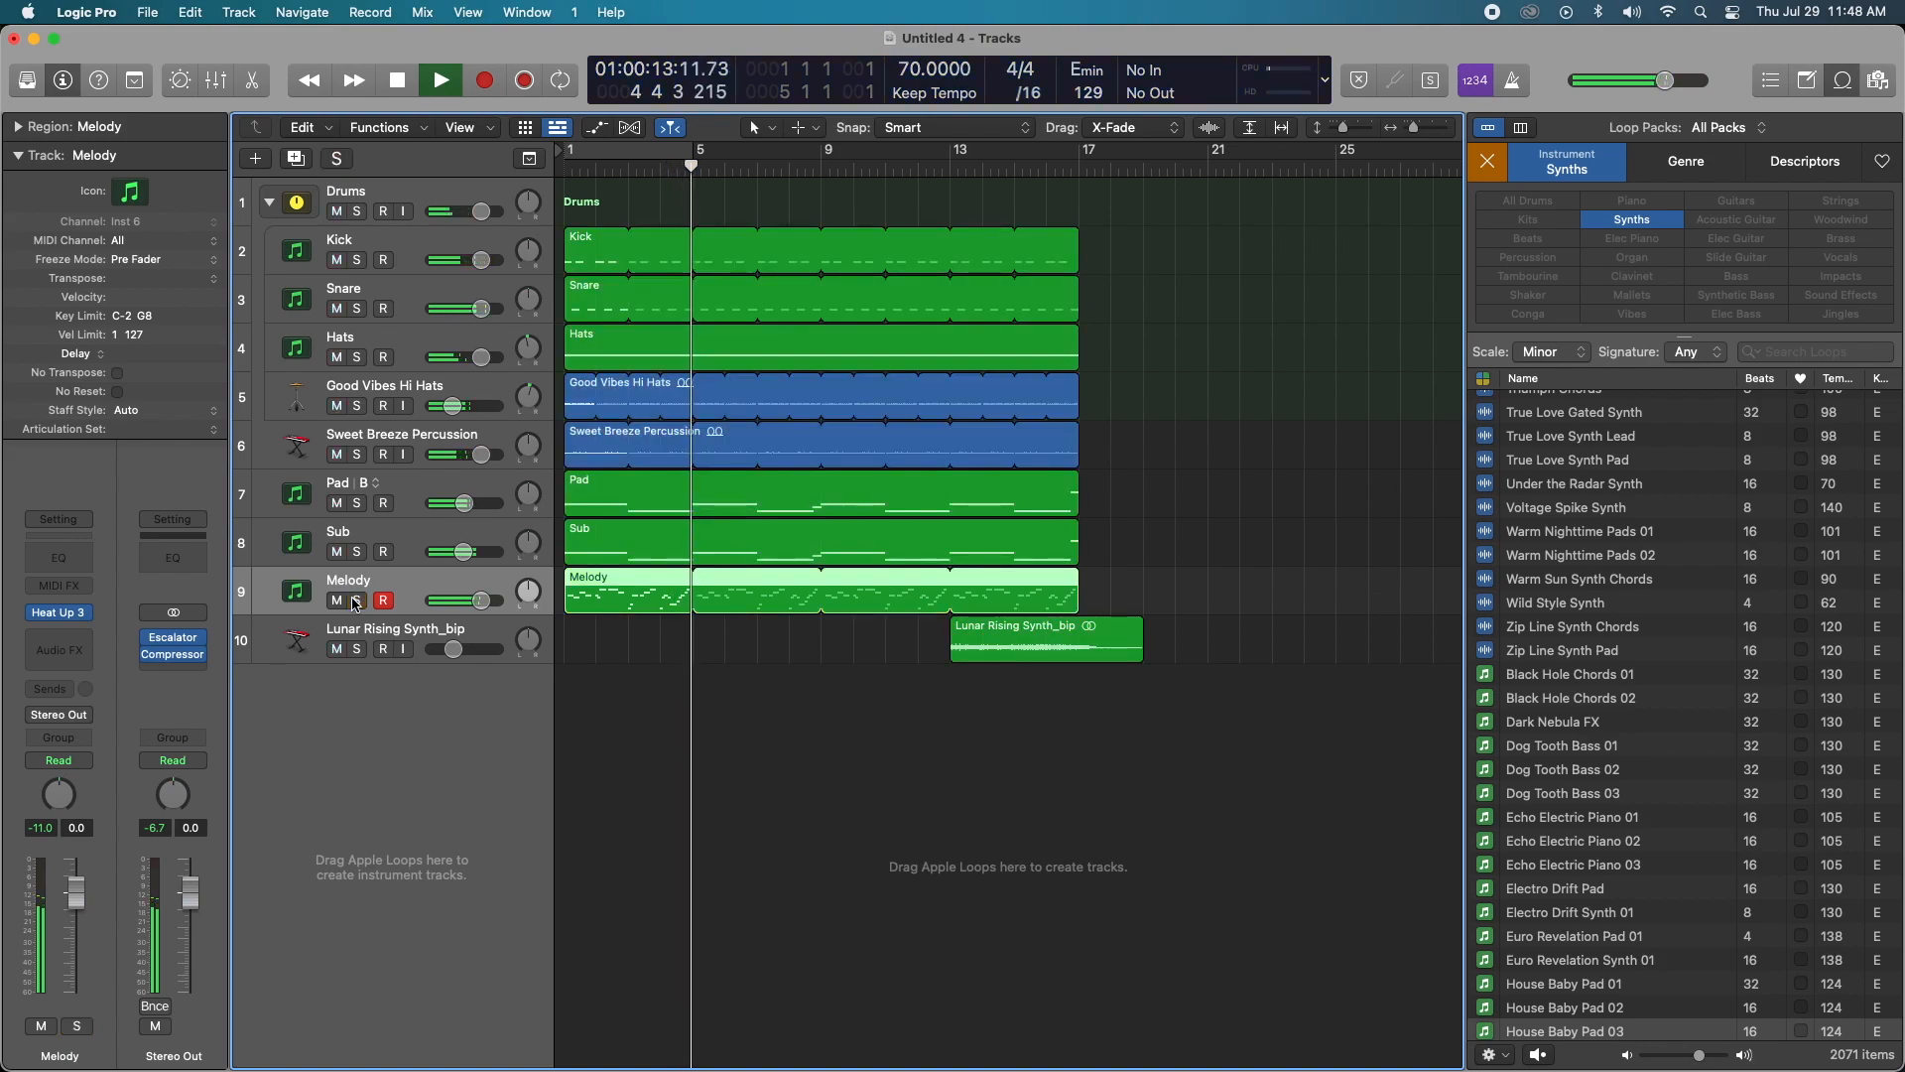
left_click(395, 81)
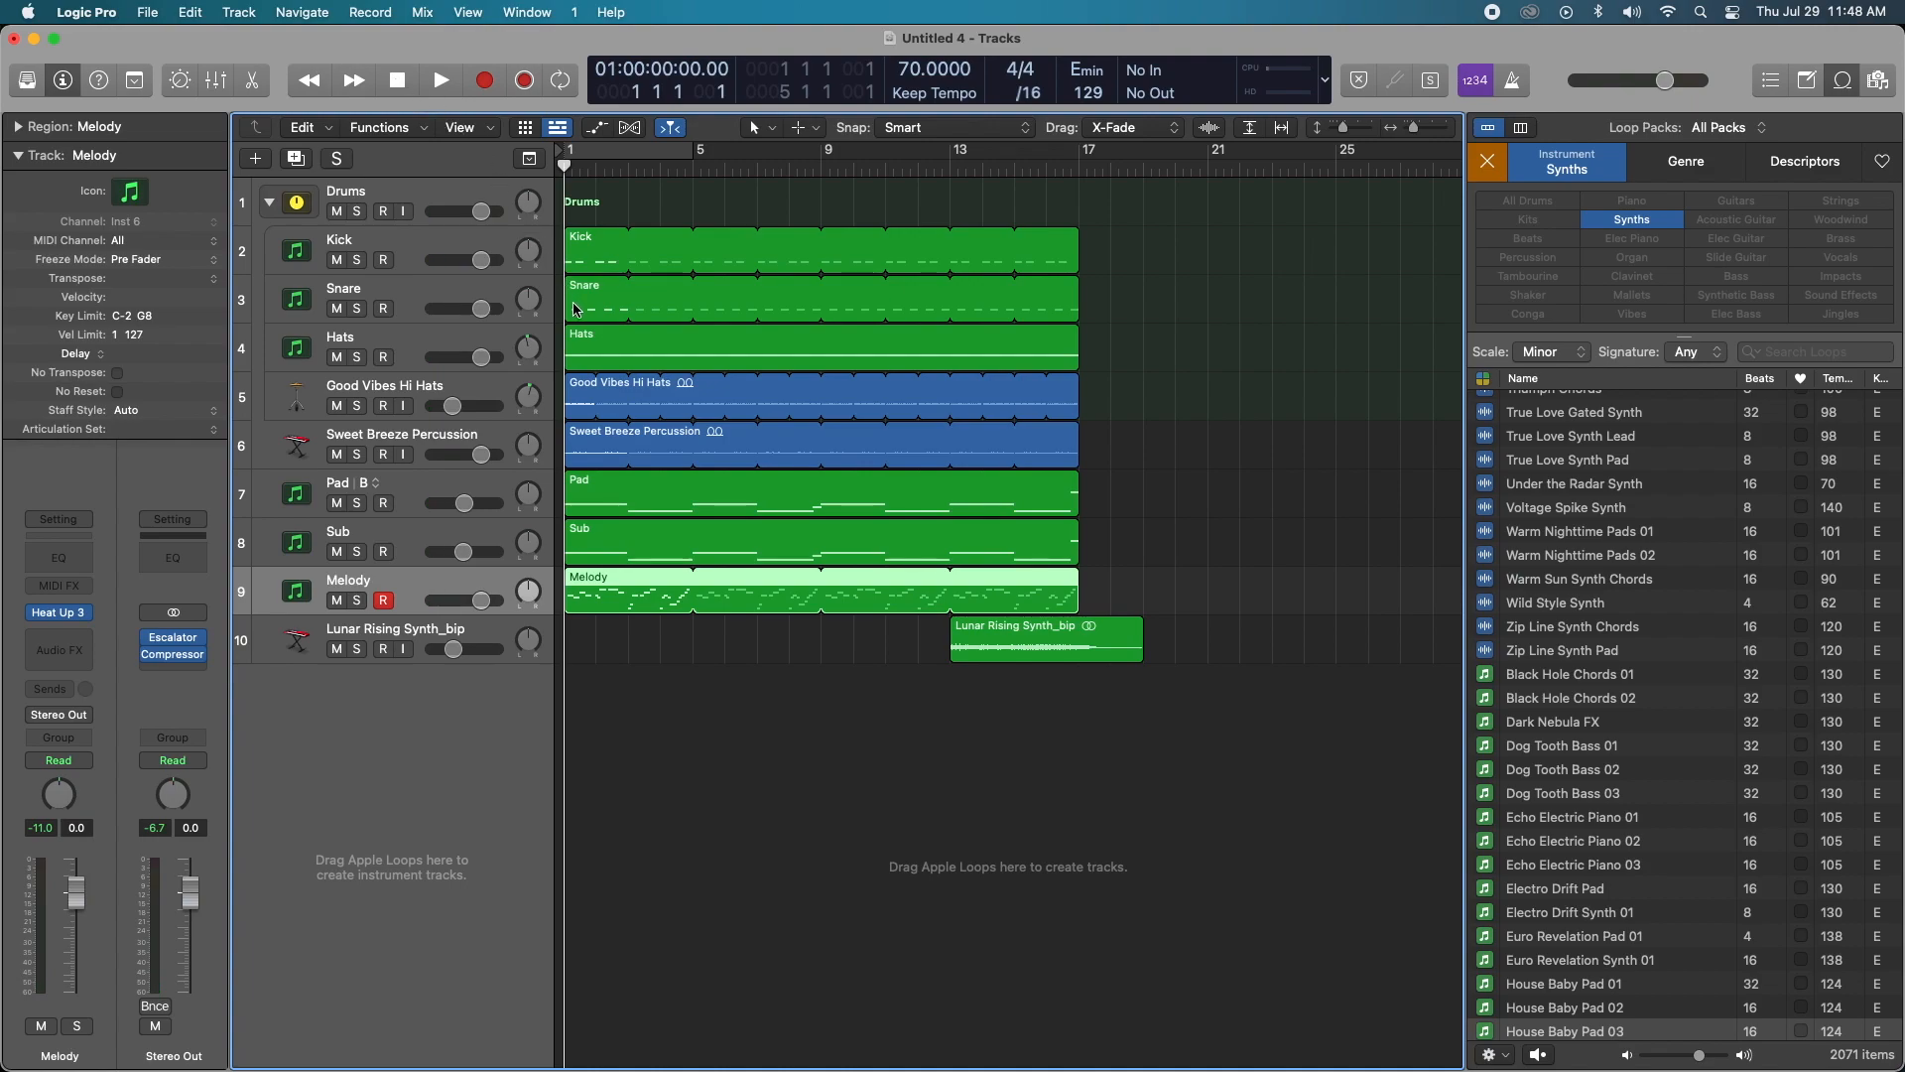
left_click(214, 81)
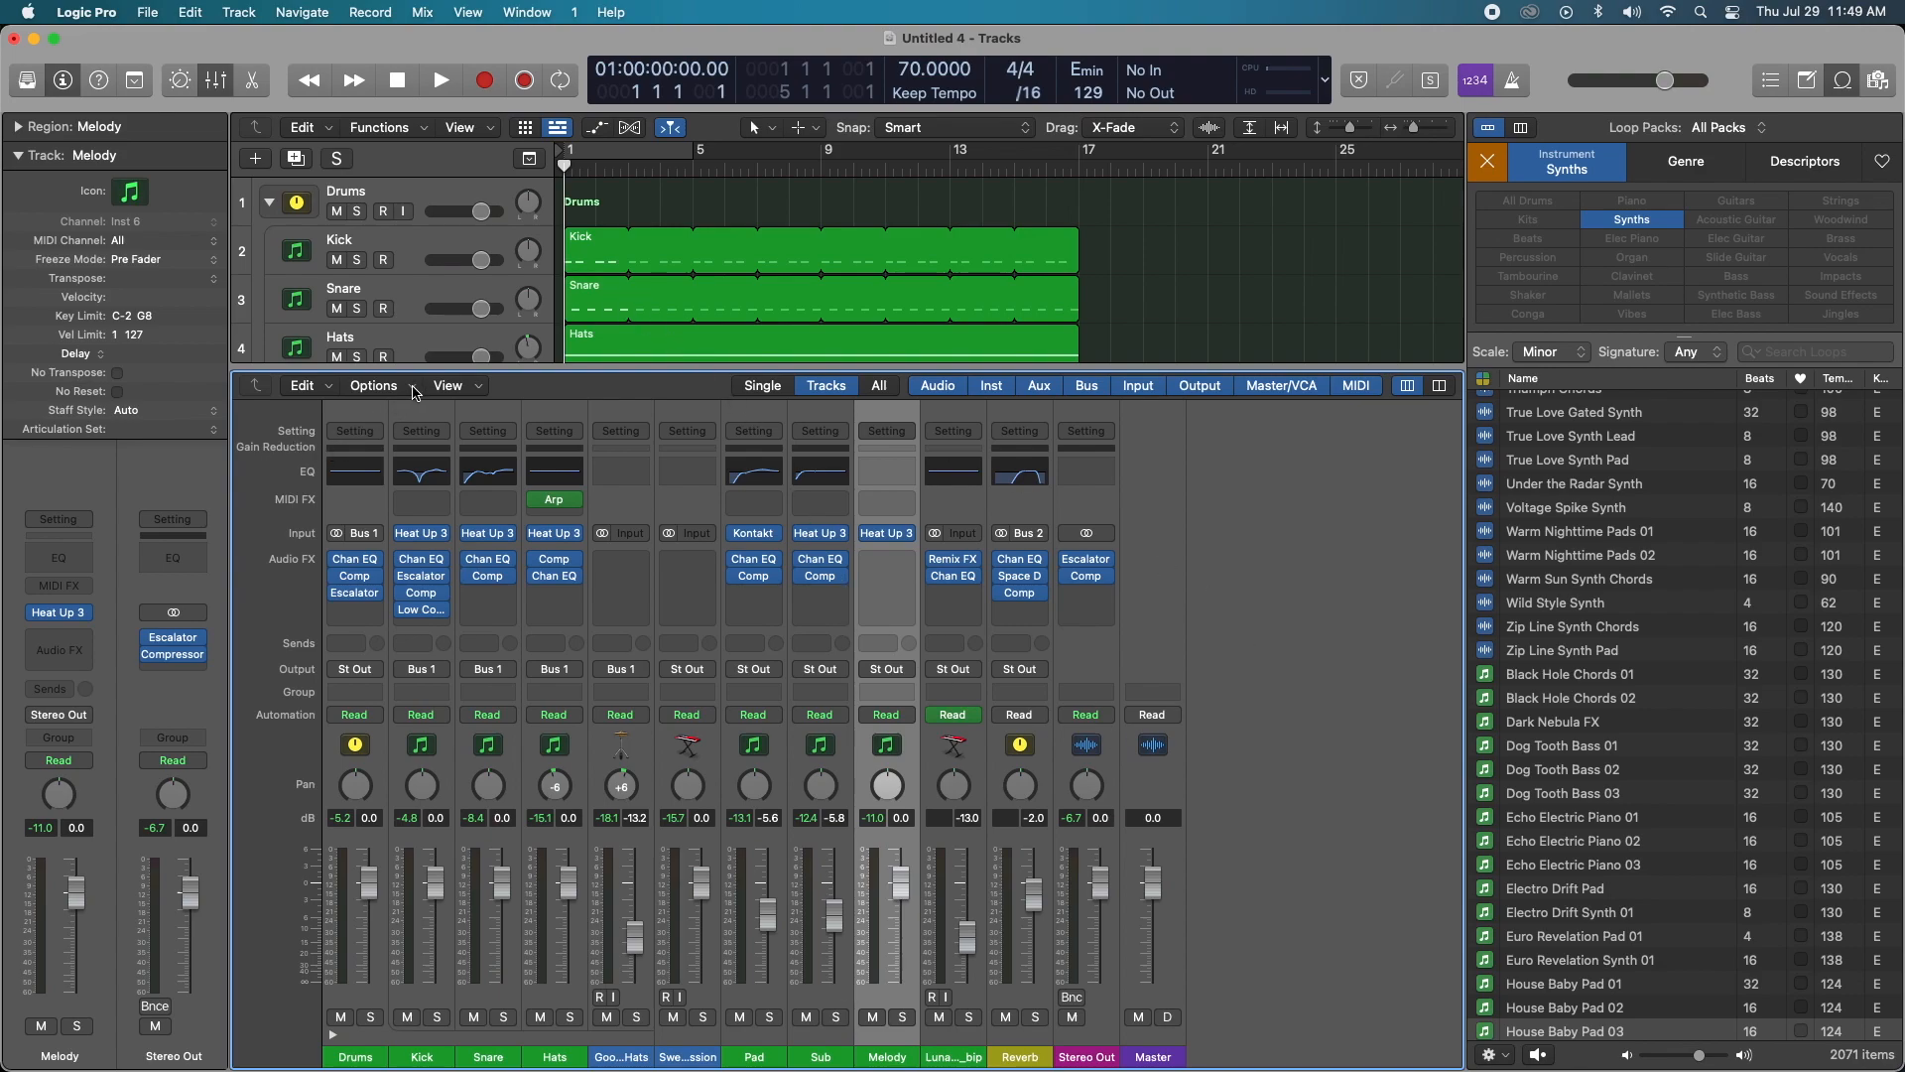
left_click(374, 385)
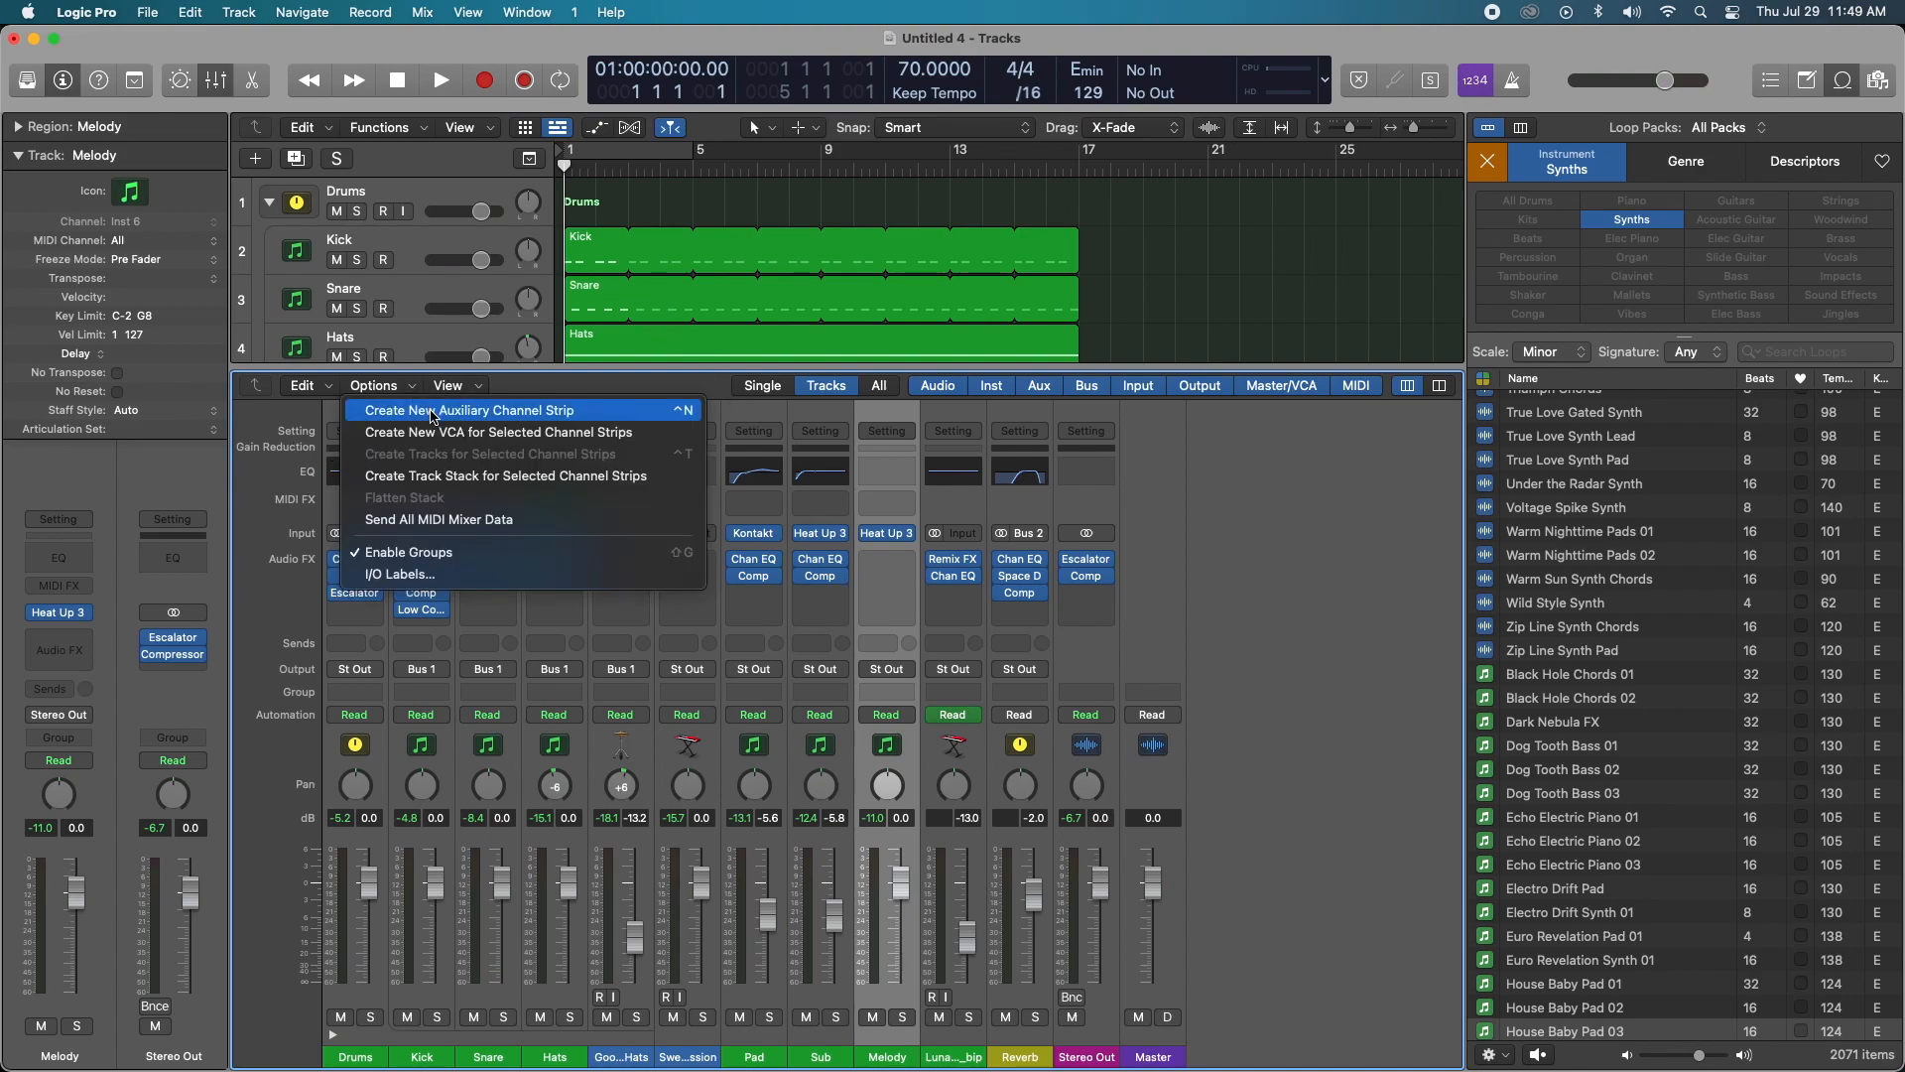
left_click(467, 410)
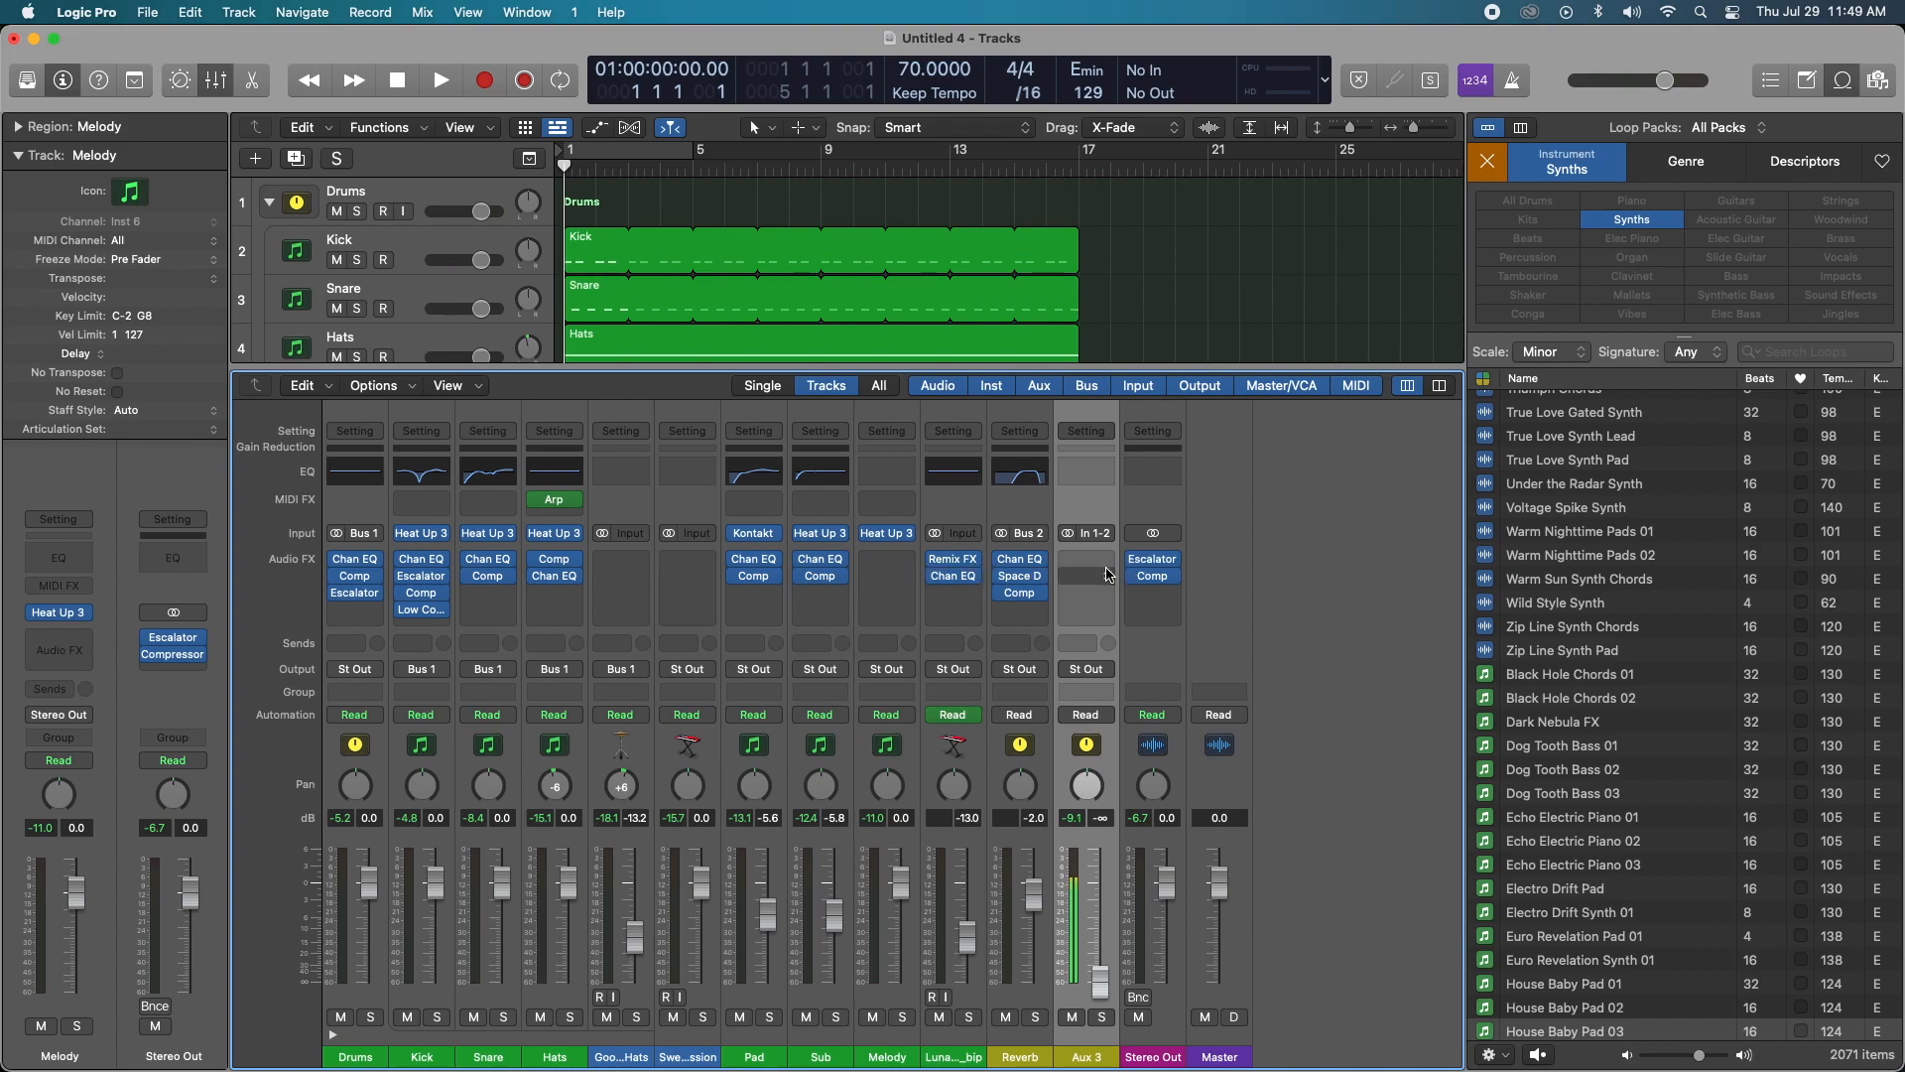
left_click(1083, 531)
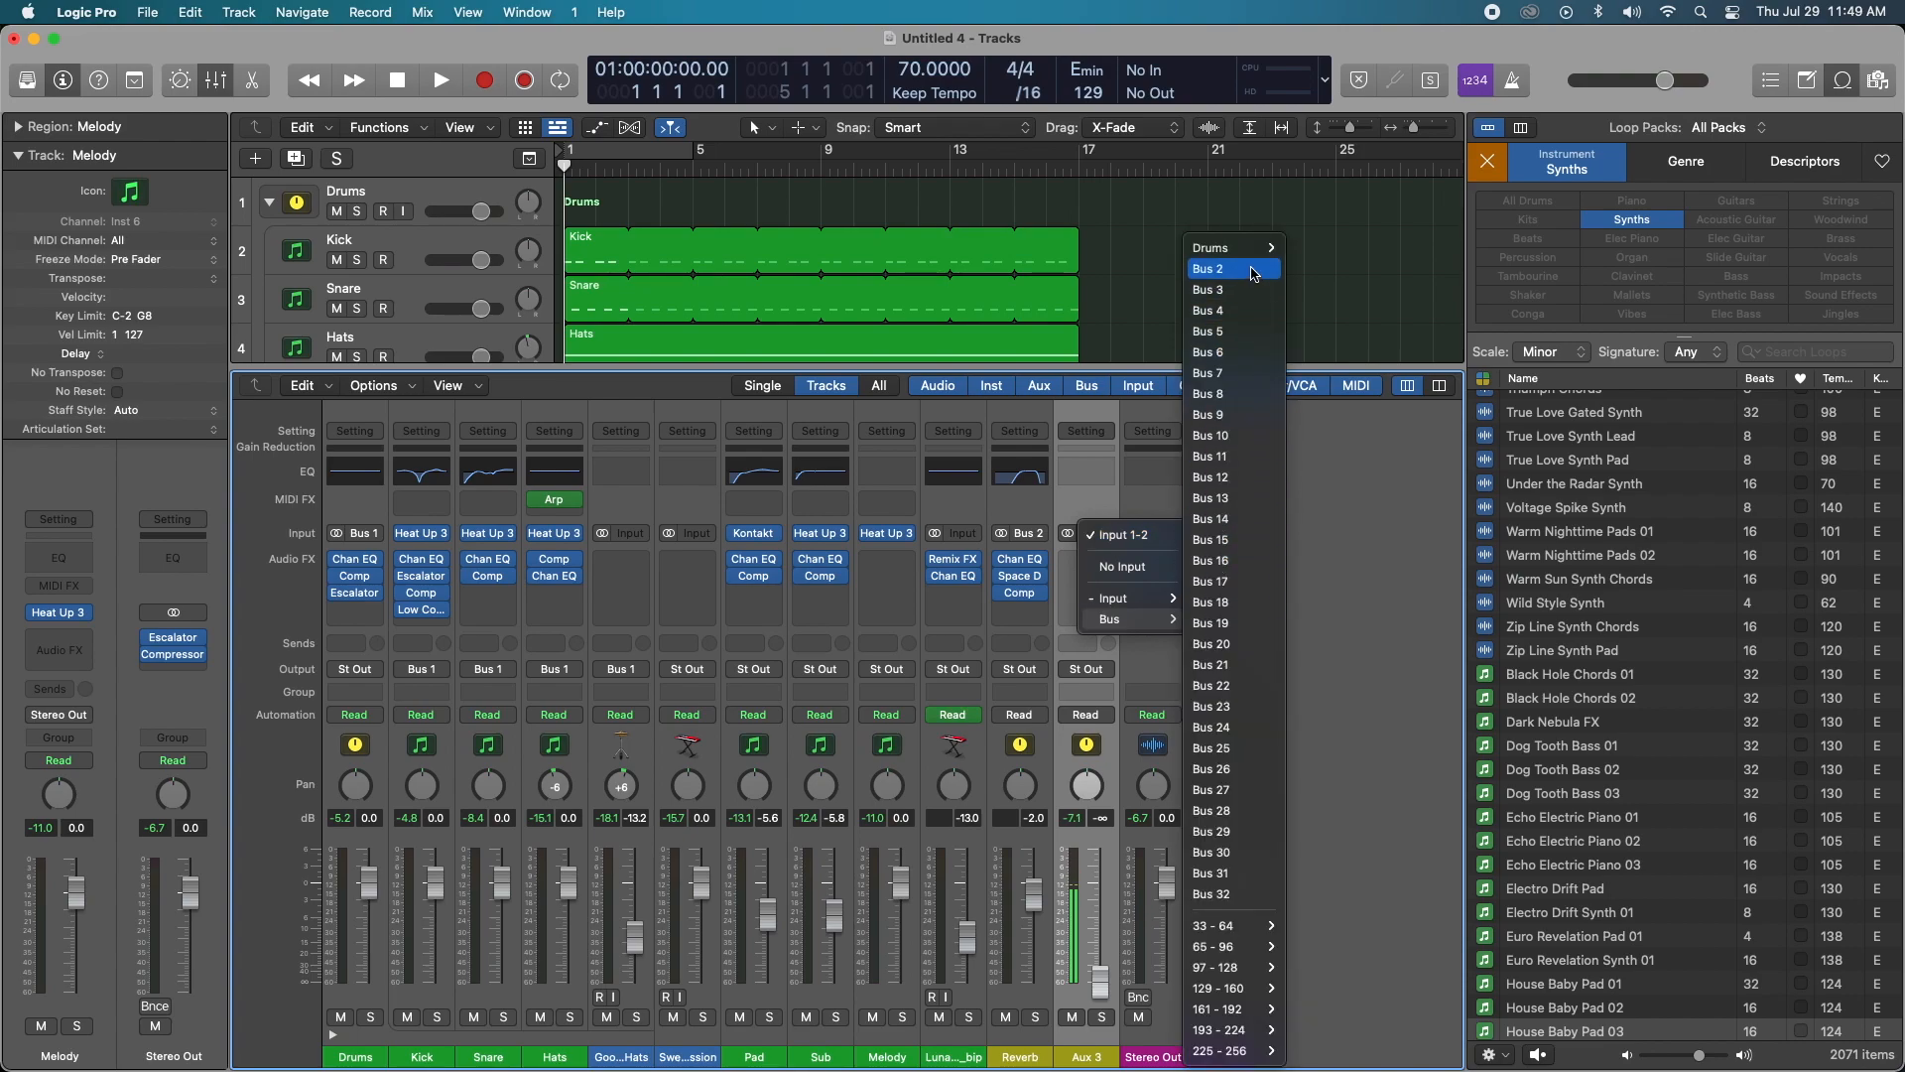
mouse_move(1222, 289)
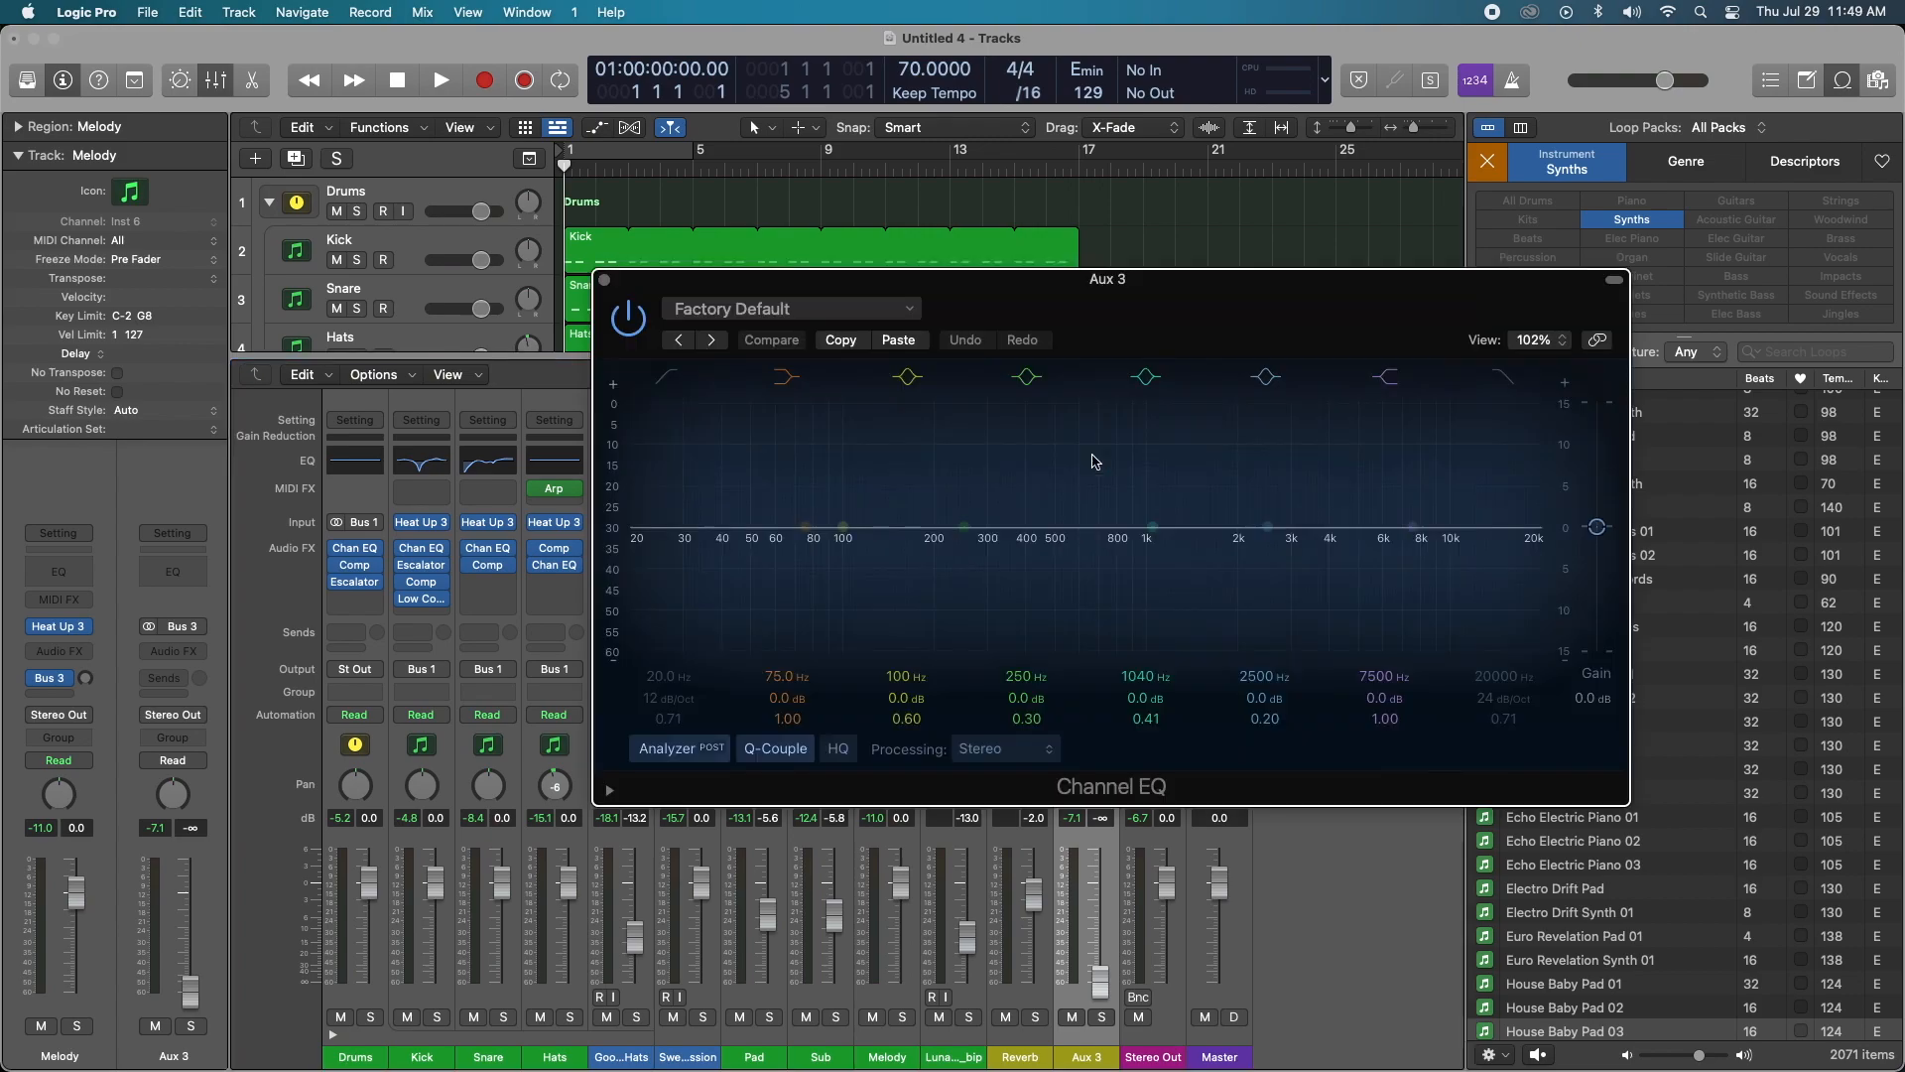
Step: Enable Channel EQ's Low Cut and High Cut on Aux 3, high cut near 6400 Hz
left_click(666, 377)
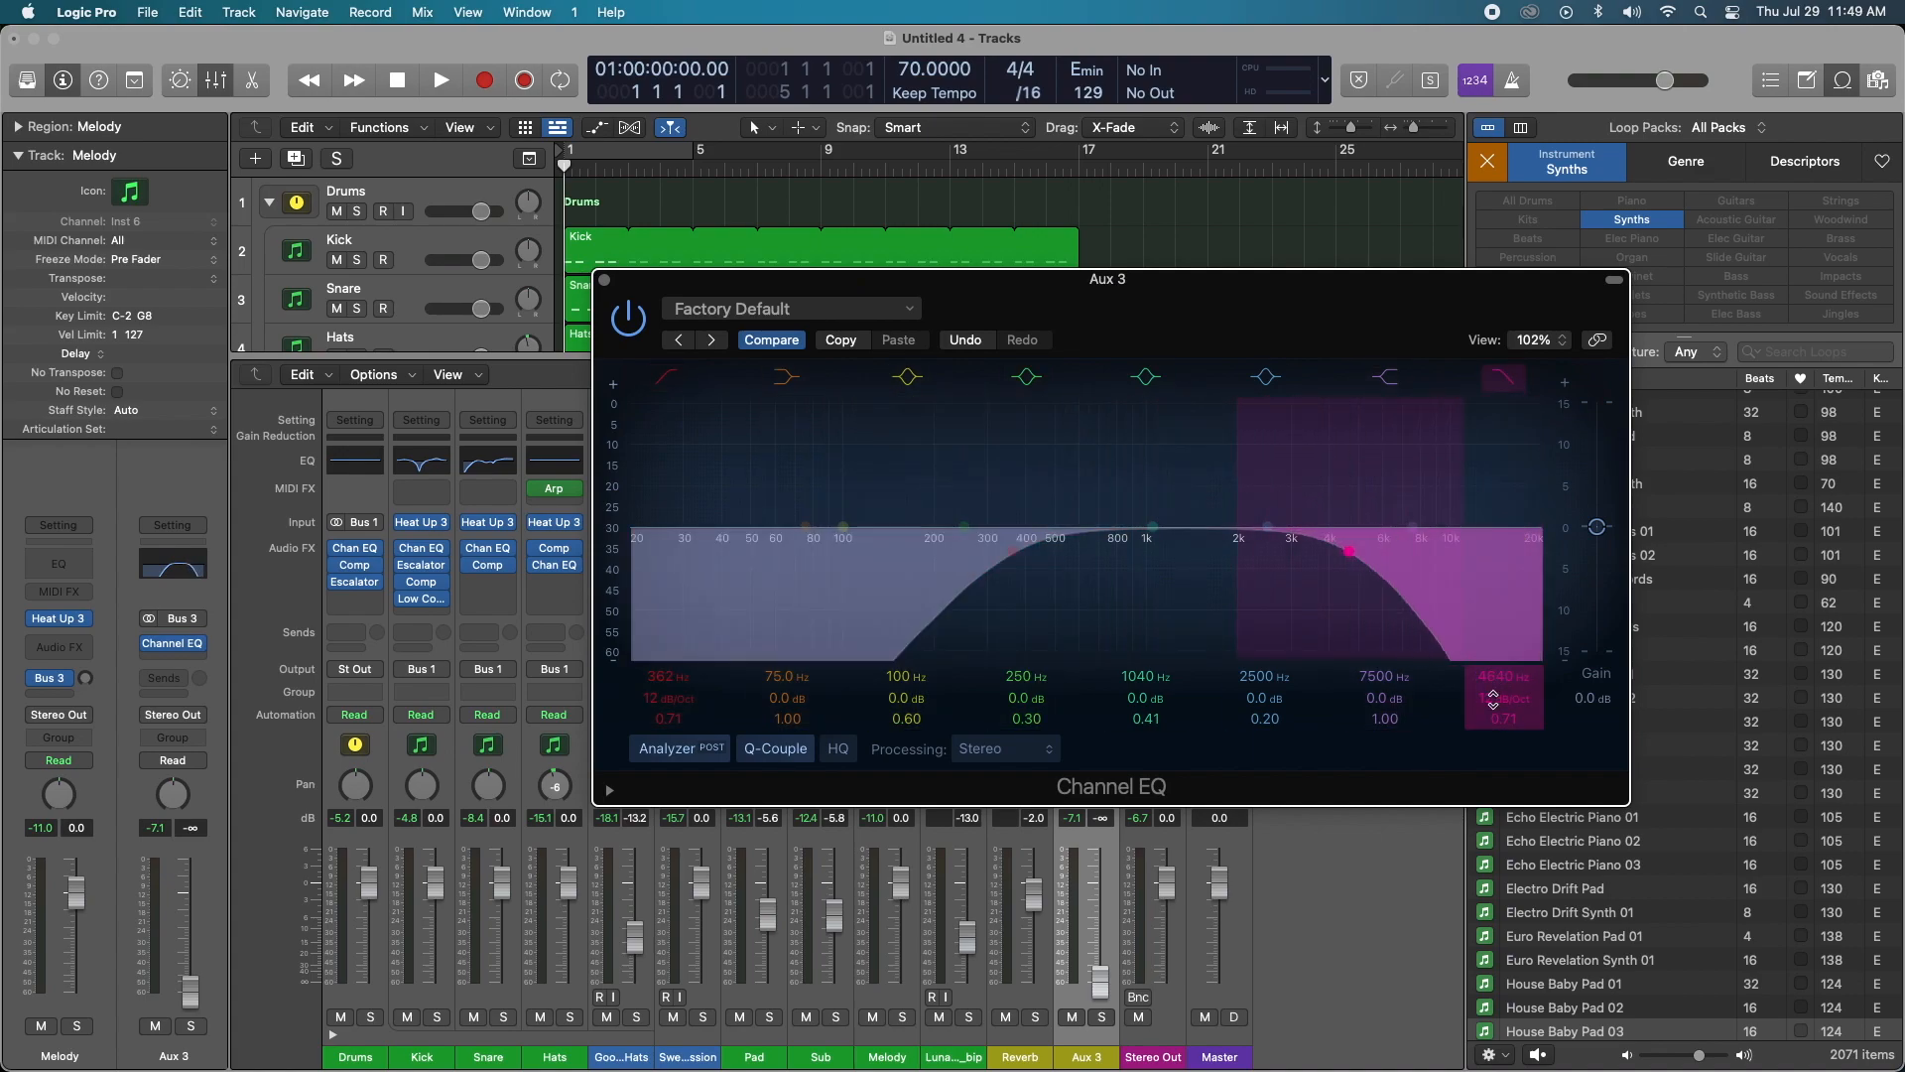
left_click_drag(1347, 549, 1387, 549)
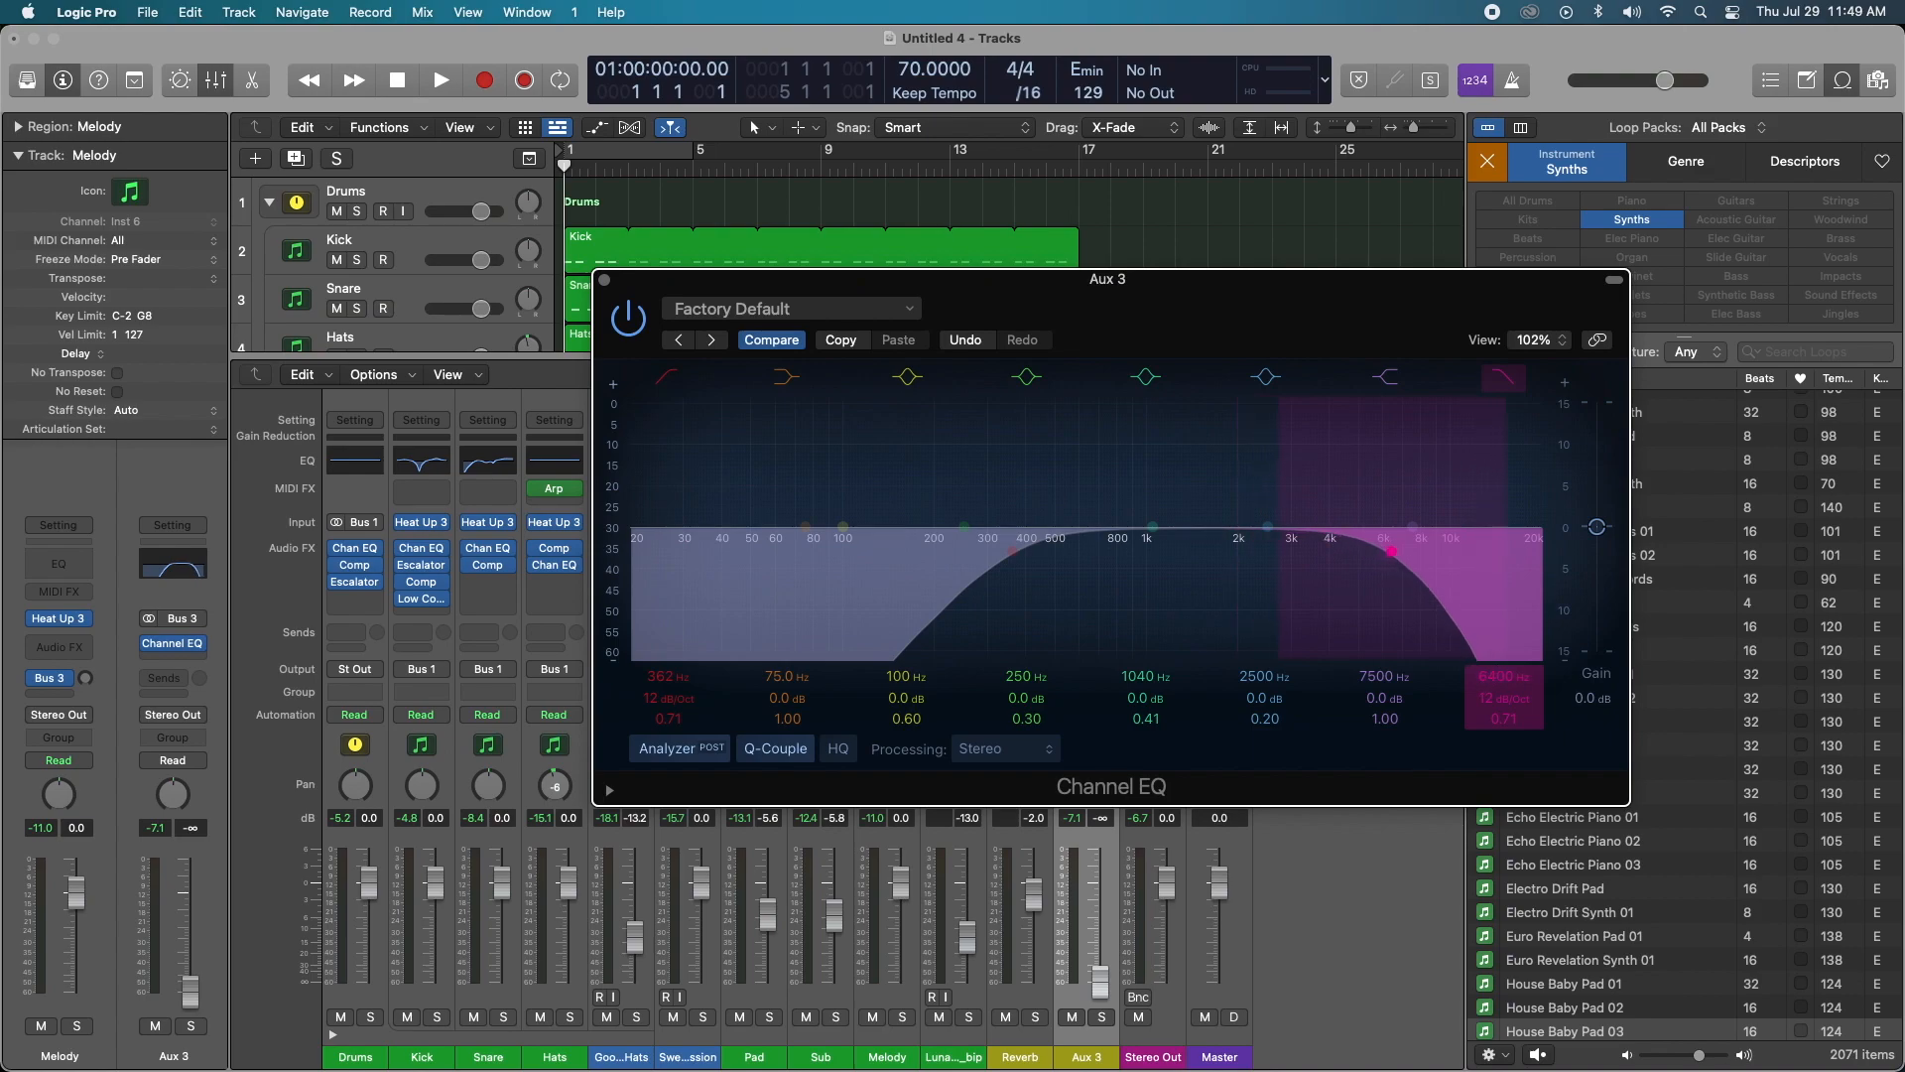
left_click_drag(1391, 553, 1407, 552)
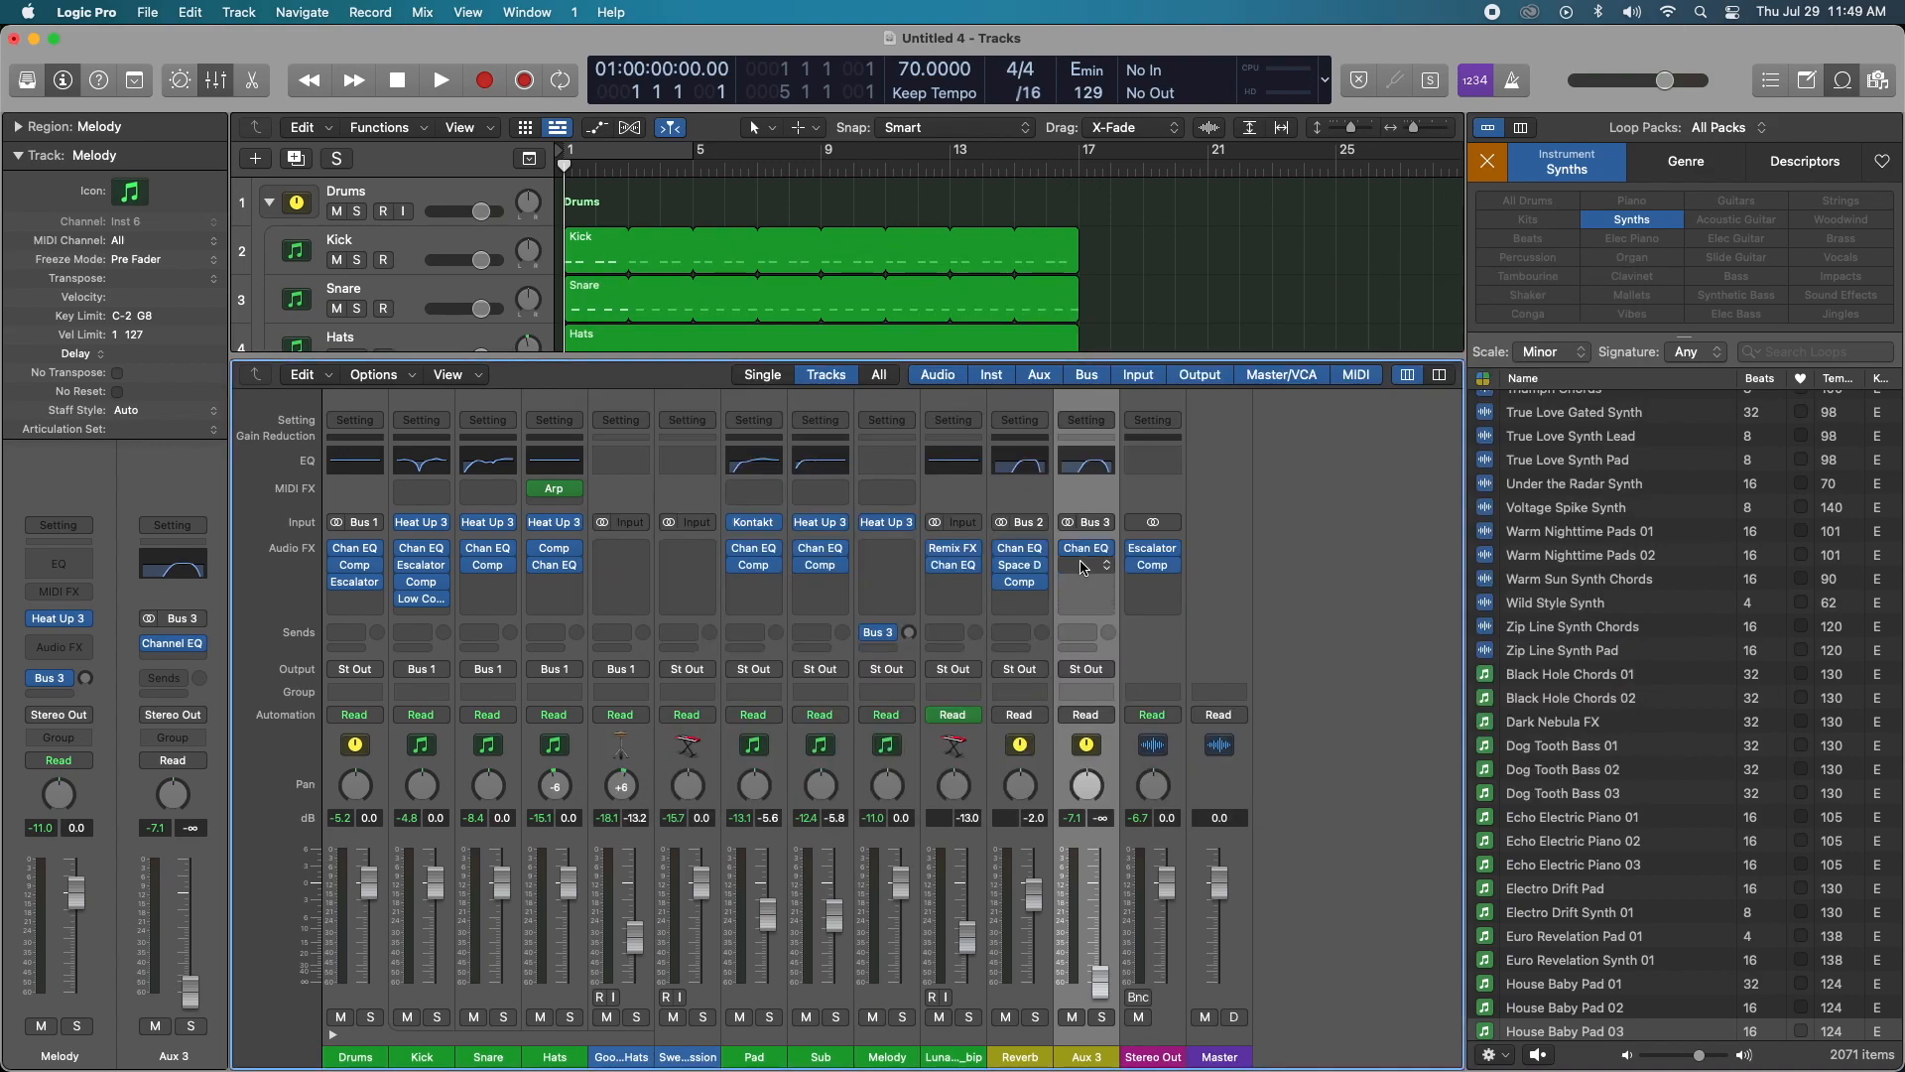
Step: Insert Reverb > Space Designer into the Audio FX slot below Channel EQ on Aux 3
left_click(1083, 548)
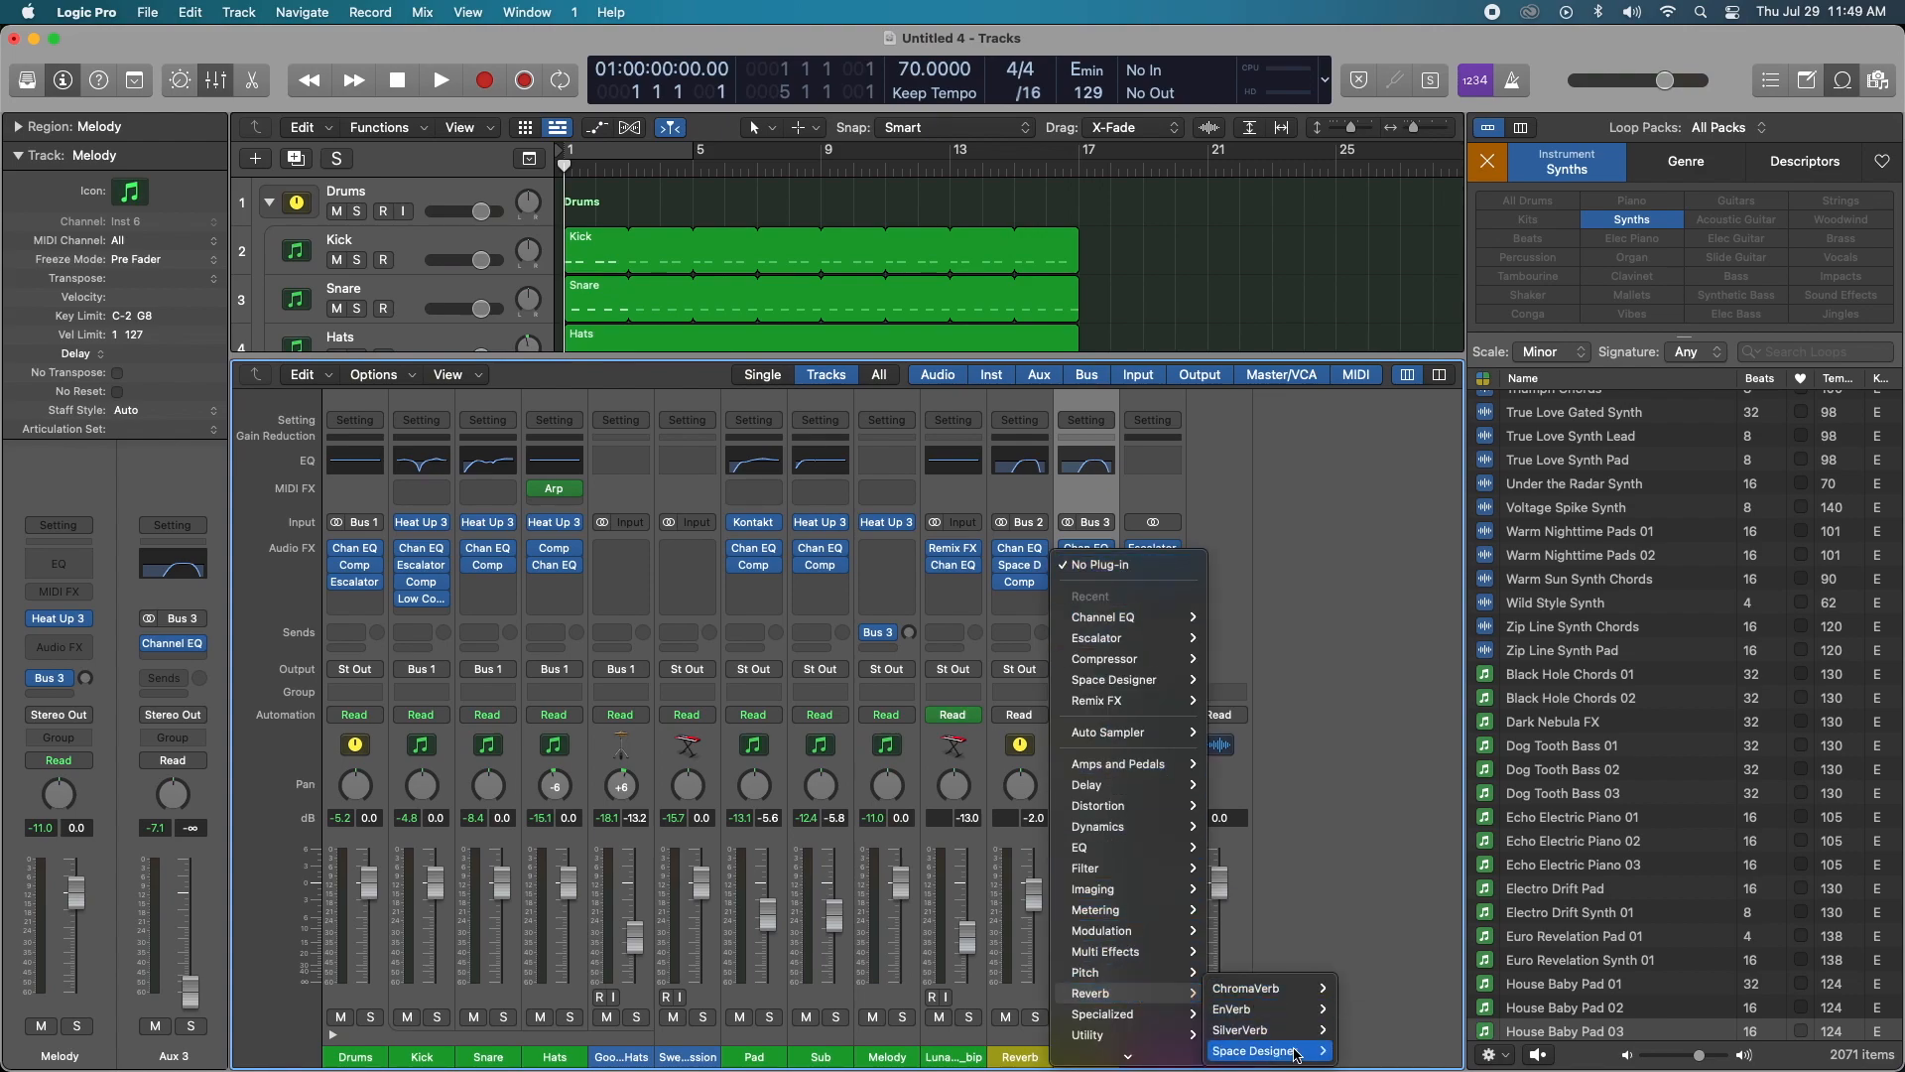
left_click(1256, 1051)
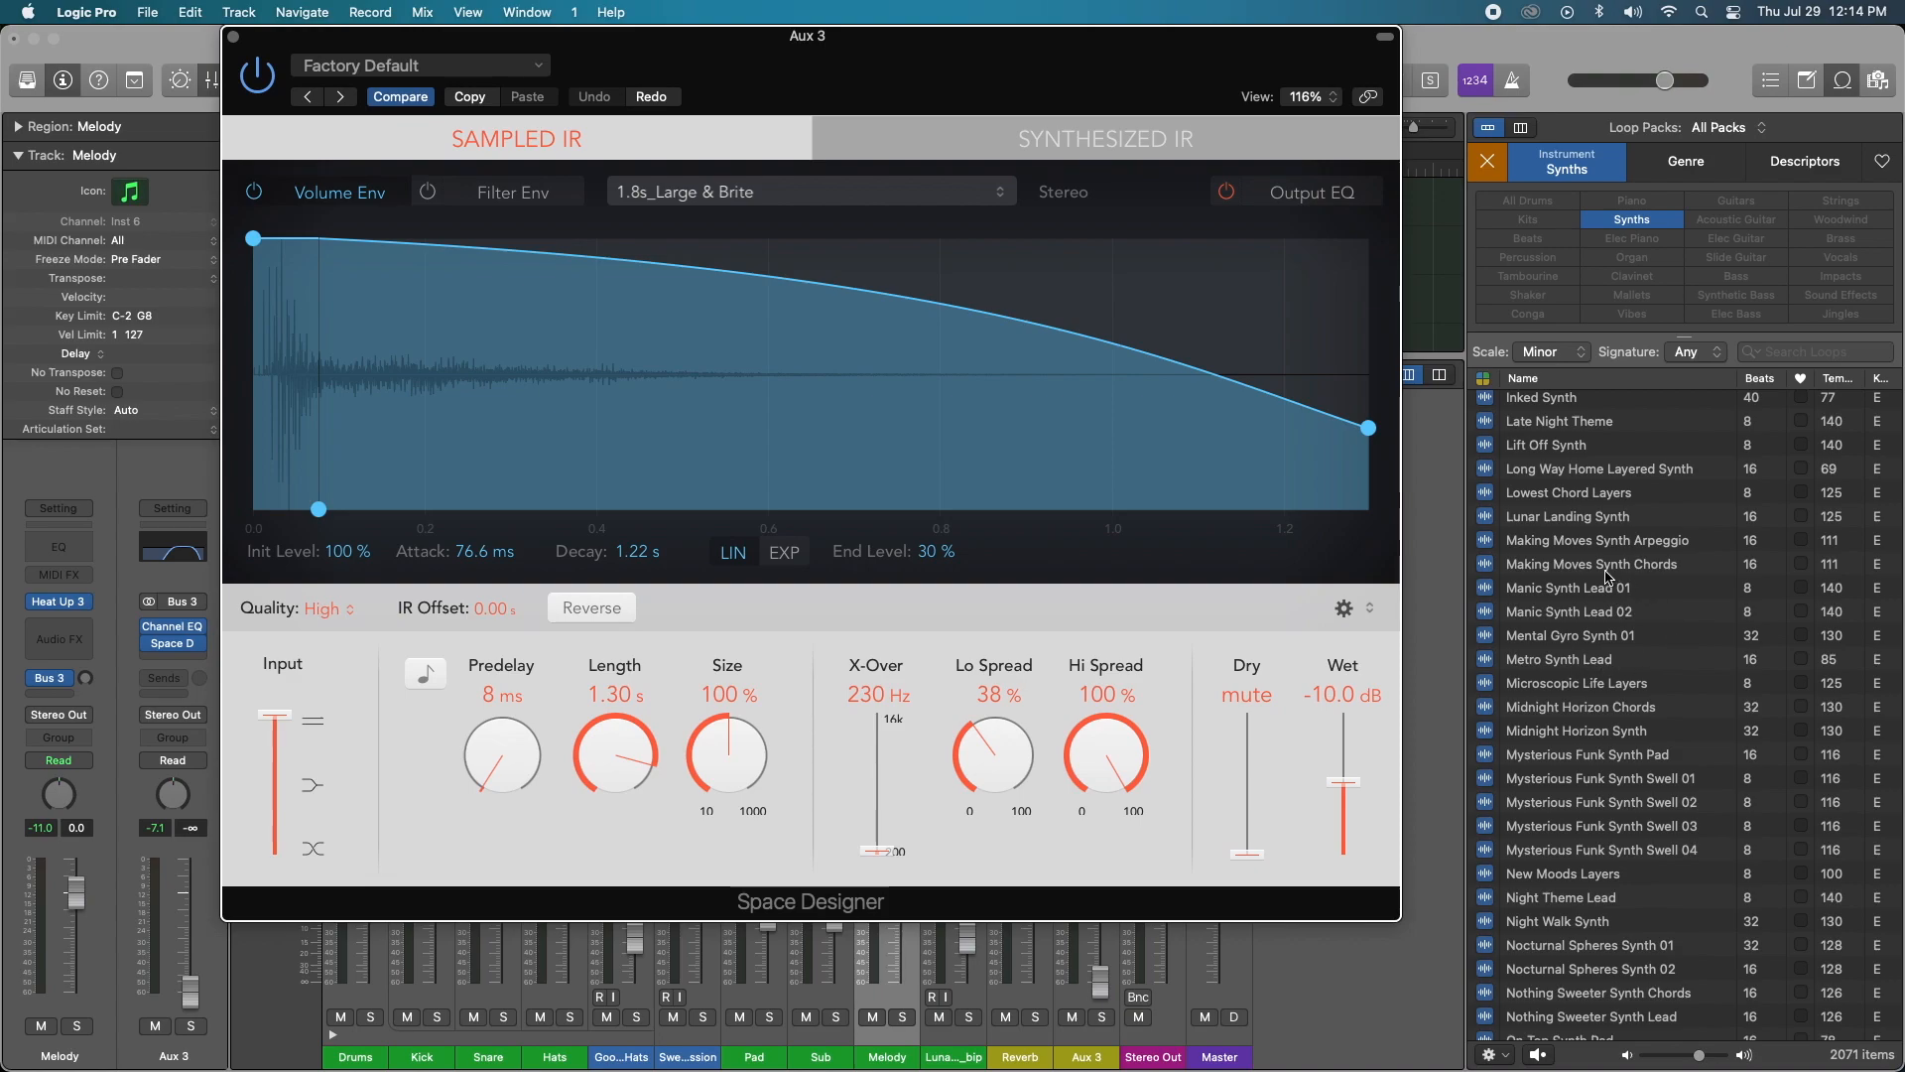
Step: Drop the New Moods Layers loop from the Loop Browser onto Space Designer's IR display
scroll("down", 3)
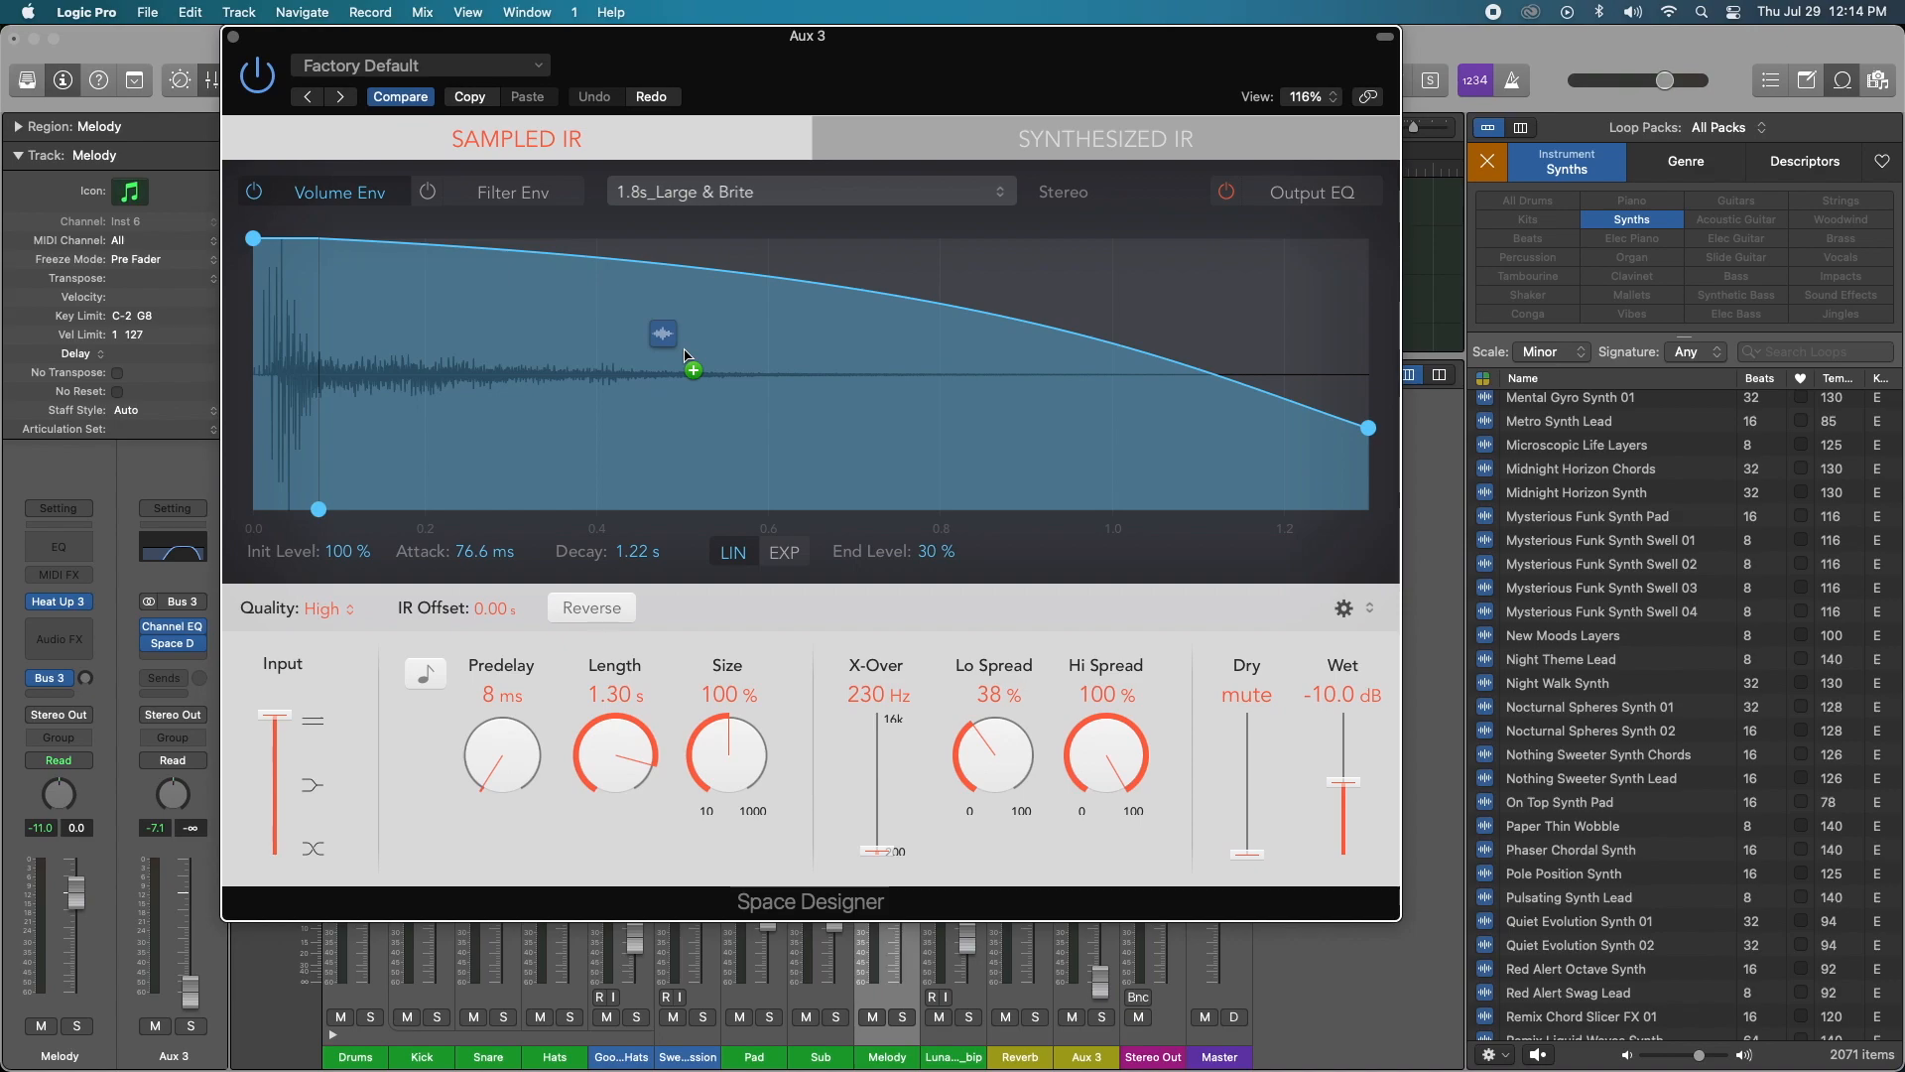
left_click(807, 190)
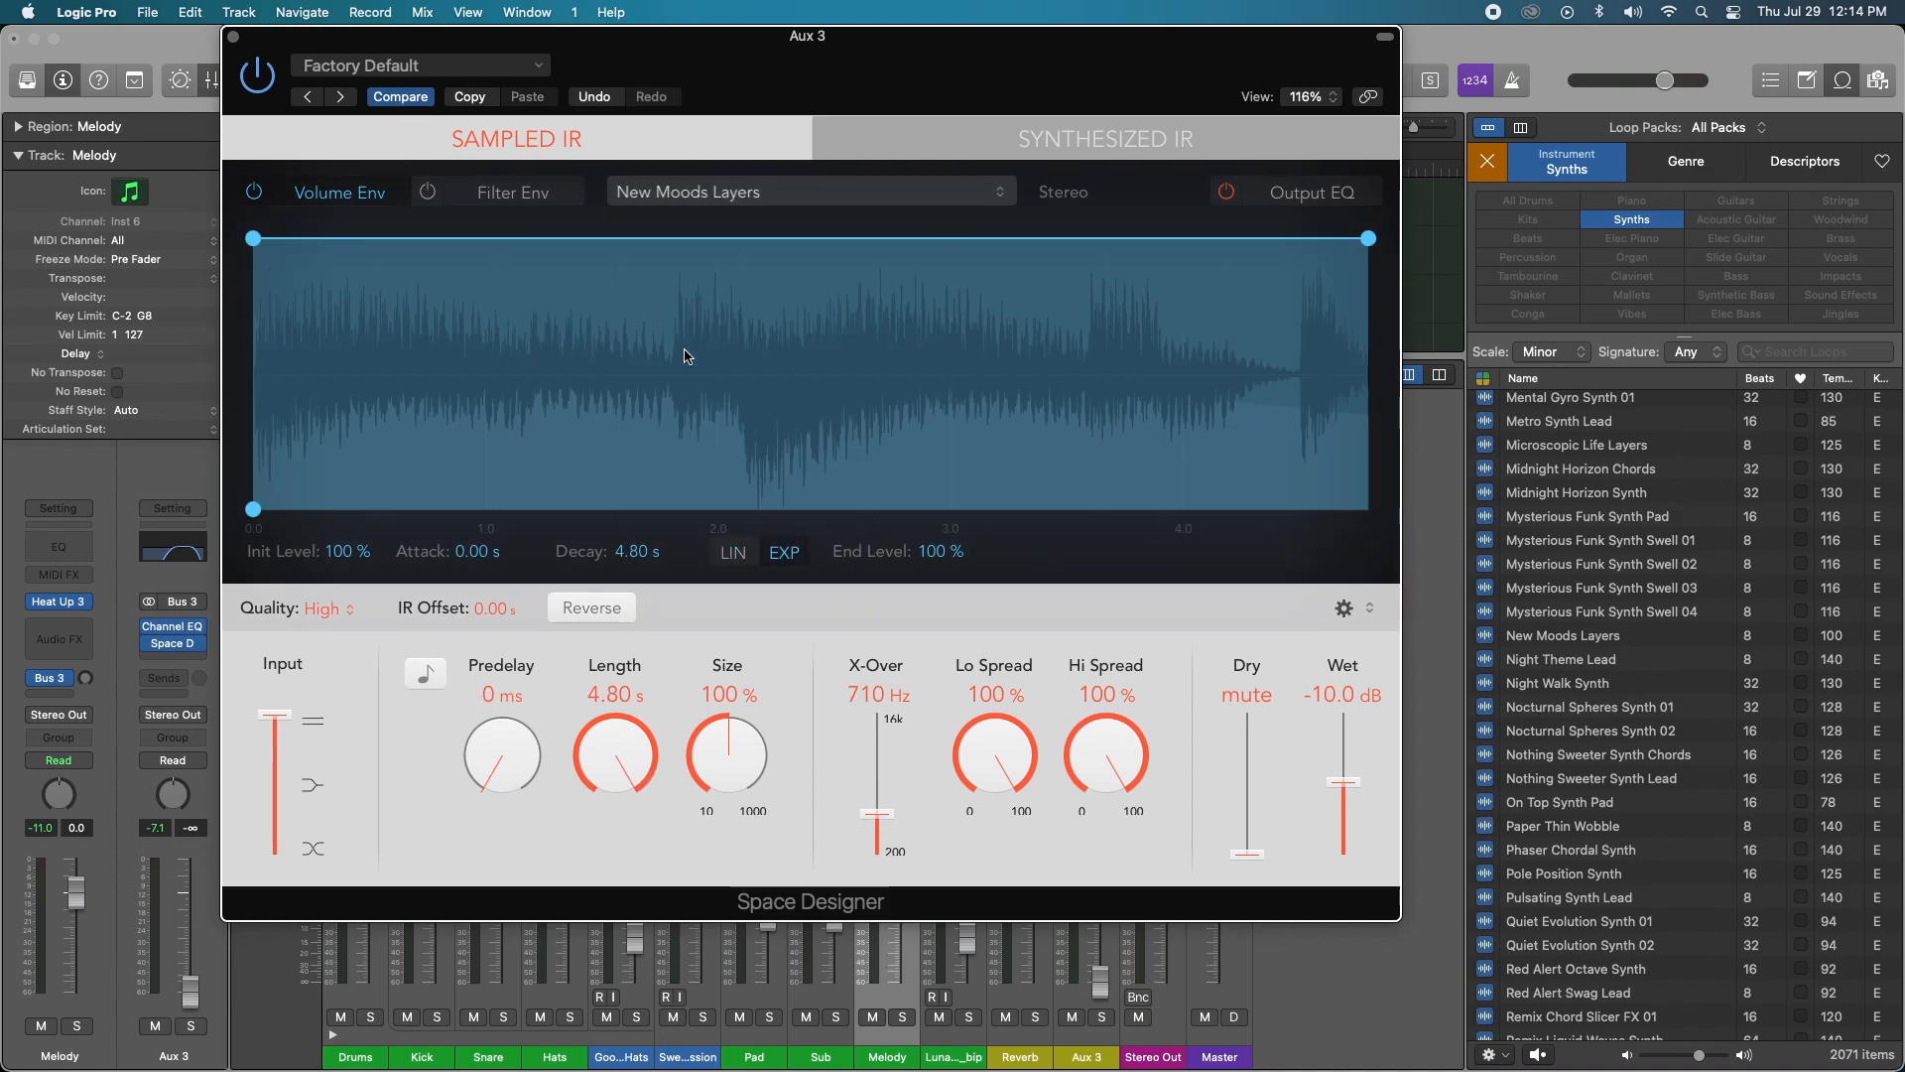
mouse_move(996, 418)
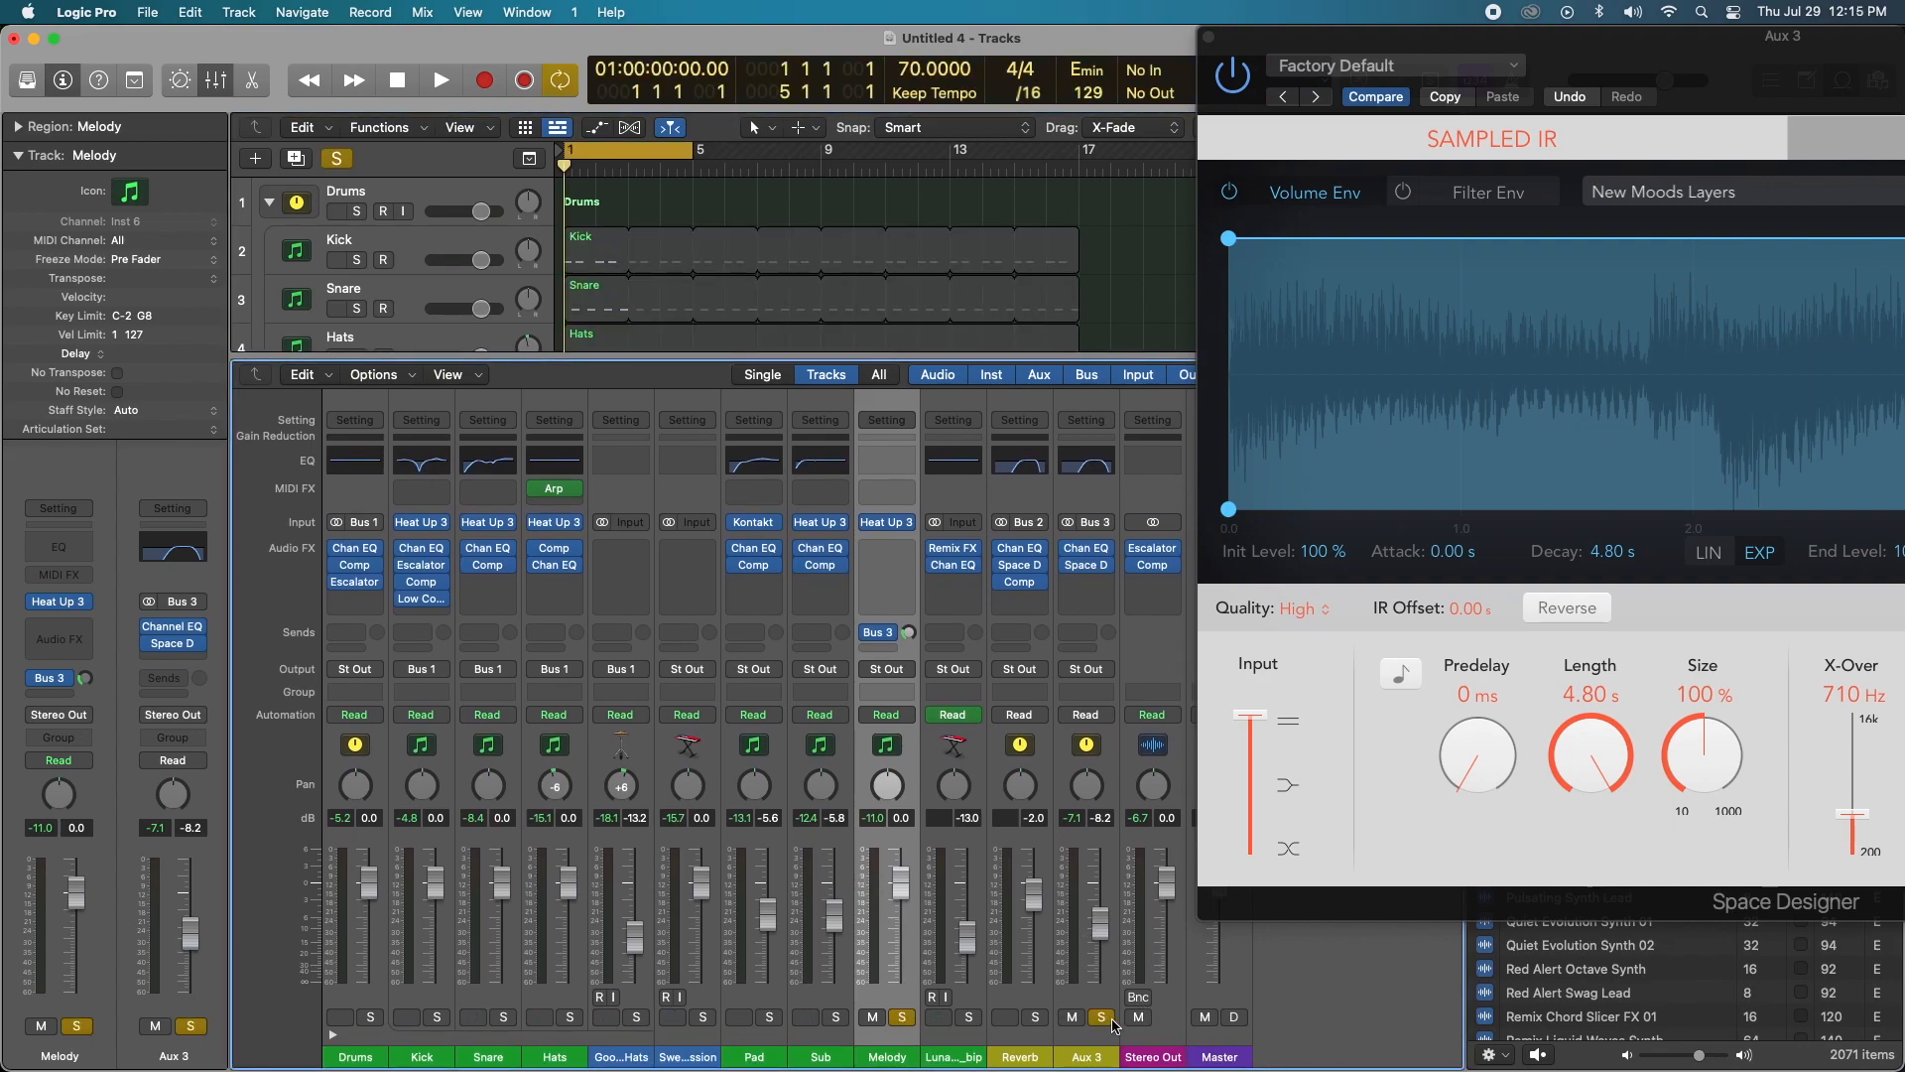
Step: Start playback of the soloed Melody and Aux 3 through the loop reverb
left_click(440, 79)
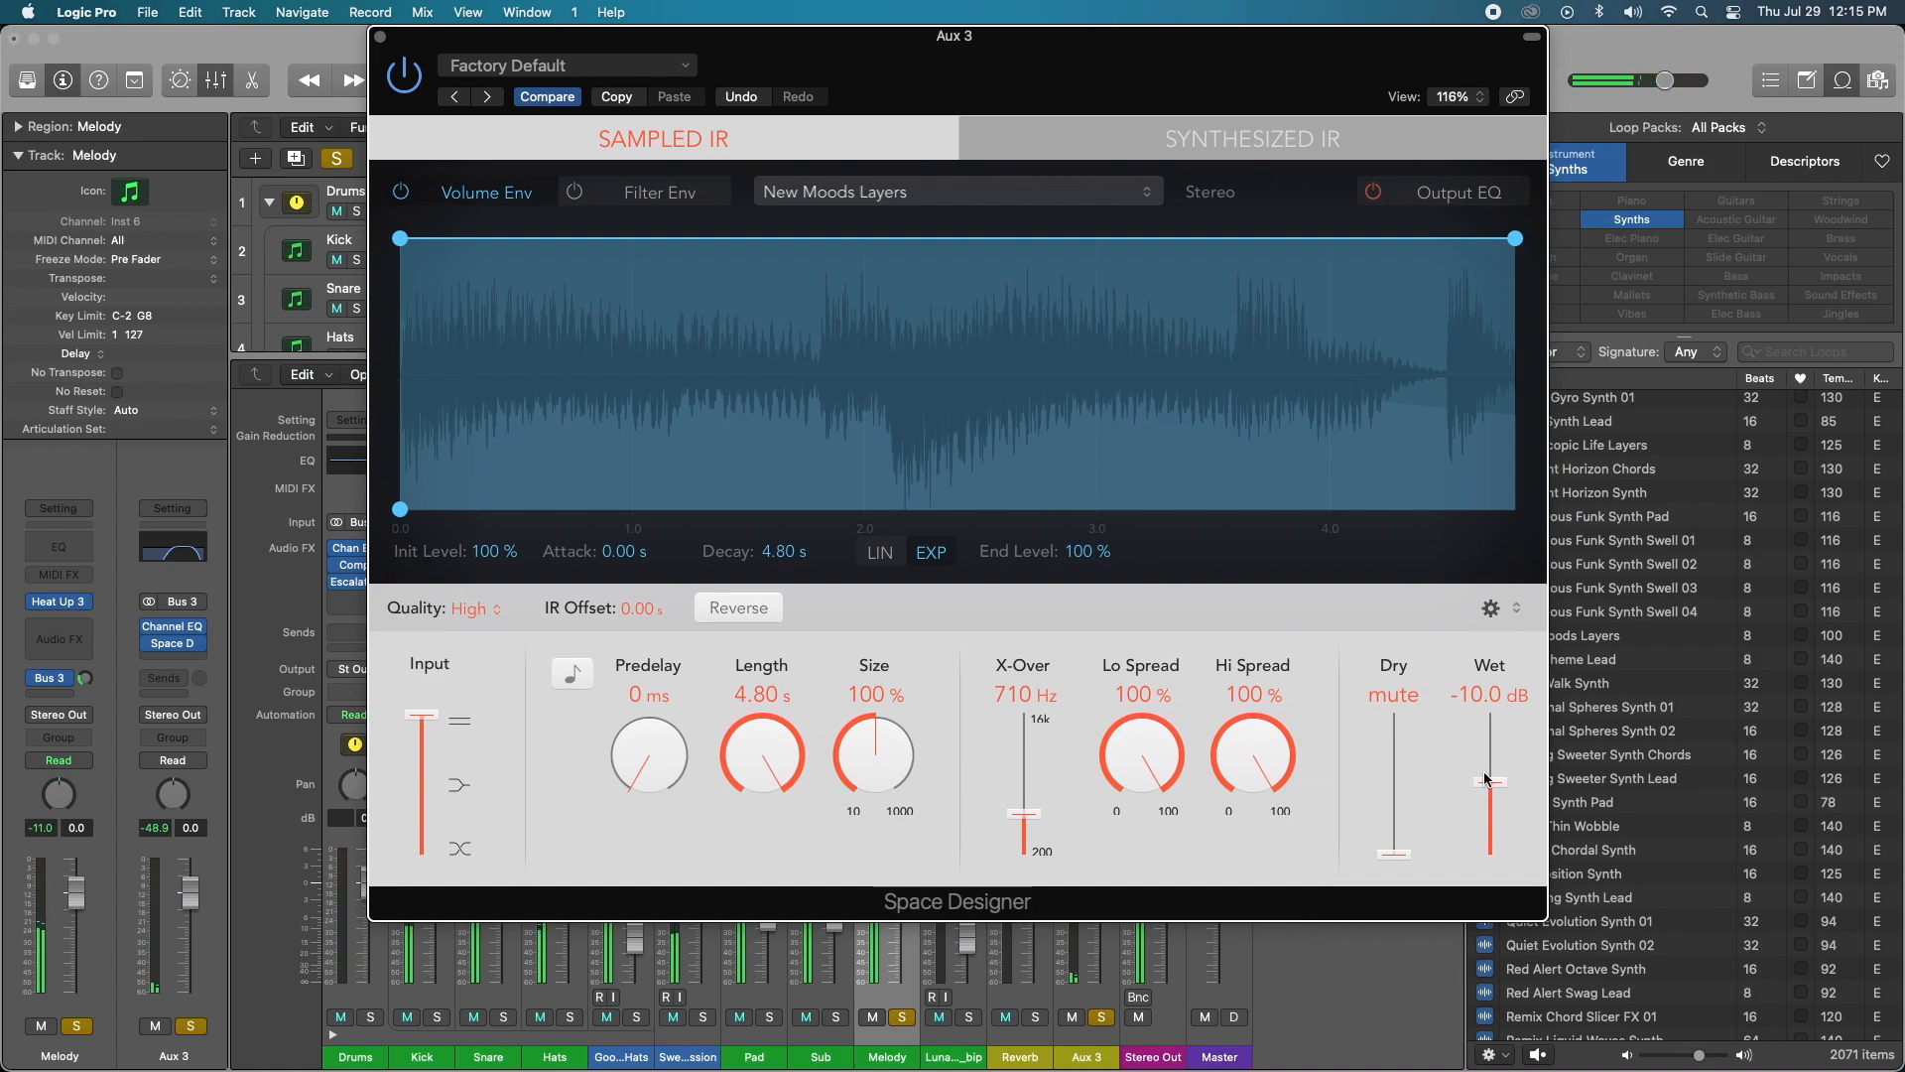
Step: Audition Space Designer's Wet level, pushing it up to 0 dB then back to -1 dB
left_click_drag(1489, 791, 1489, 772)
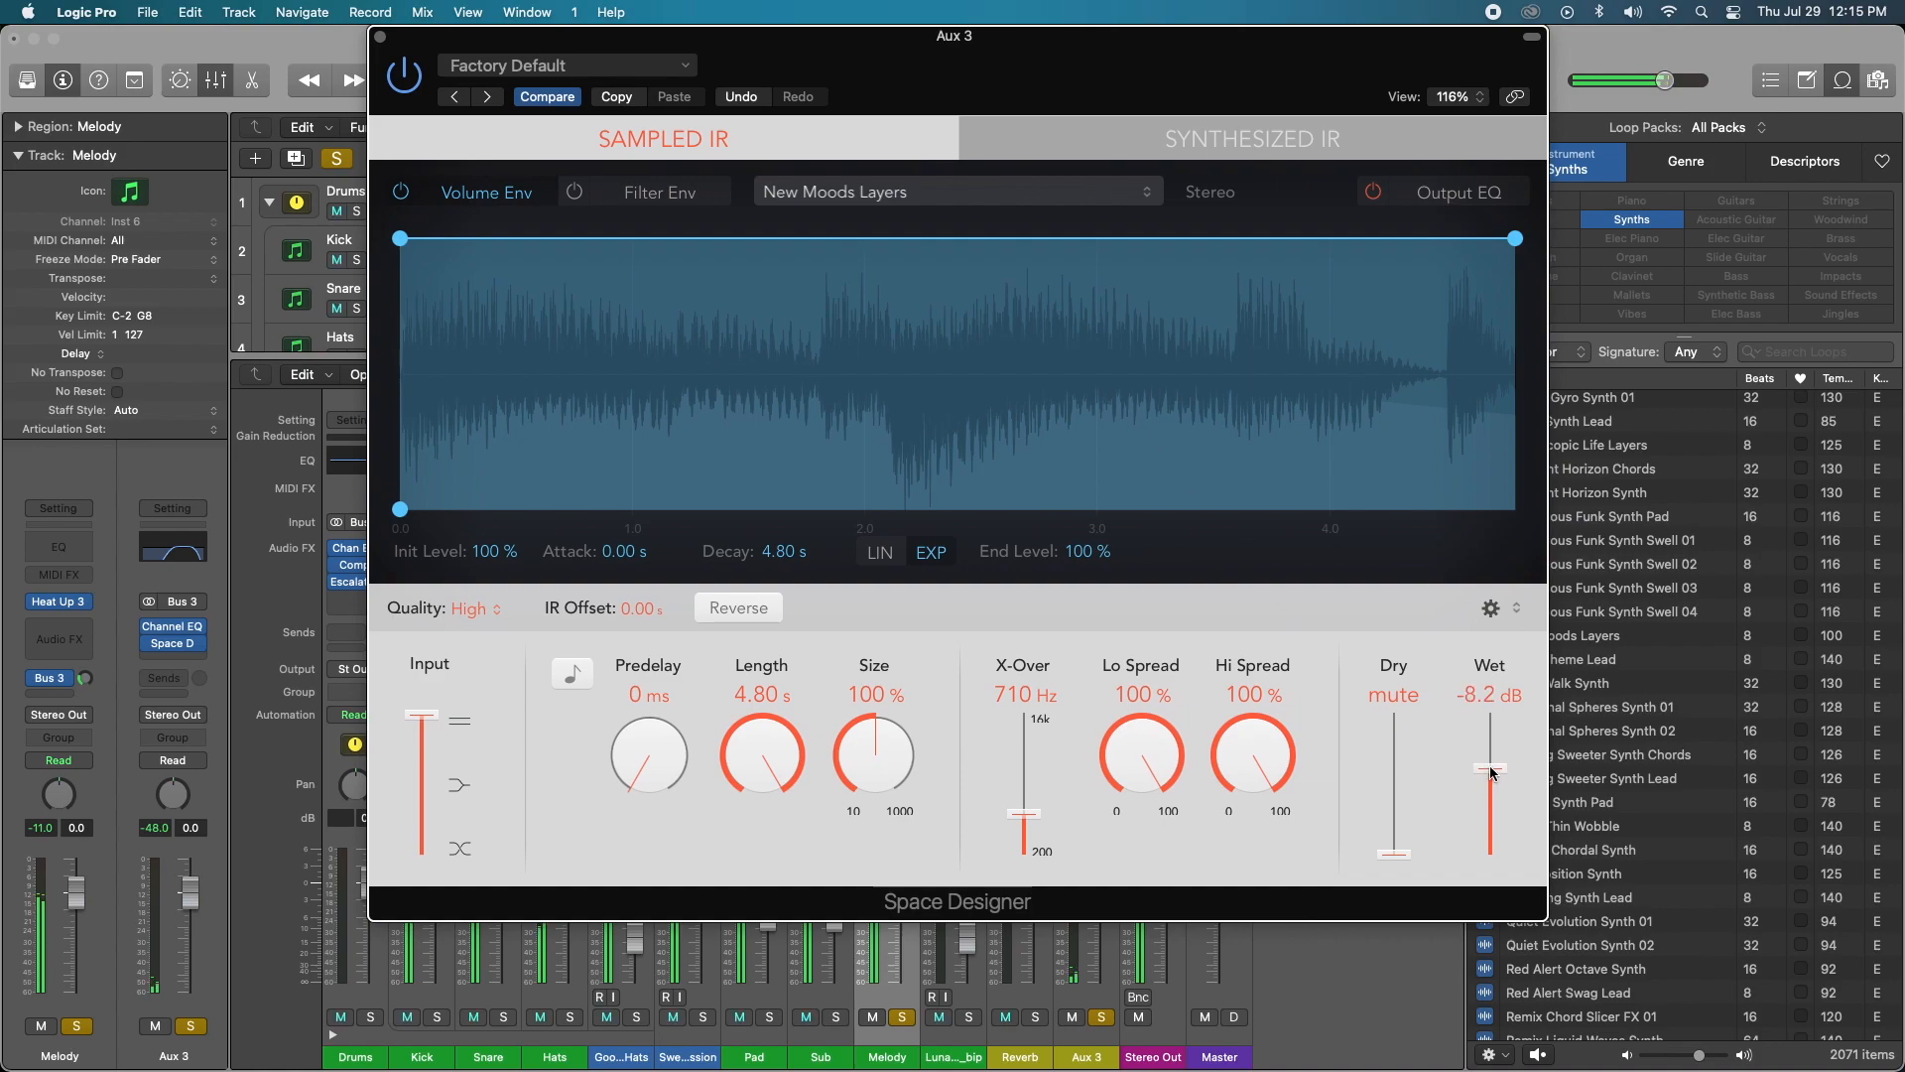
left_click_drag(1489, 775, 1490, 747)
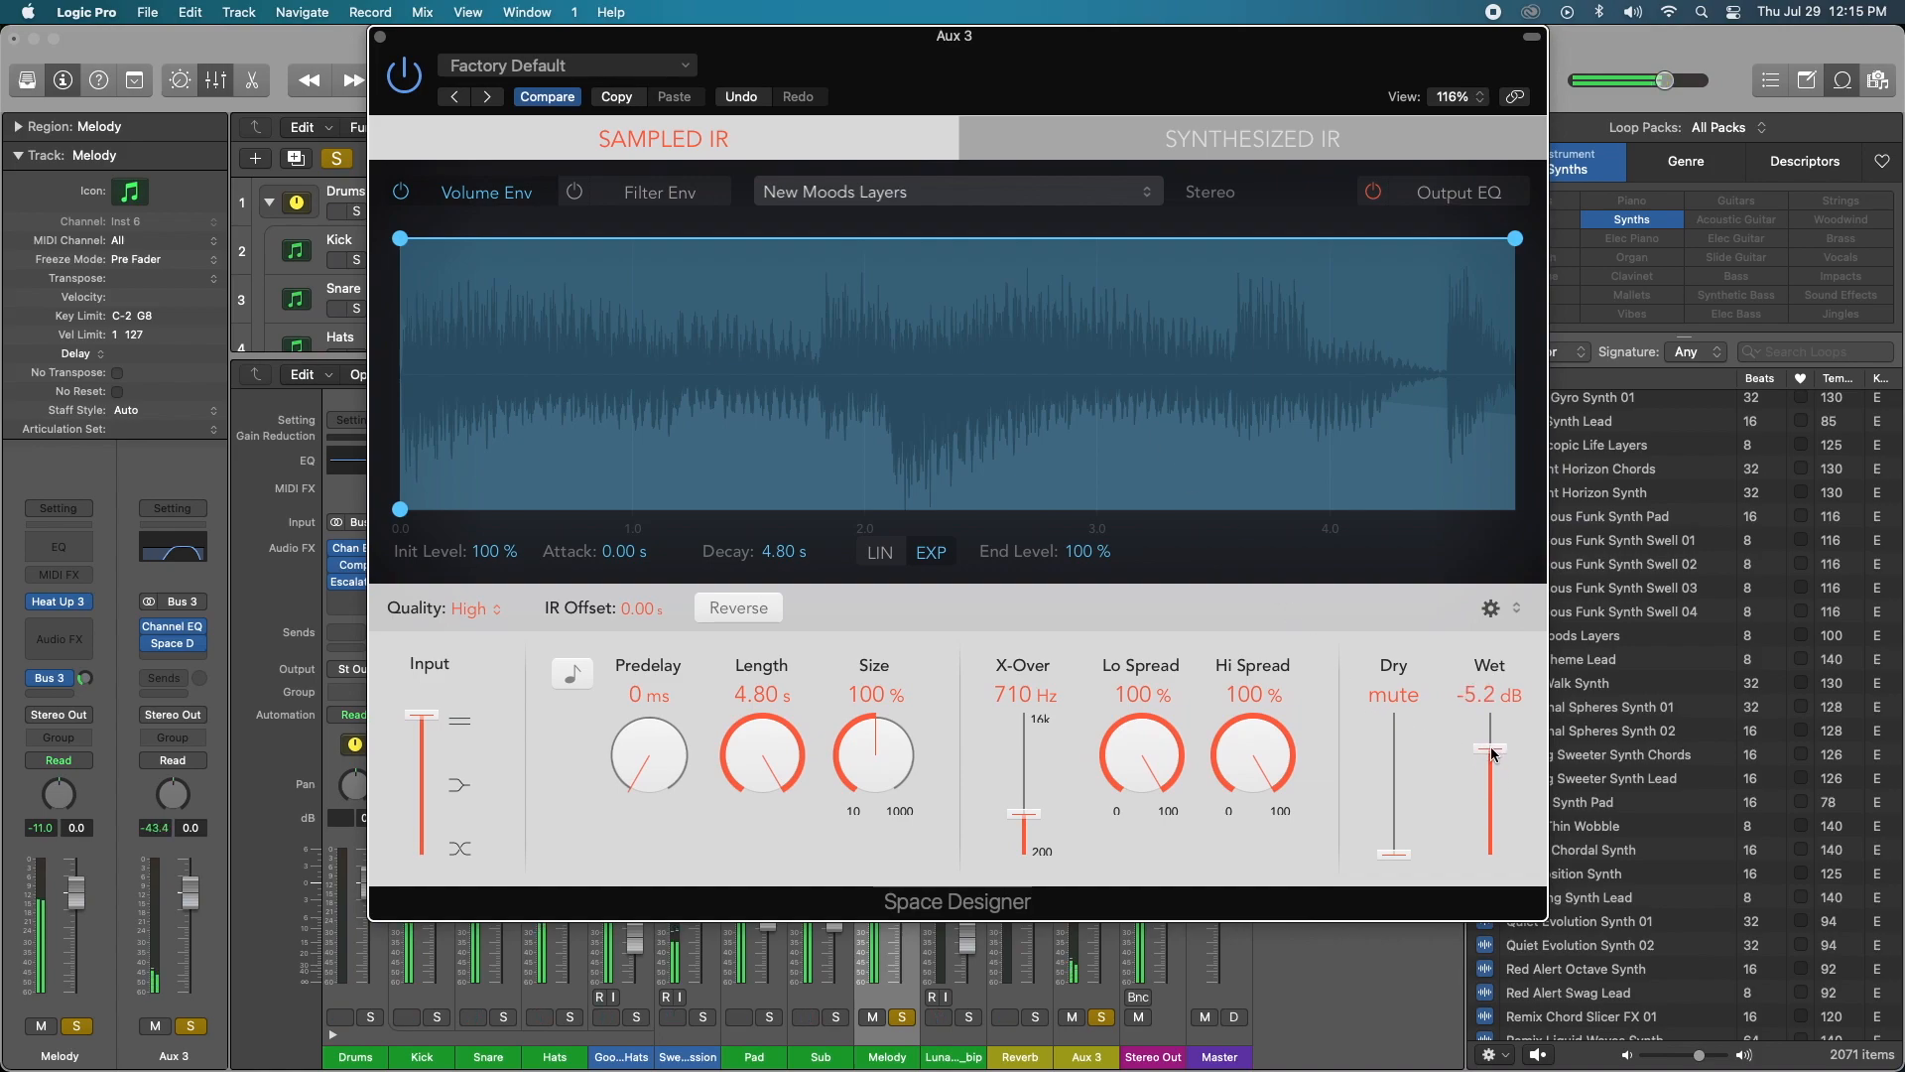
left_click_drag(1490, 748, 1489, 741)
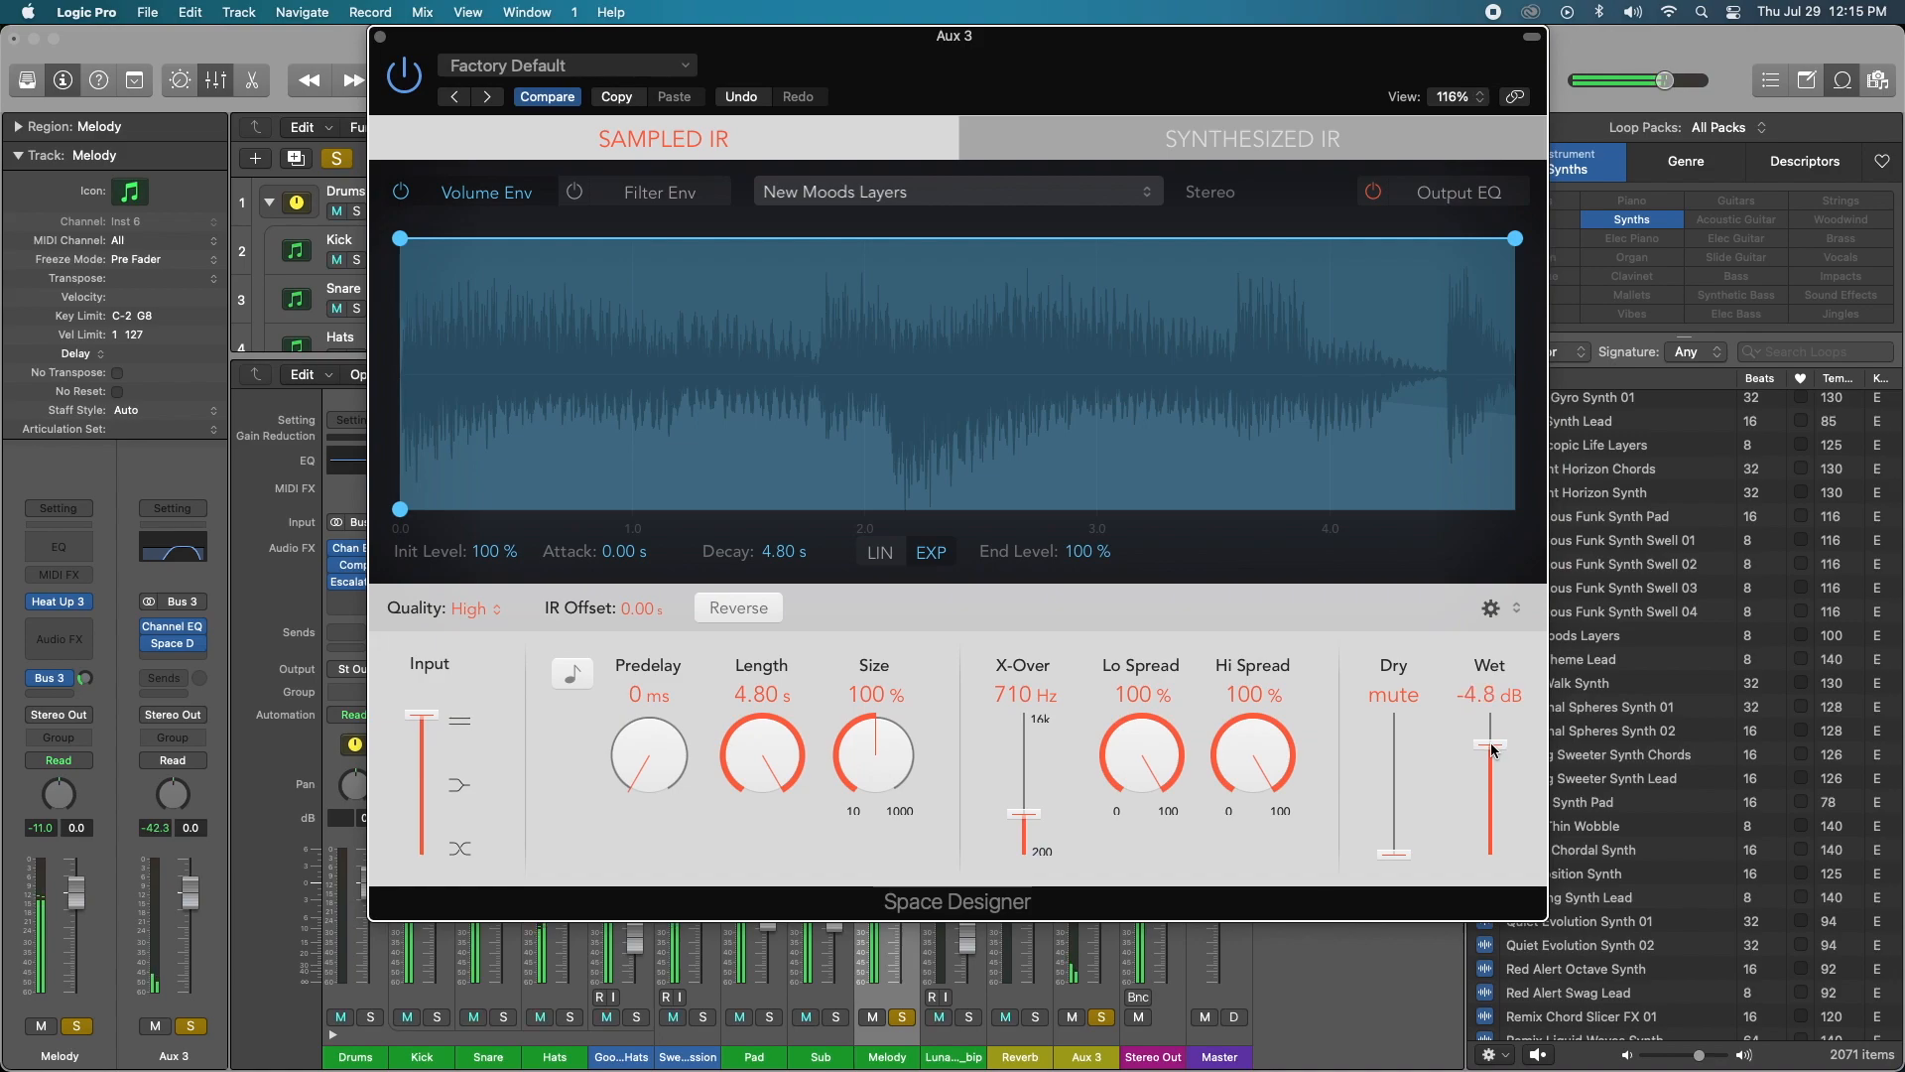
left_click_drag(1490, 751, 1490, 742)
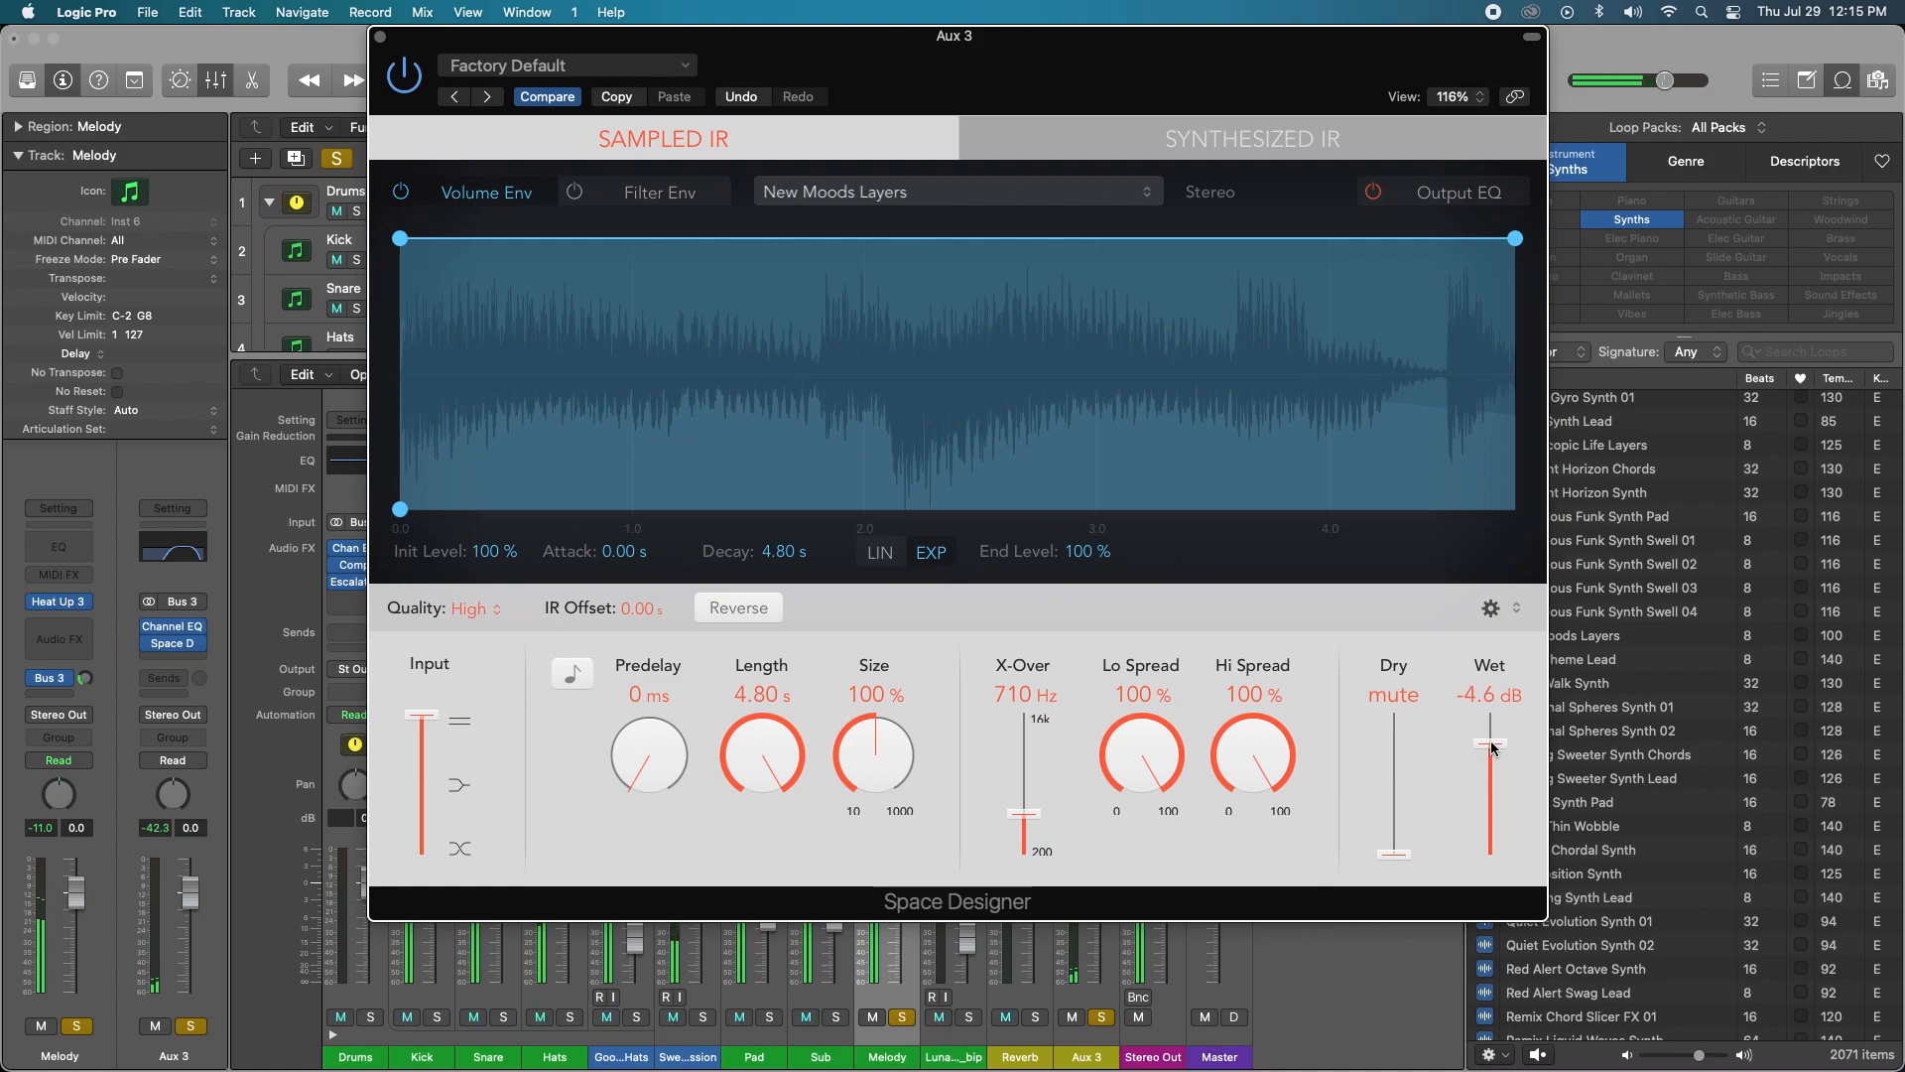
left_click_drag(1490, 742, 1490, 706)
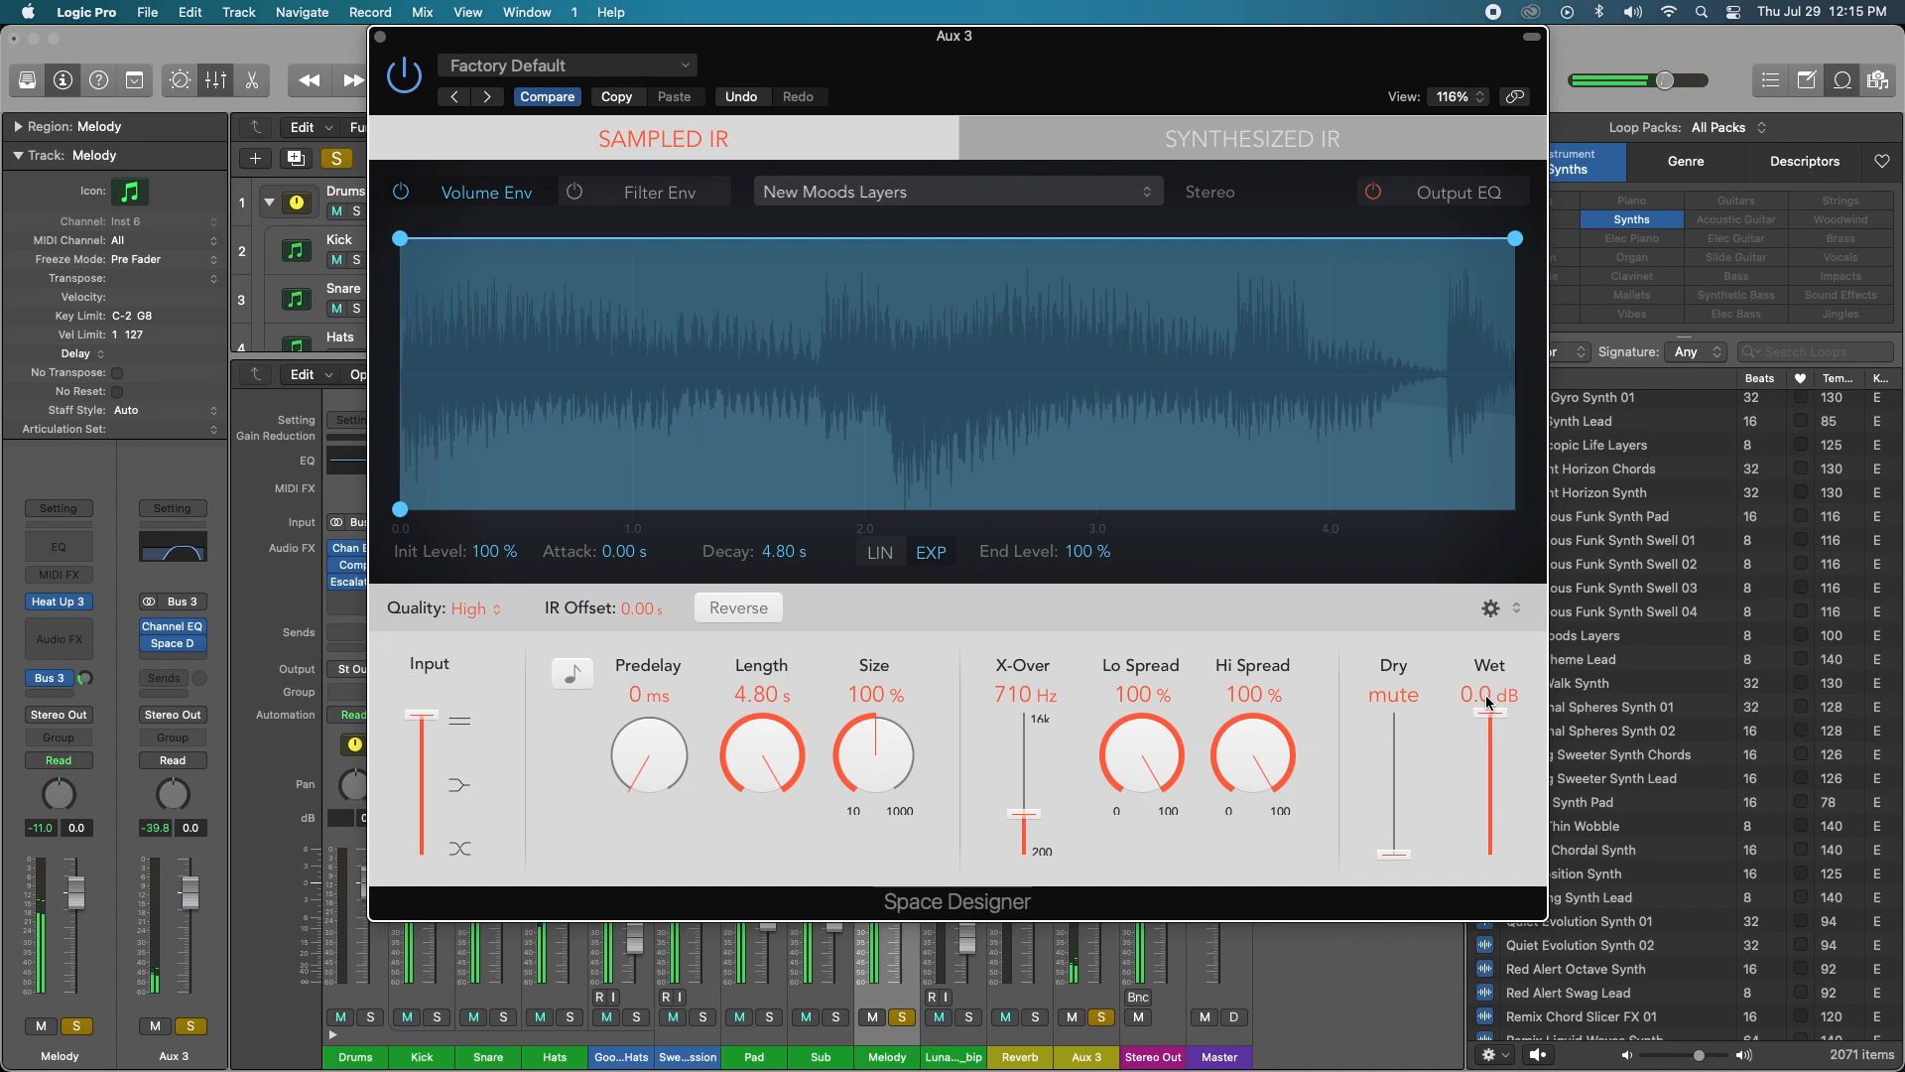
left_click_drag(1489, 702, 1489, 724)
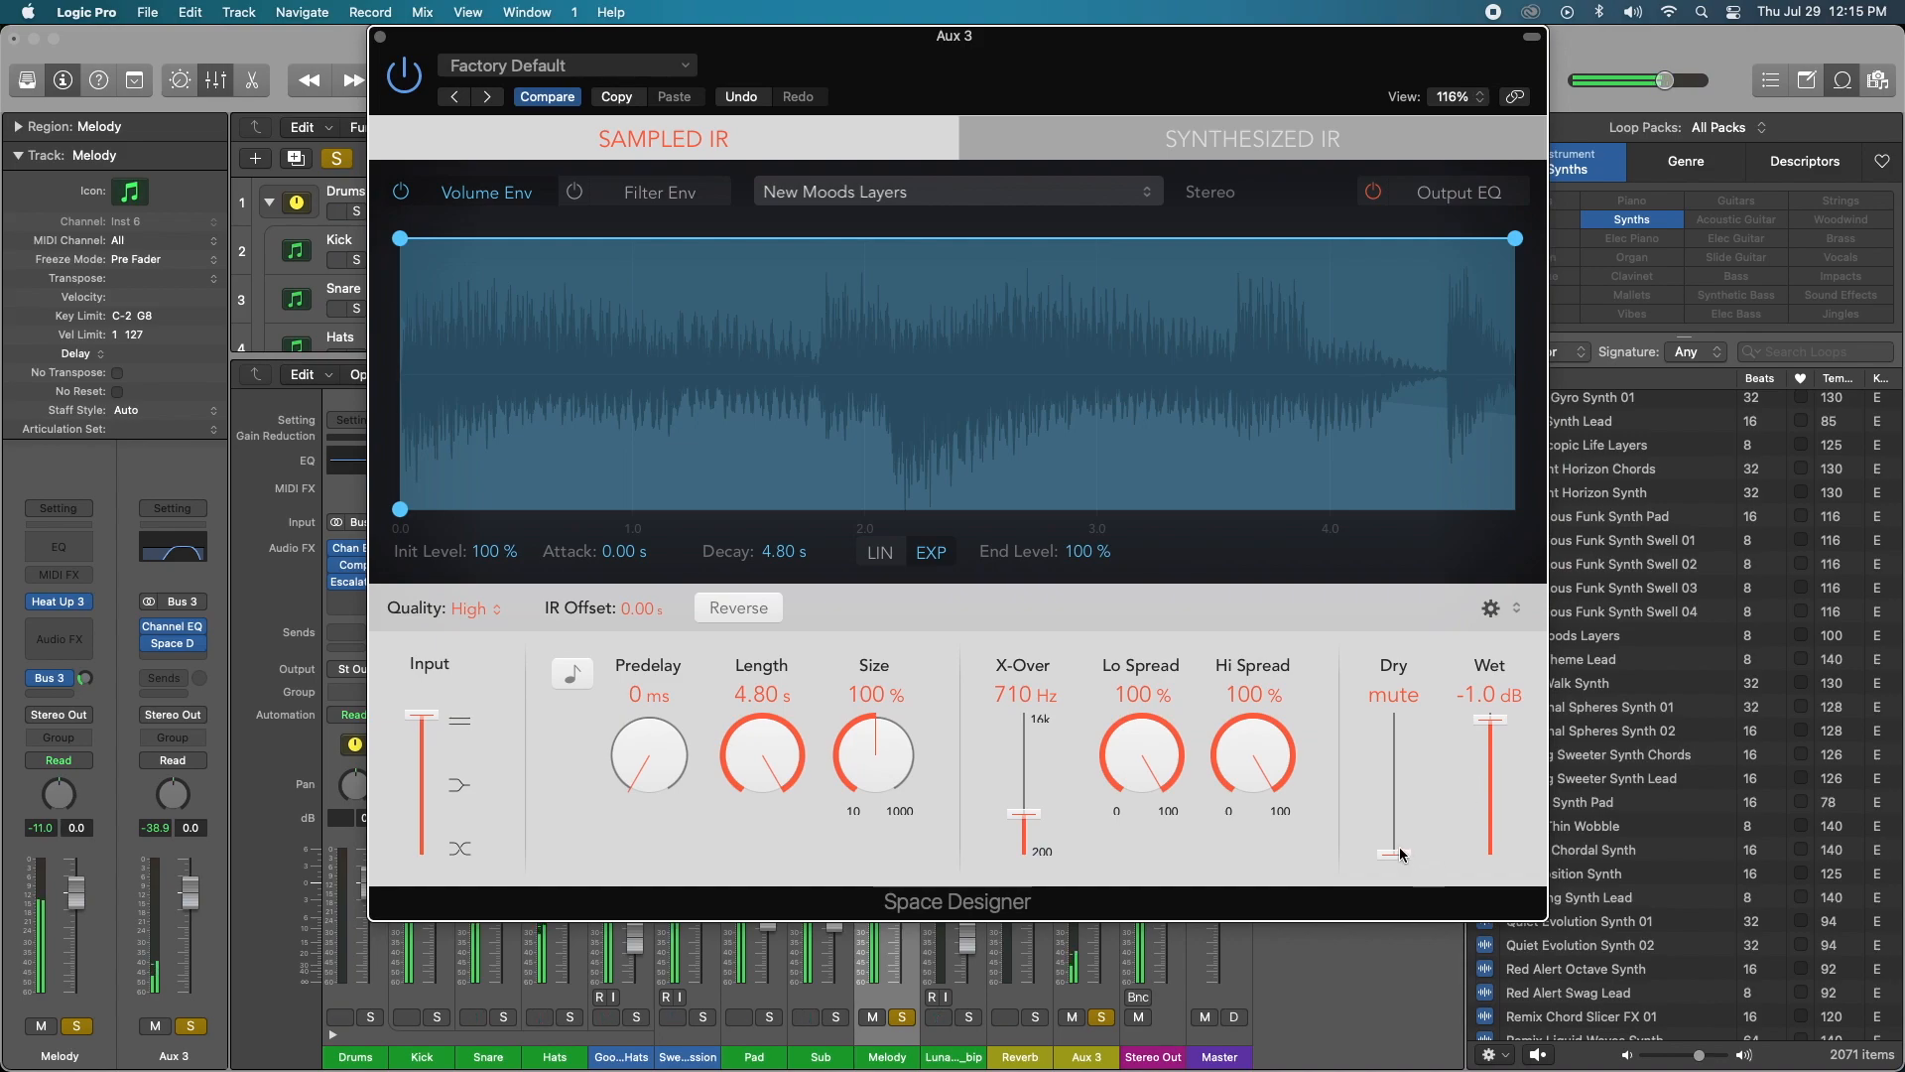
Step: Bring Dry up from mute and settle on Dry -12.5 dB, Wet -4.8 dB
left_click_drag(1394, 857, 1394, 827)
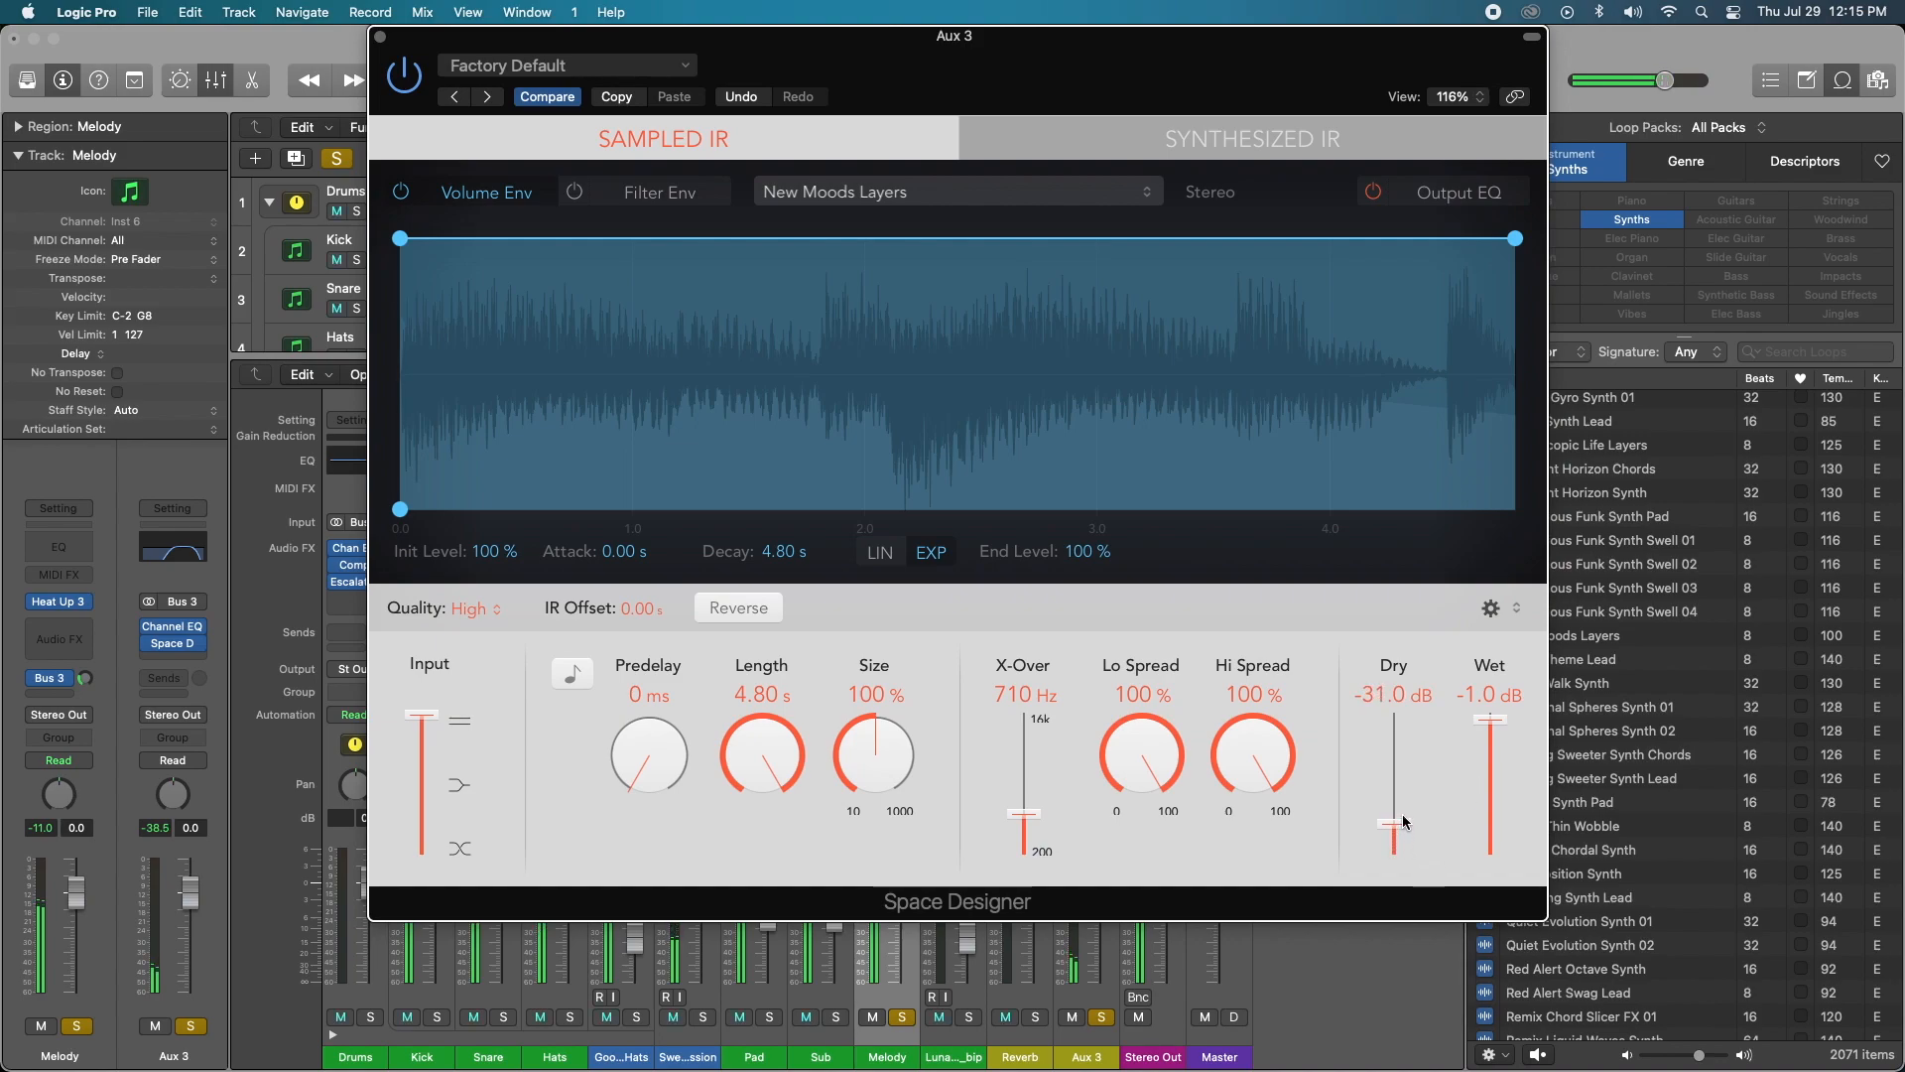
left_click_drag(1392, 838, 1392, 796)
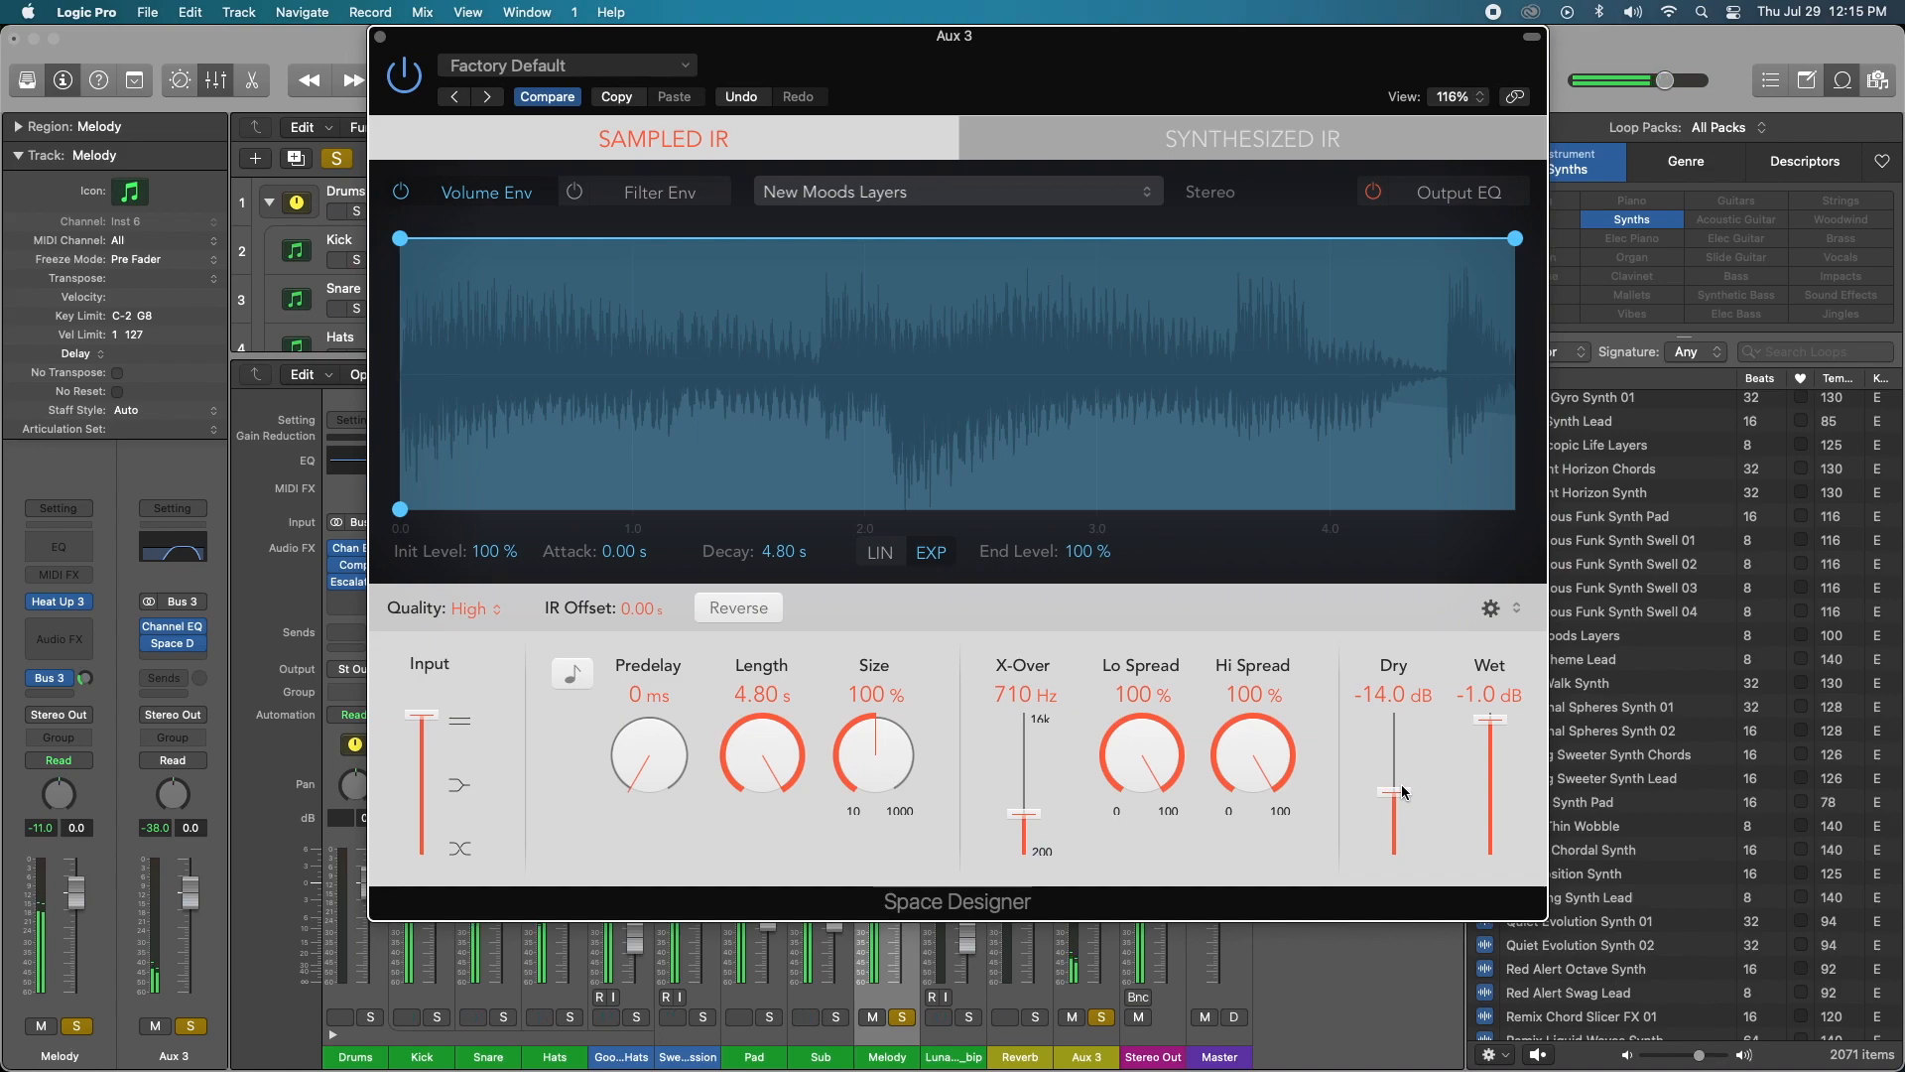
left_click_drag(1491, 719, 1491, 835)
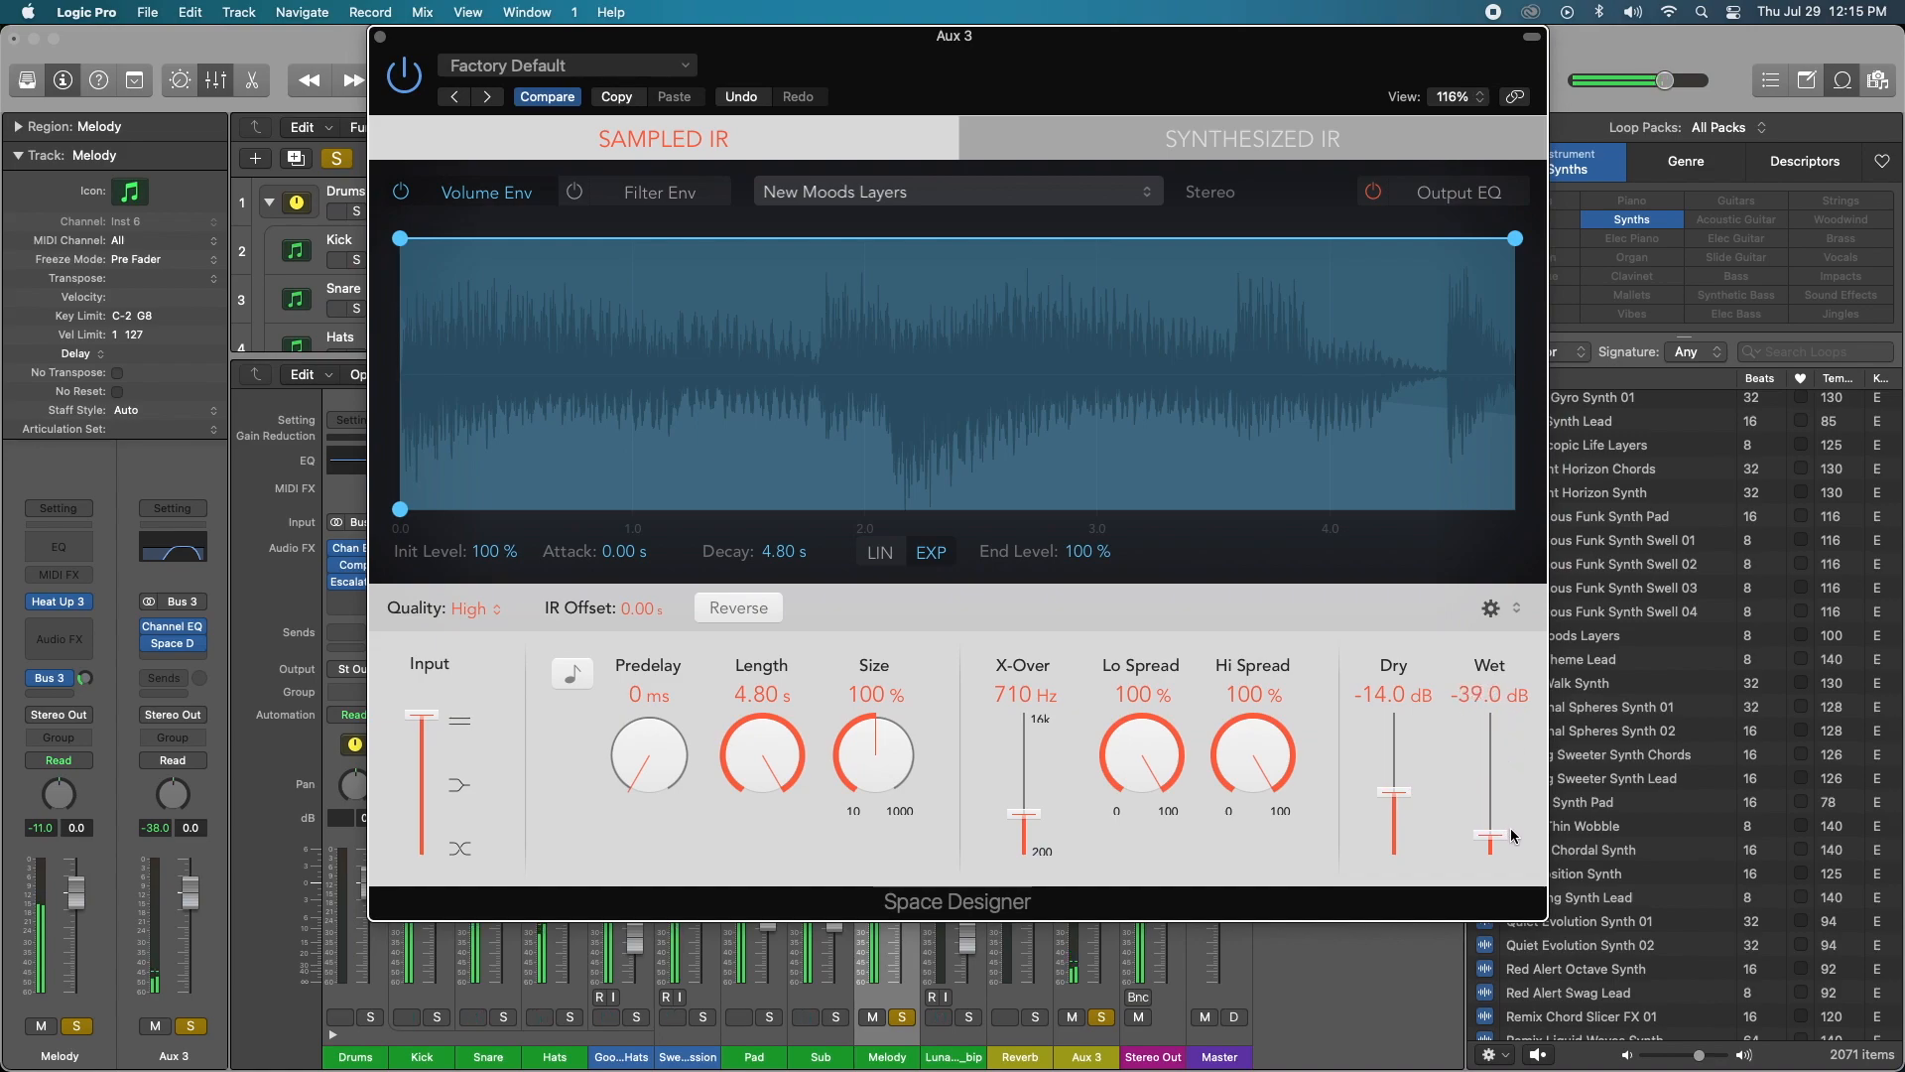
left_click_drag(1490, 835, 1491, 817)
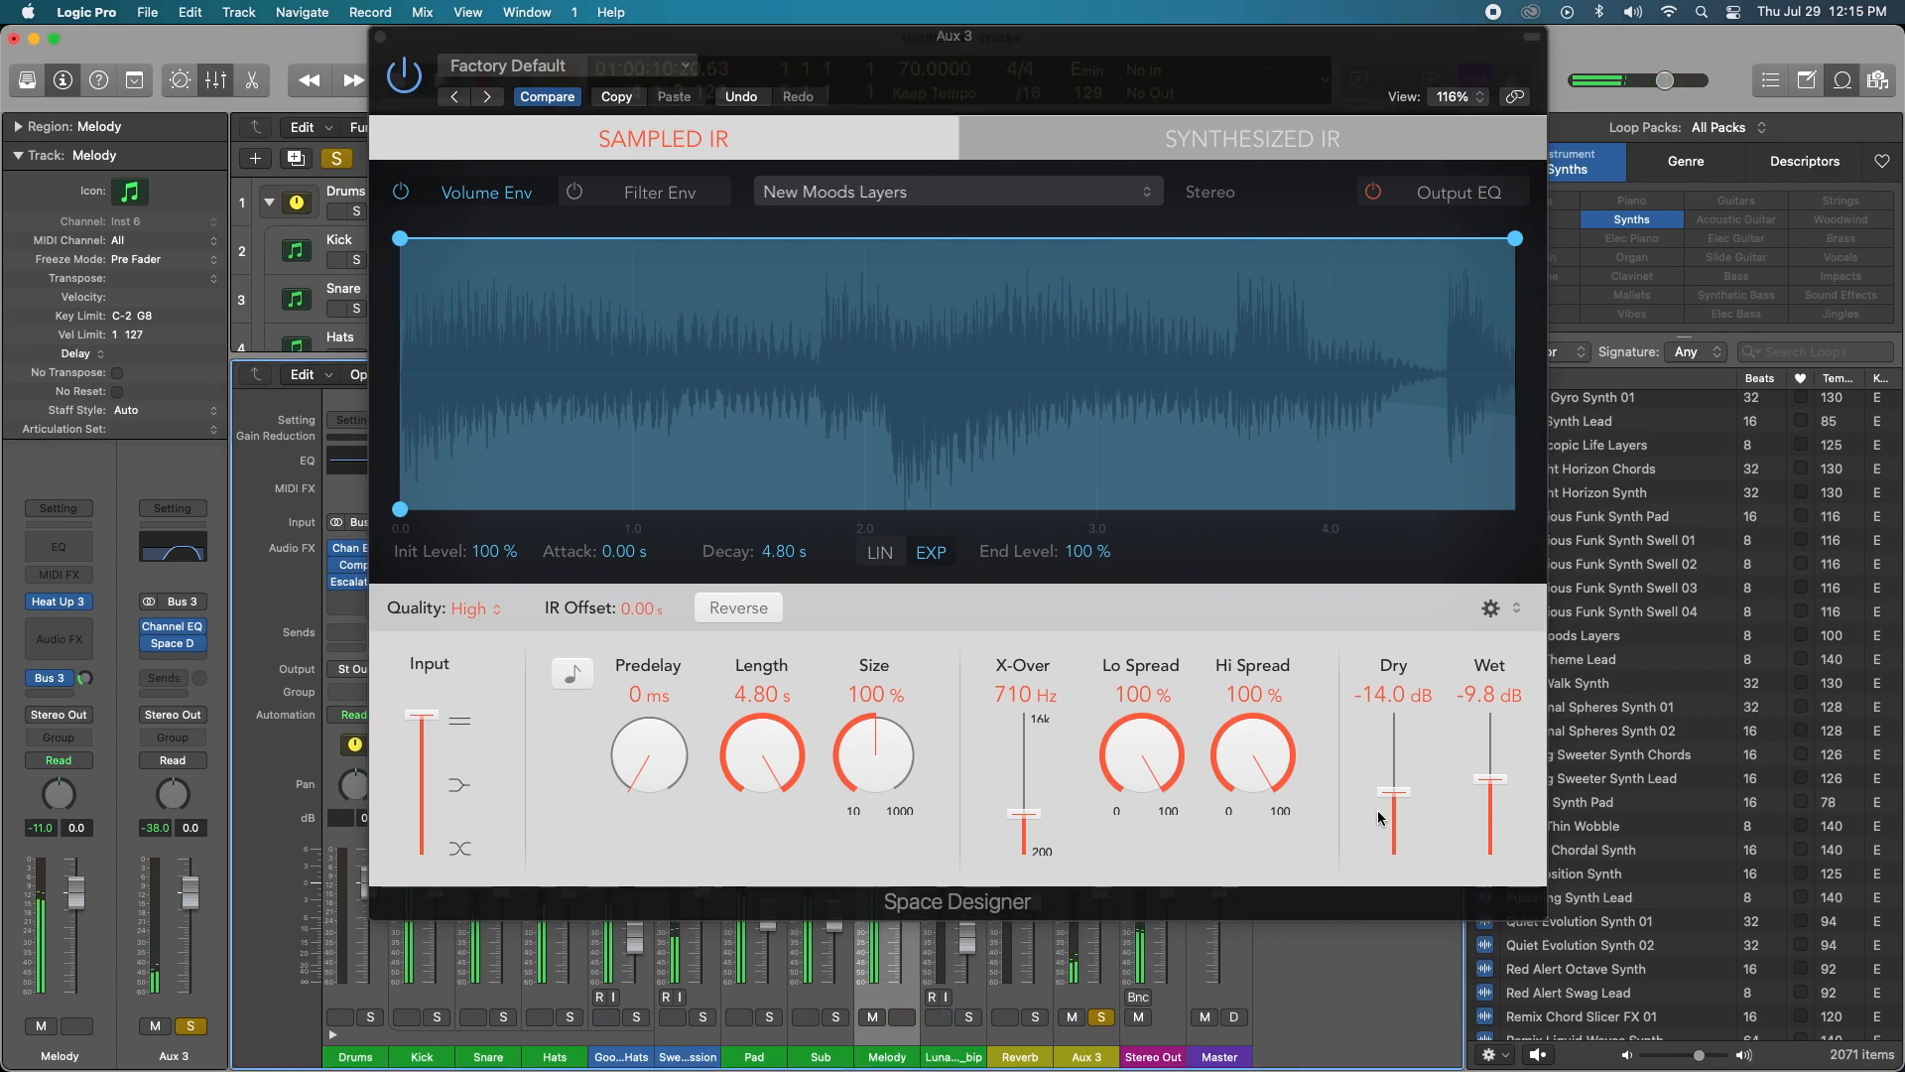
left_click_drag(1489, 812, 1489, 762)
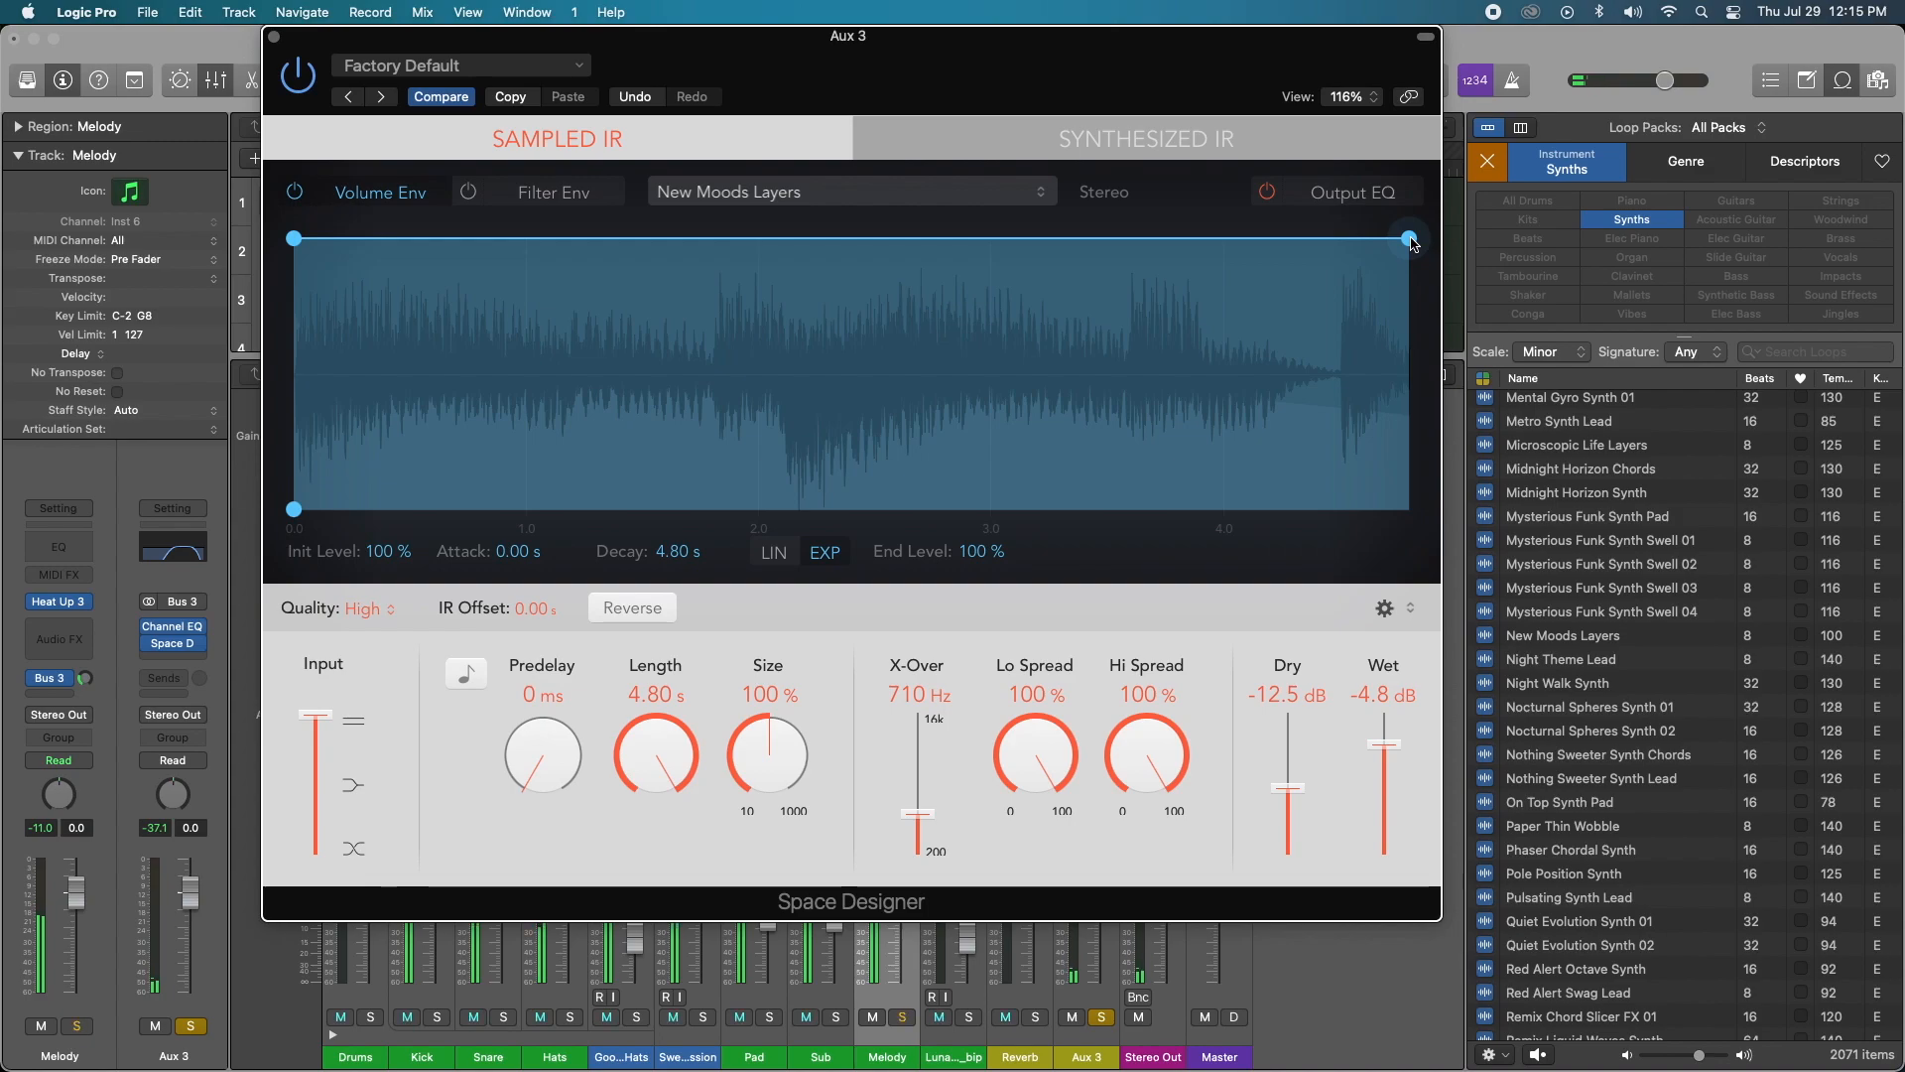
Step: Fade the Volume Env end point to 0% at about 3 s, then switch to Filter Env
left_click_drag(1409, 237, 1407, 256)
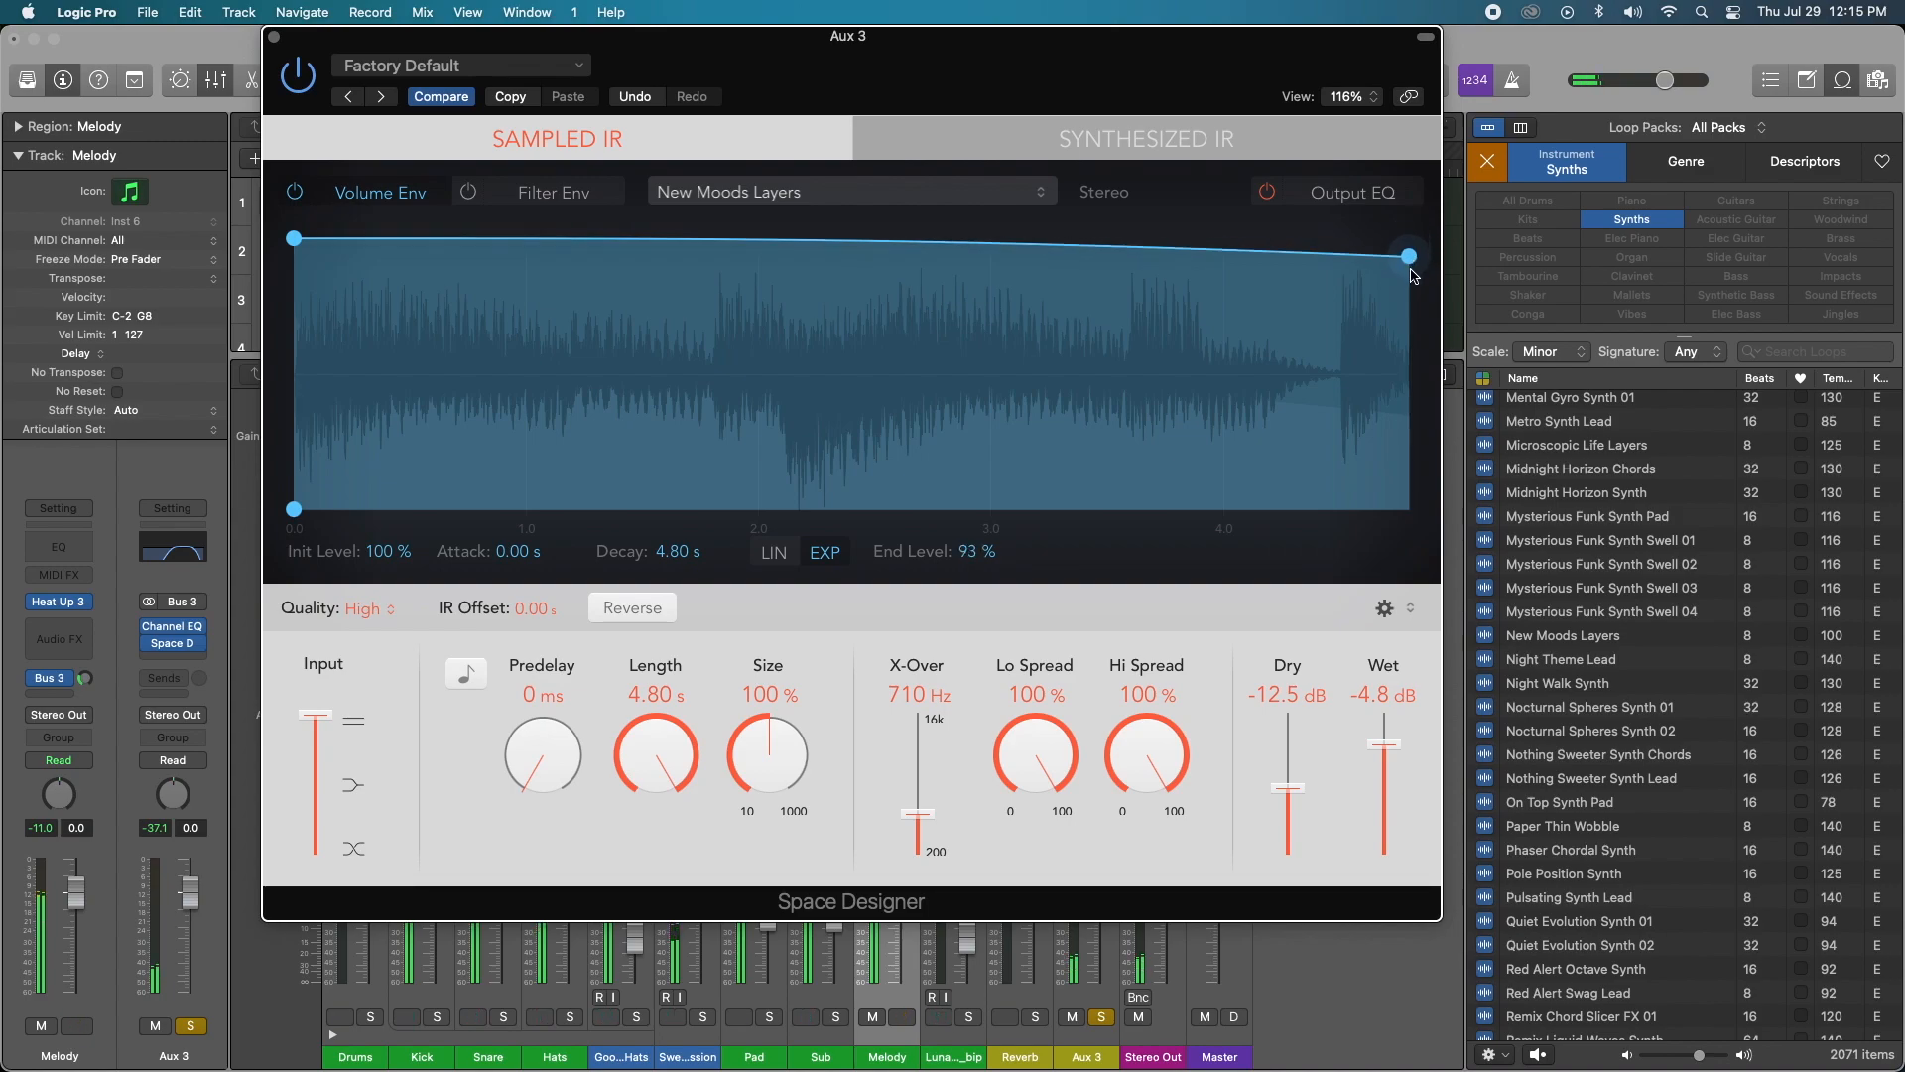
left_click_drag(1407, 255, 1390, 509)
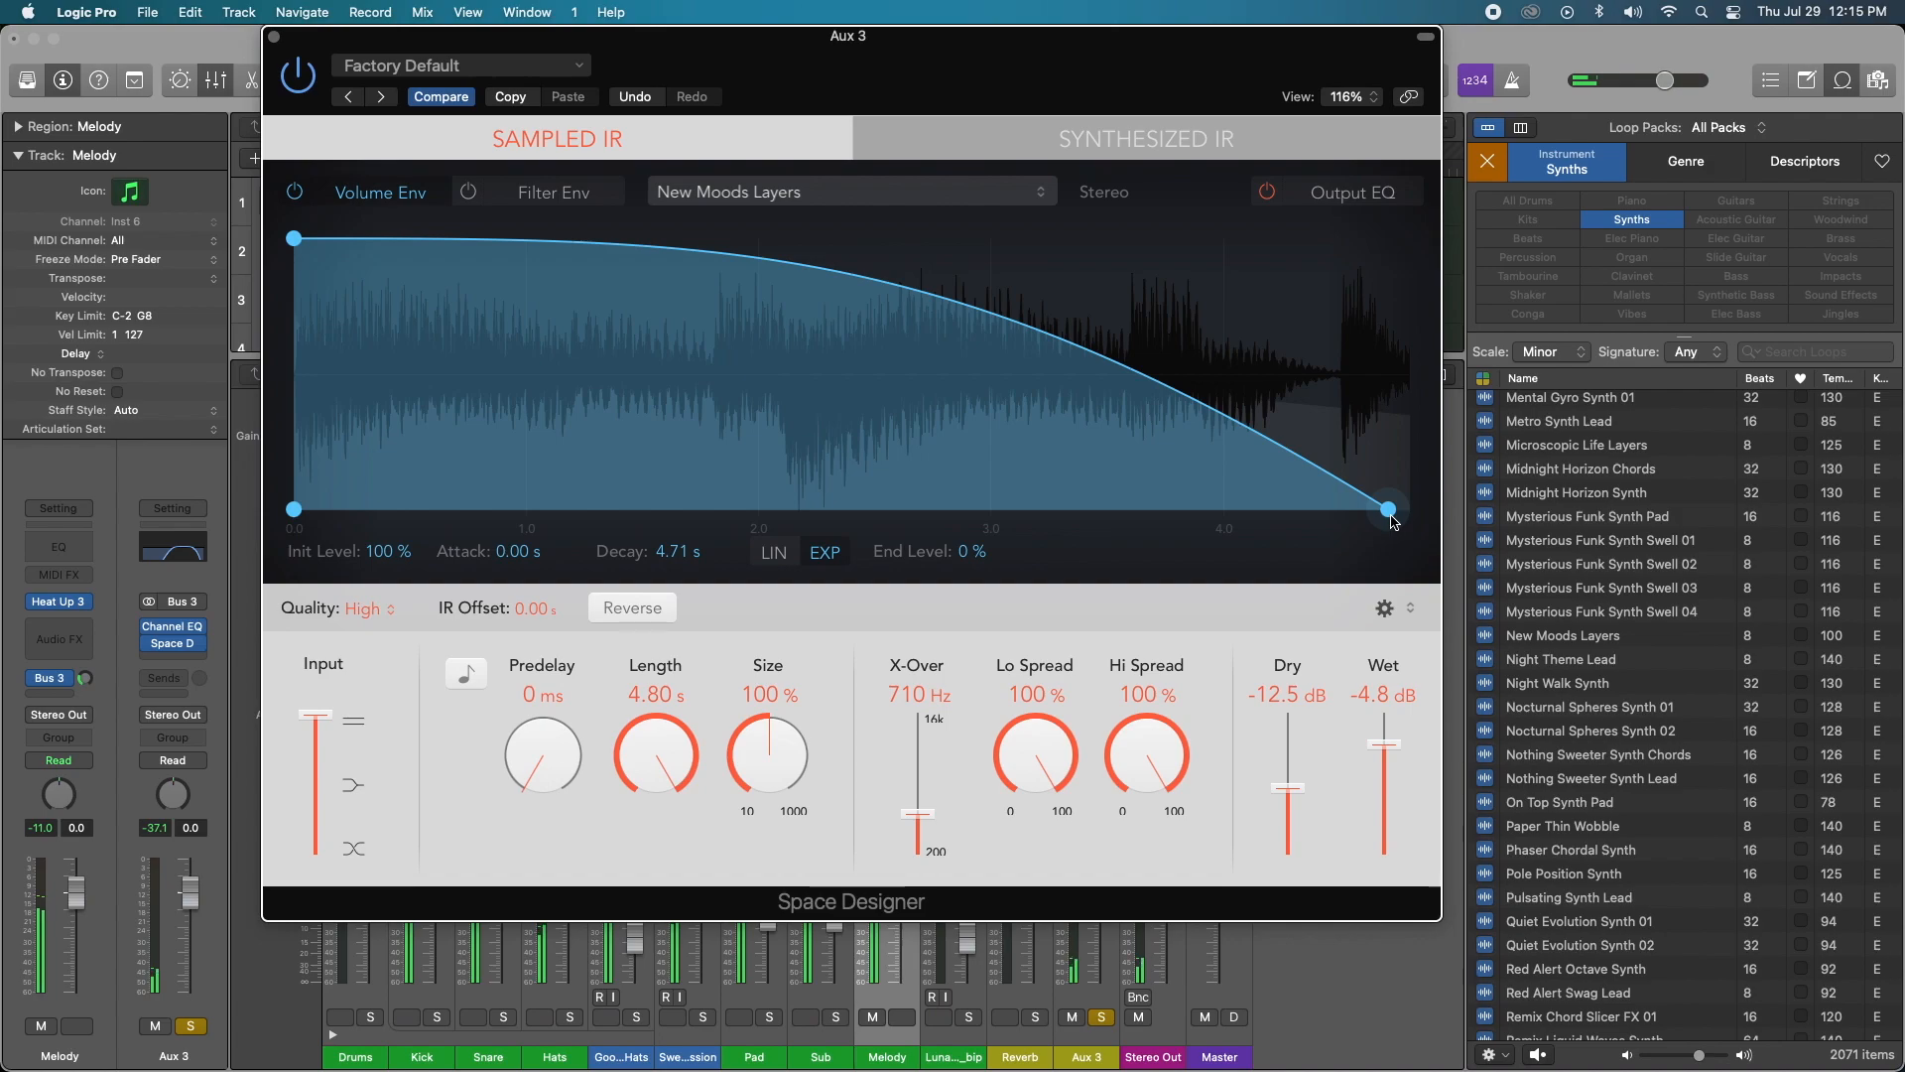
left_click_drag(1390, 509, 1000, 508)
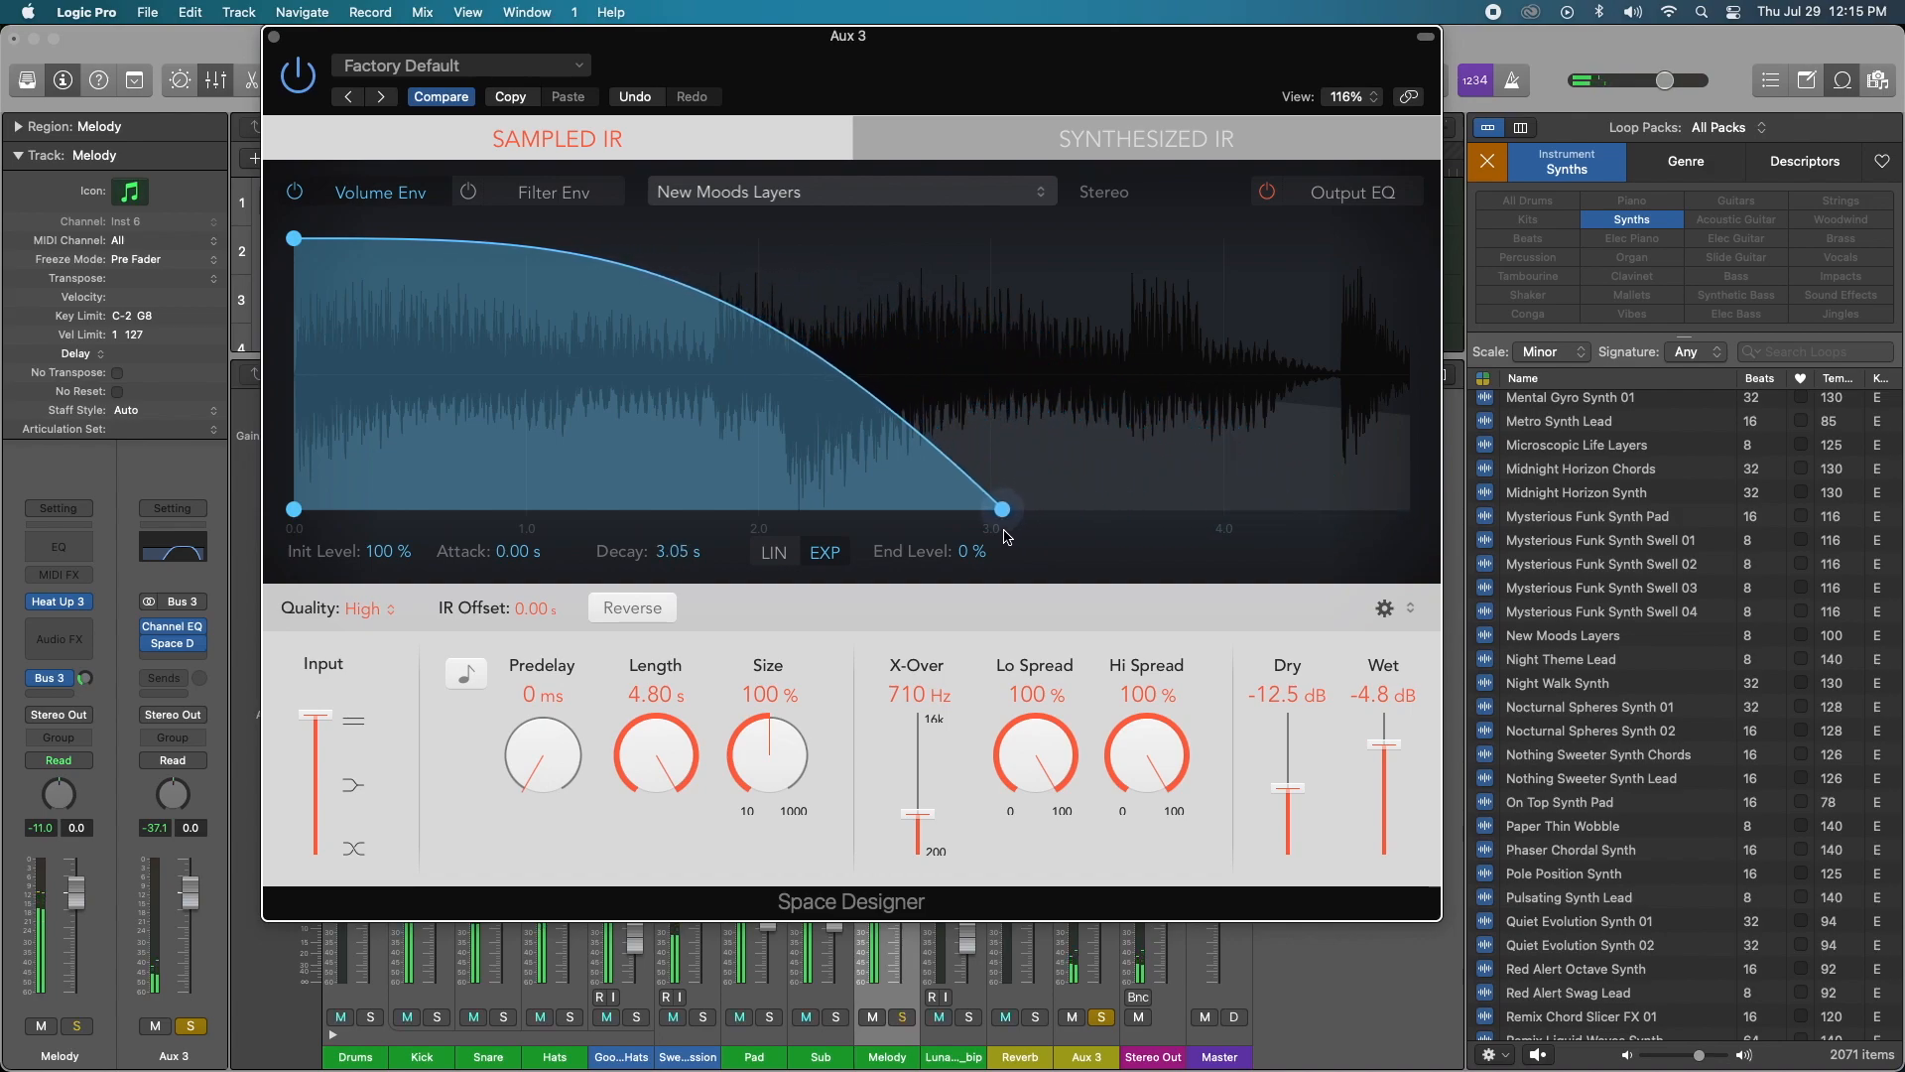
left_click_drag(1002, 508, 996, 508)
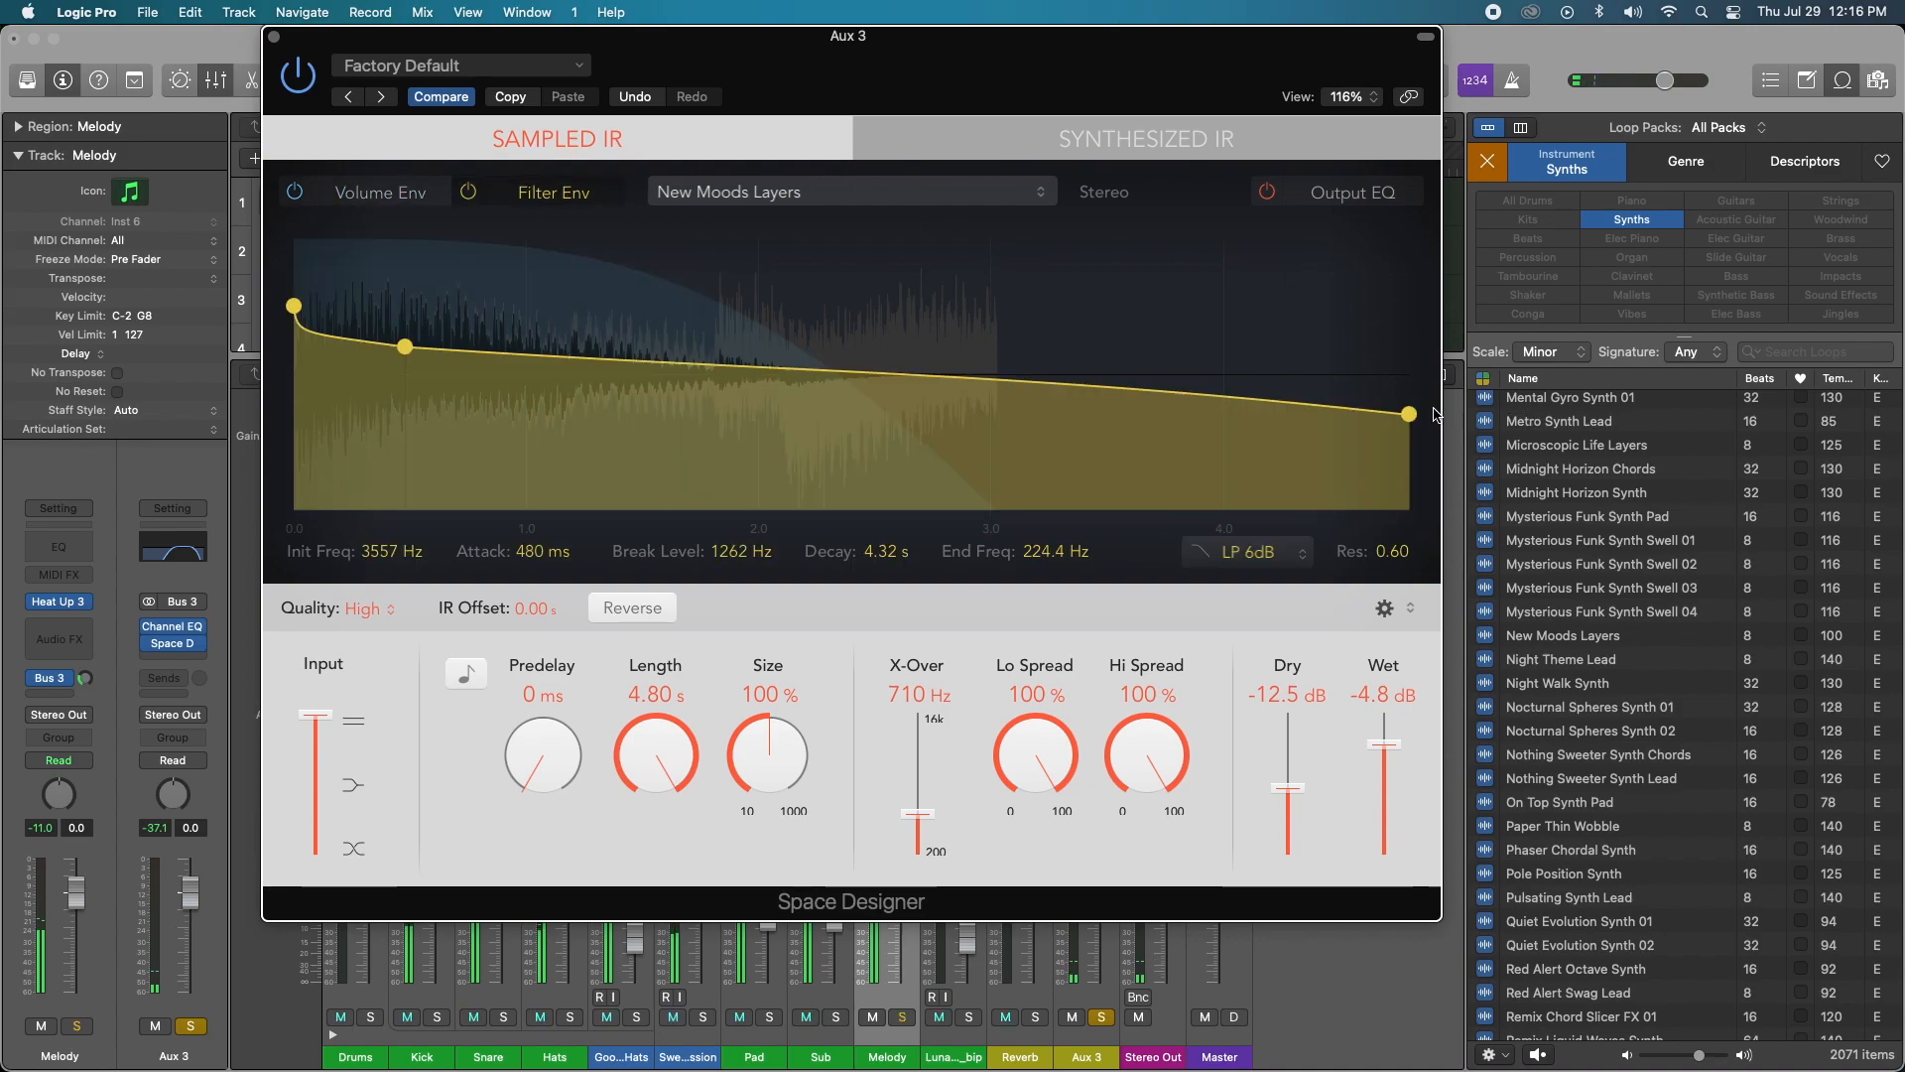
left_click(379, 192)
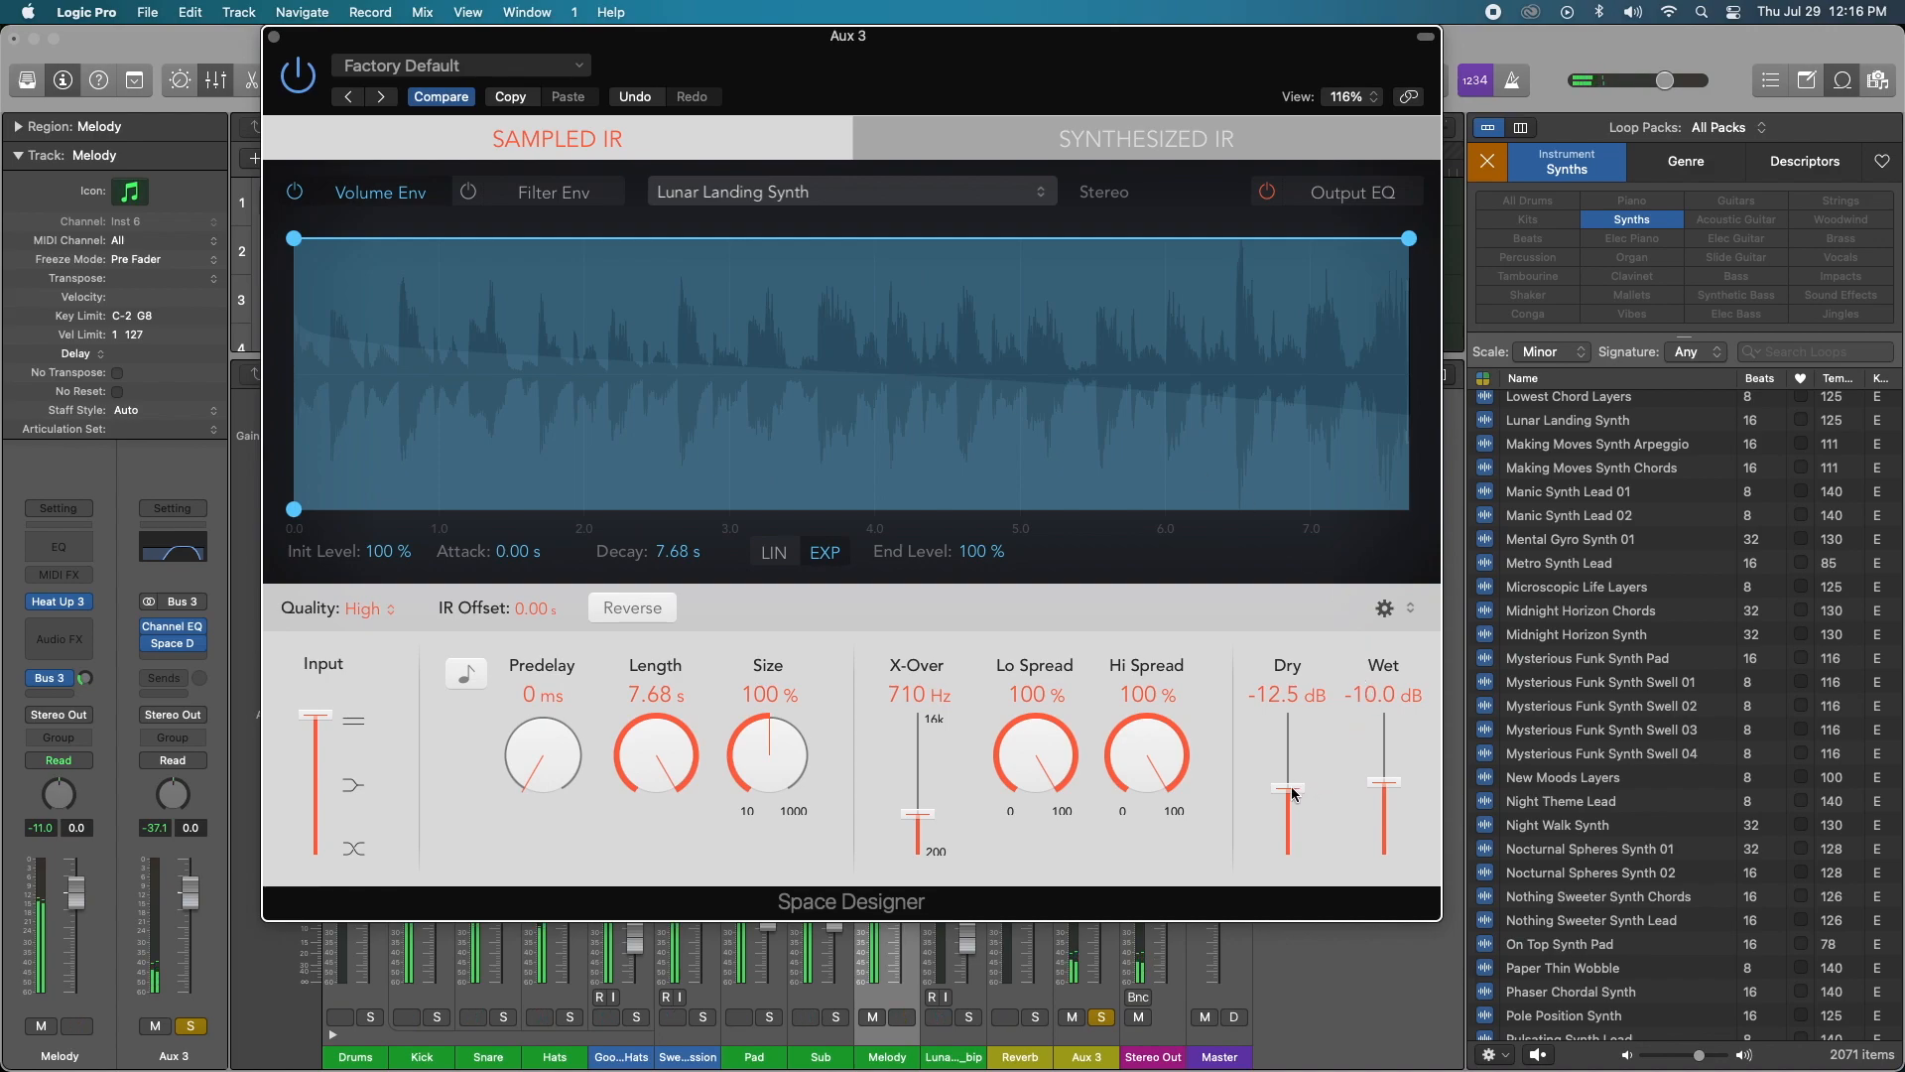
Step: Balance the Lunar Landing Synth reverb mix to Dry -16 dB and Wet -9.2 dB
left_click_drag(1288, 787, 1288, 751)
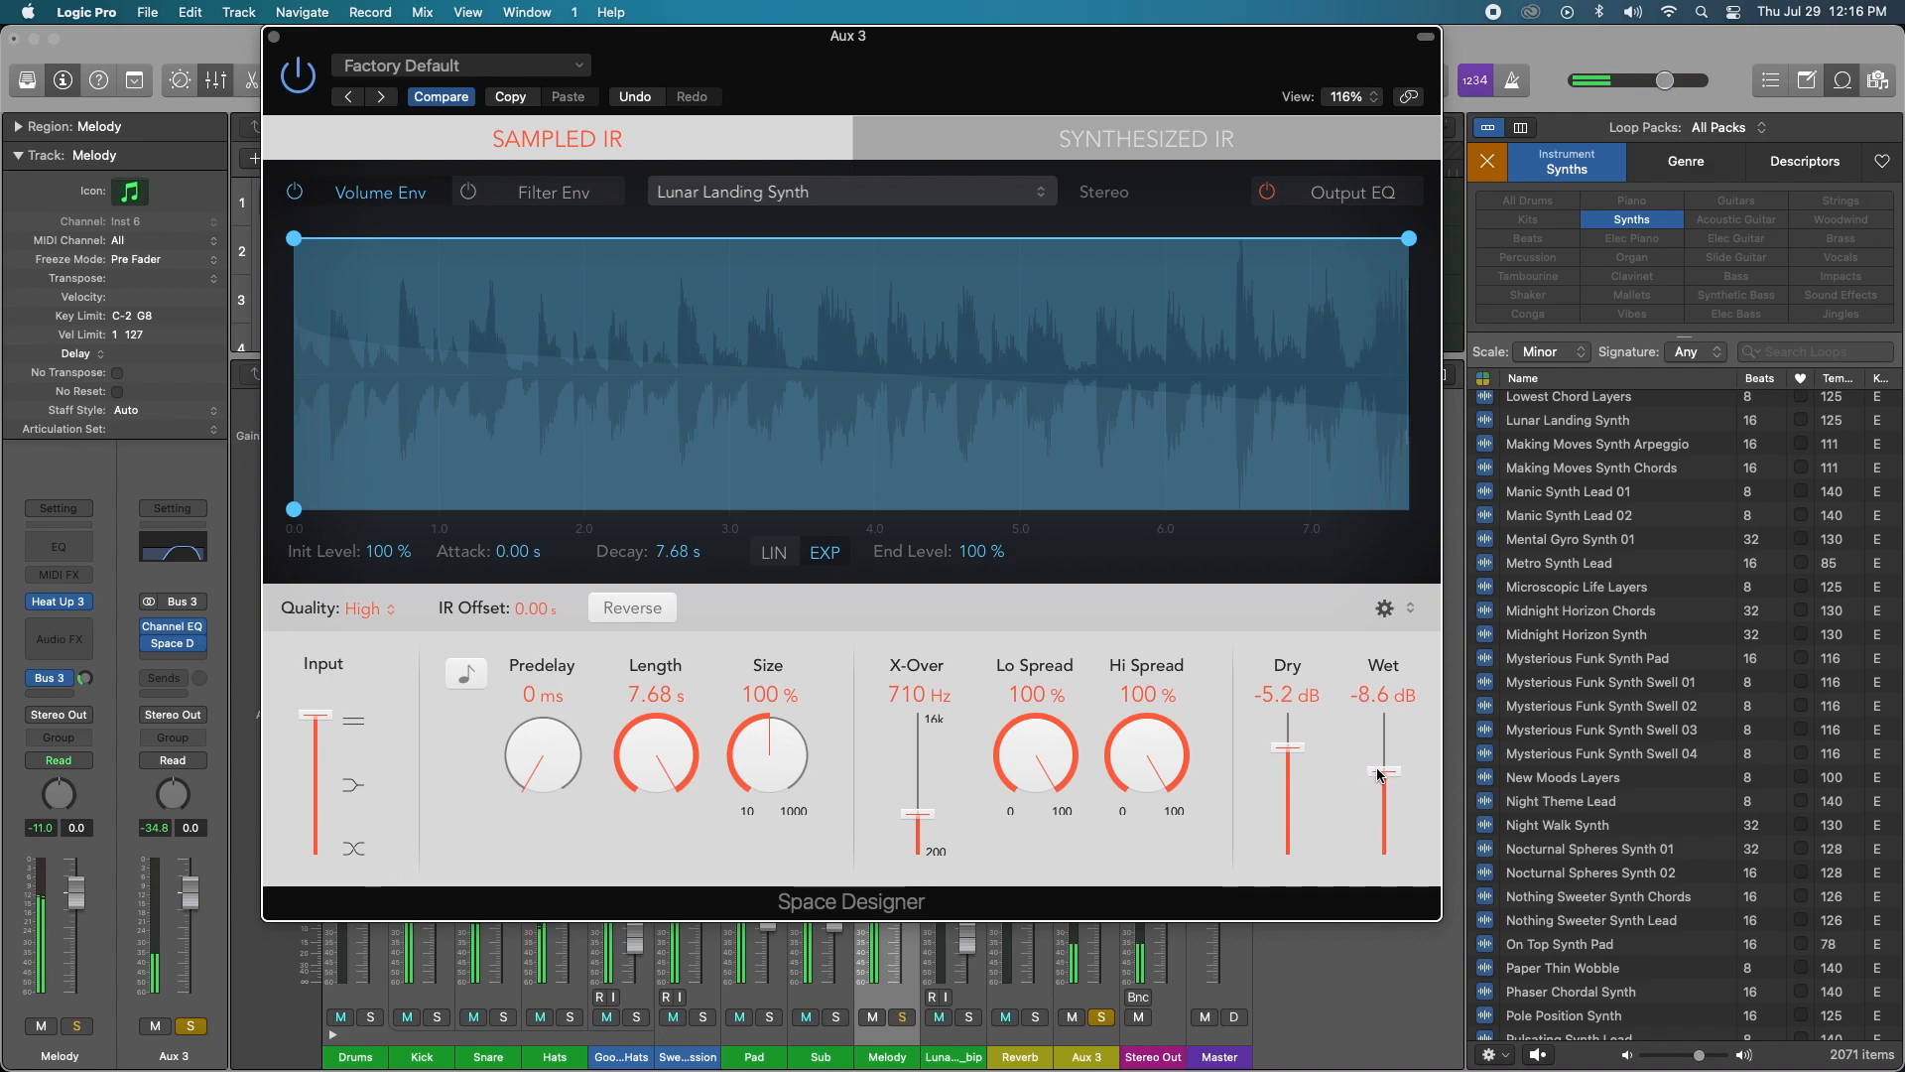
left_click_drag(1382, 774, 1381, 790)
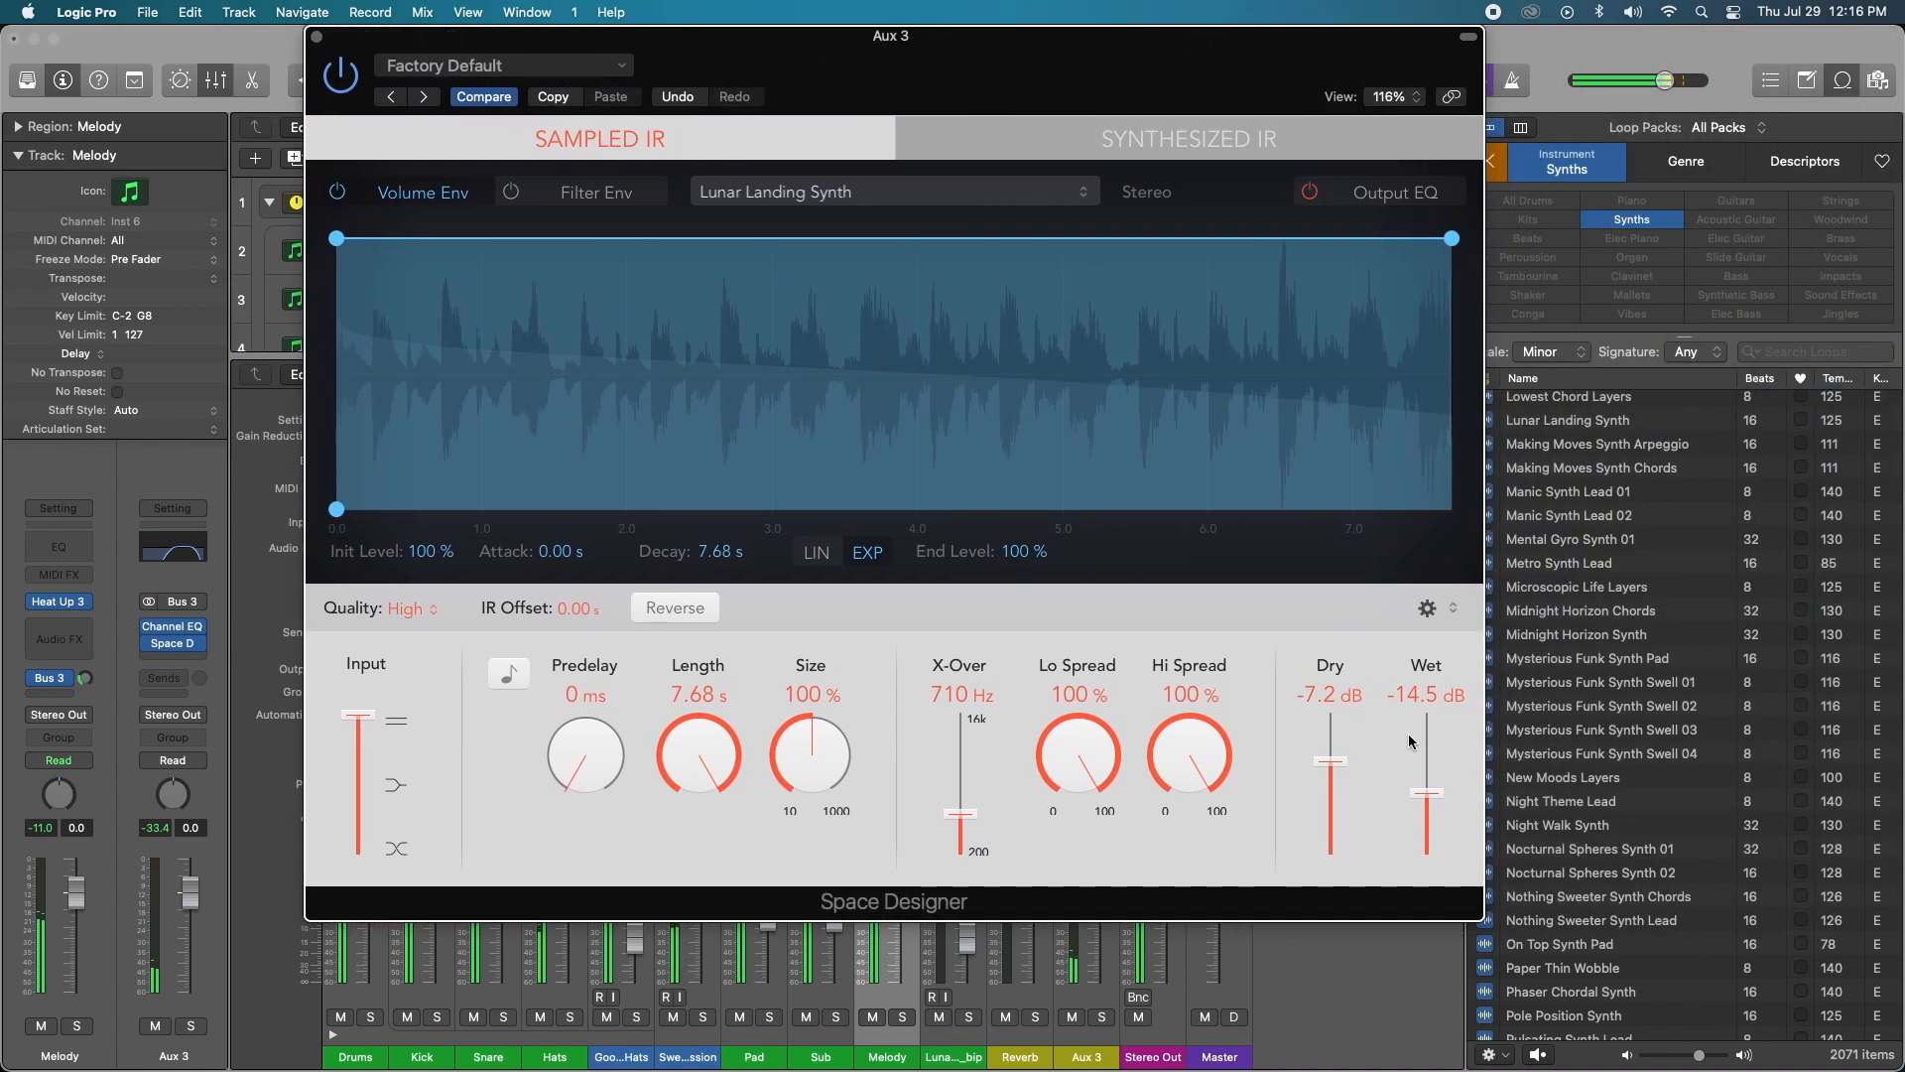
left_click_drag(1428, 792, 1427, 765)
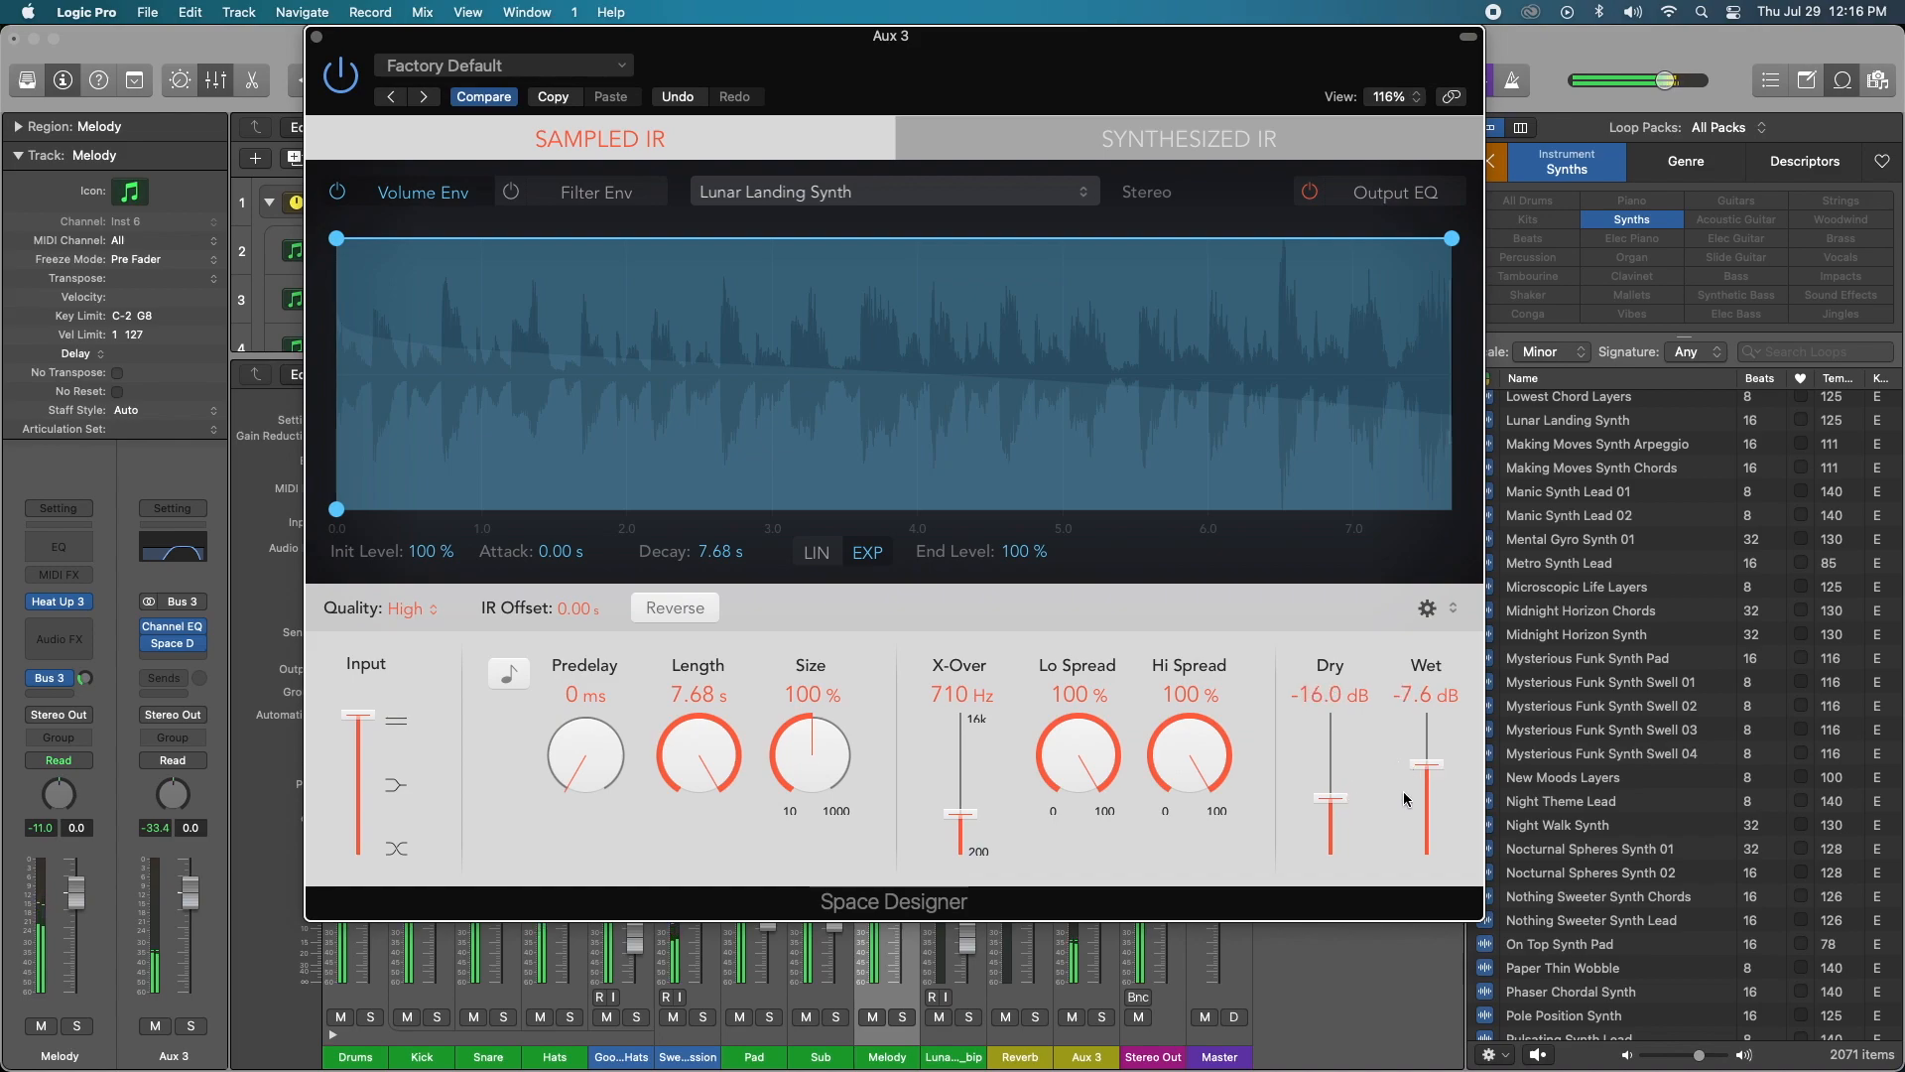
left_click_drag(1425, 800, 1425, 756)
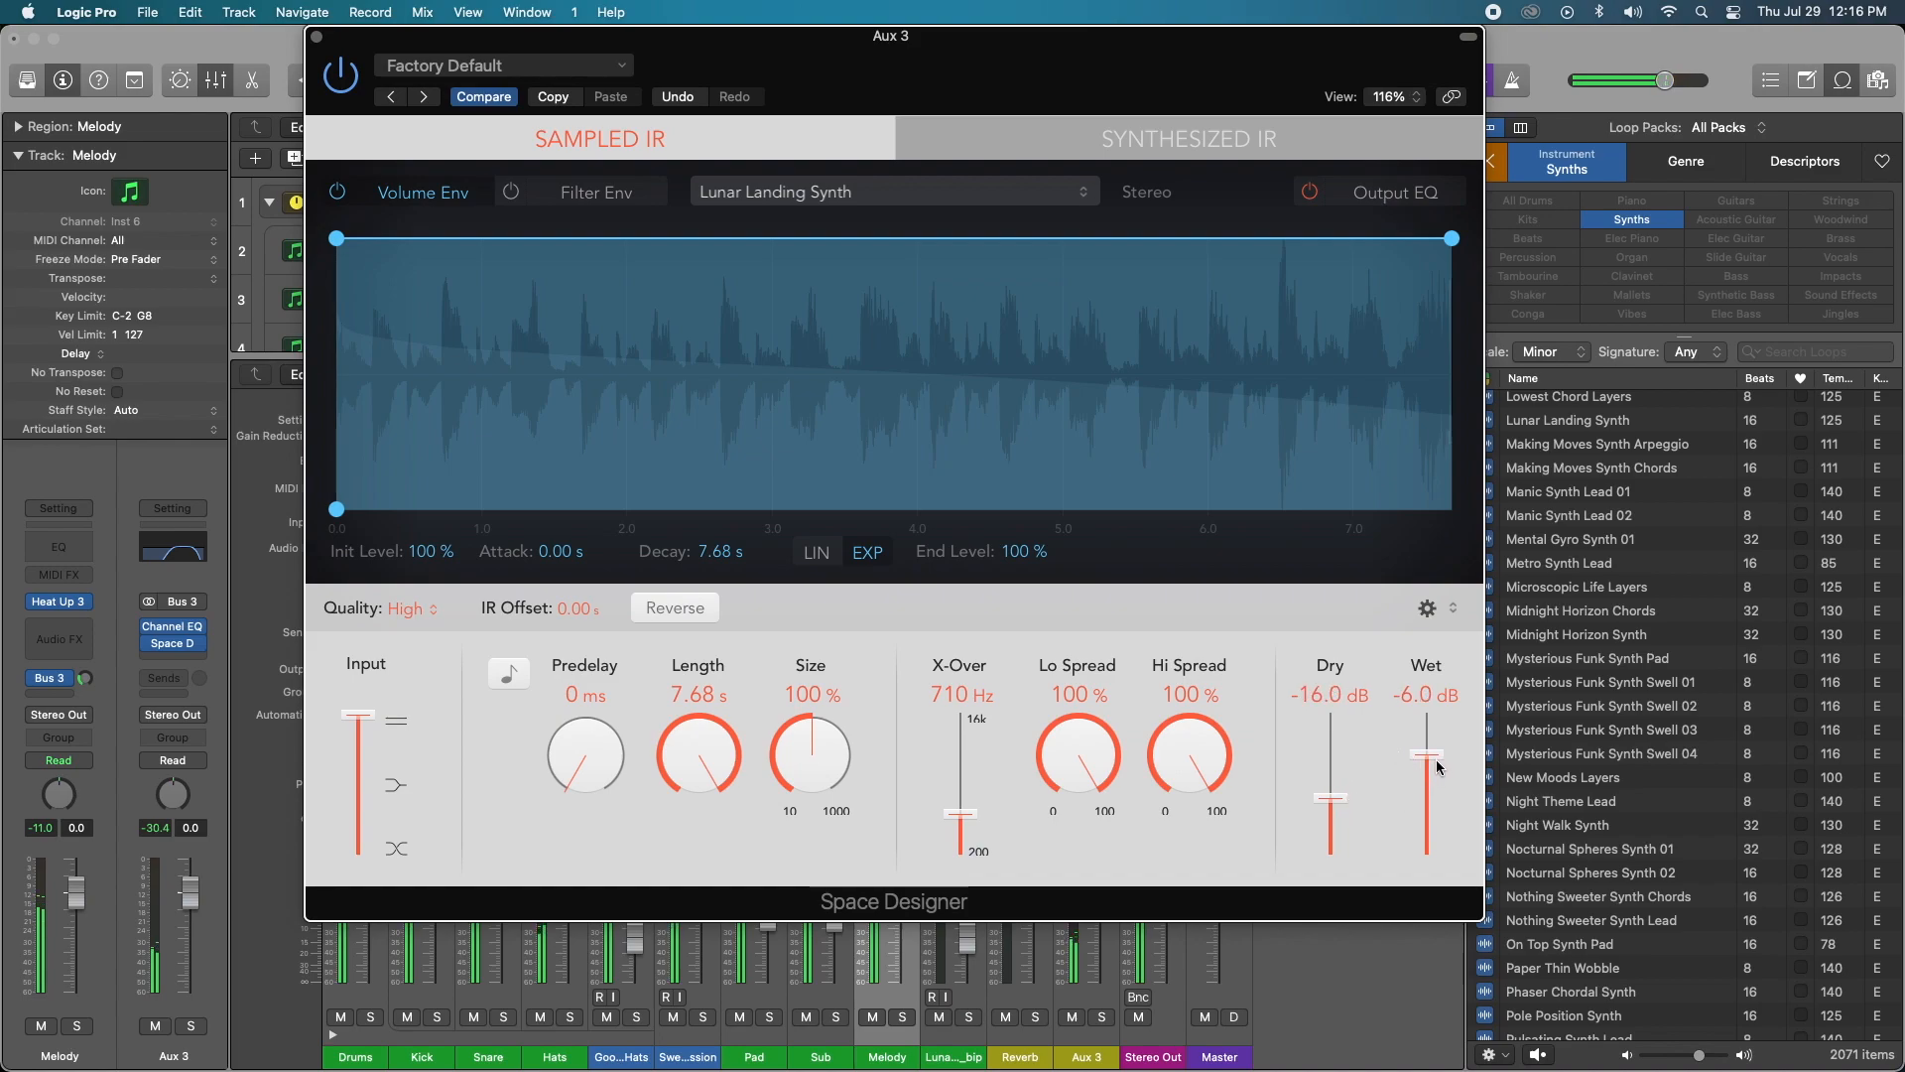
left_click_drag(1425, 753, 1425, 735)
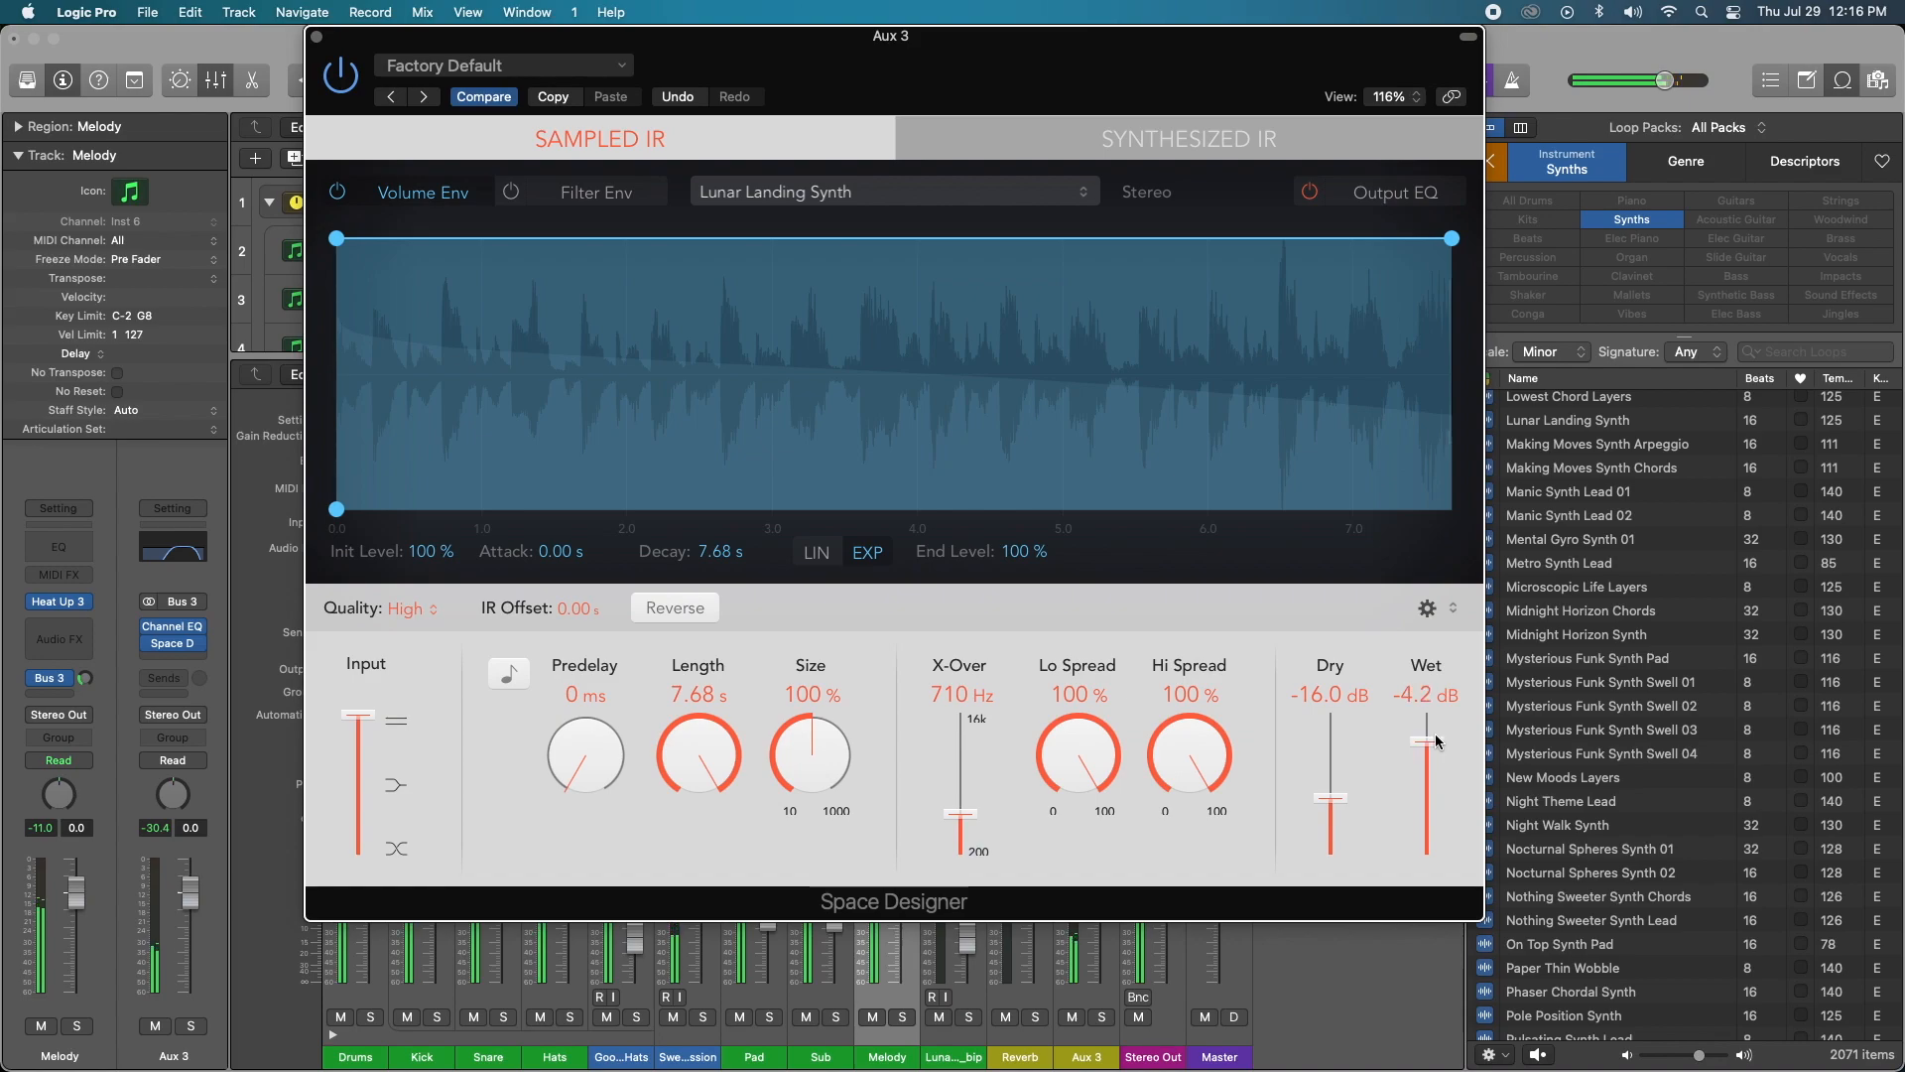
left_click_drag(1427, 742, 1427, 729)
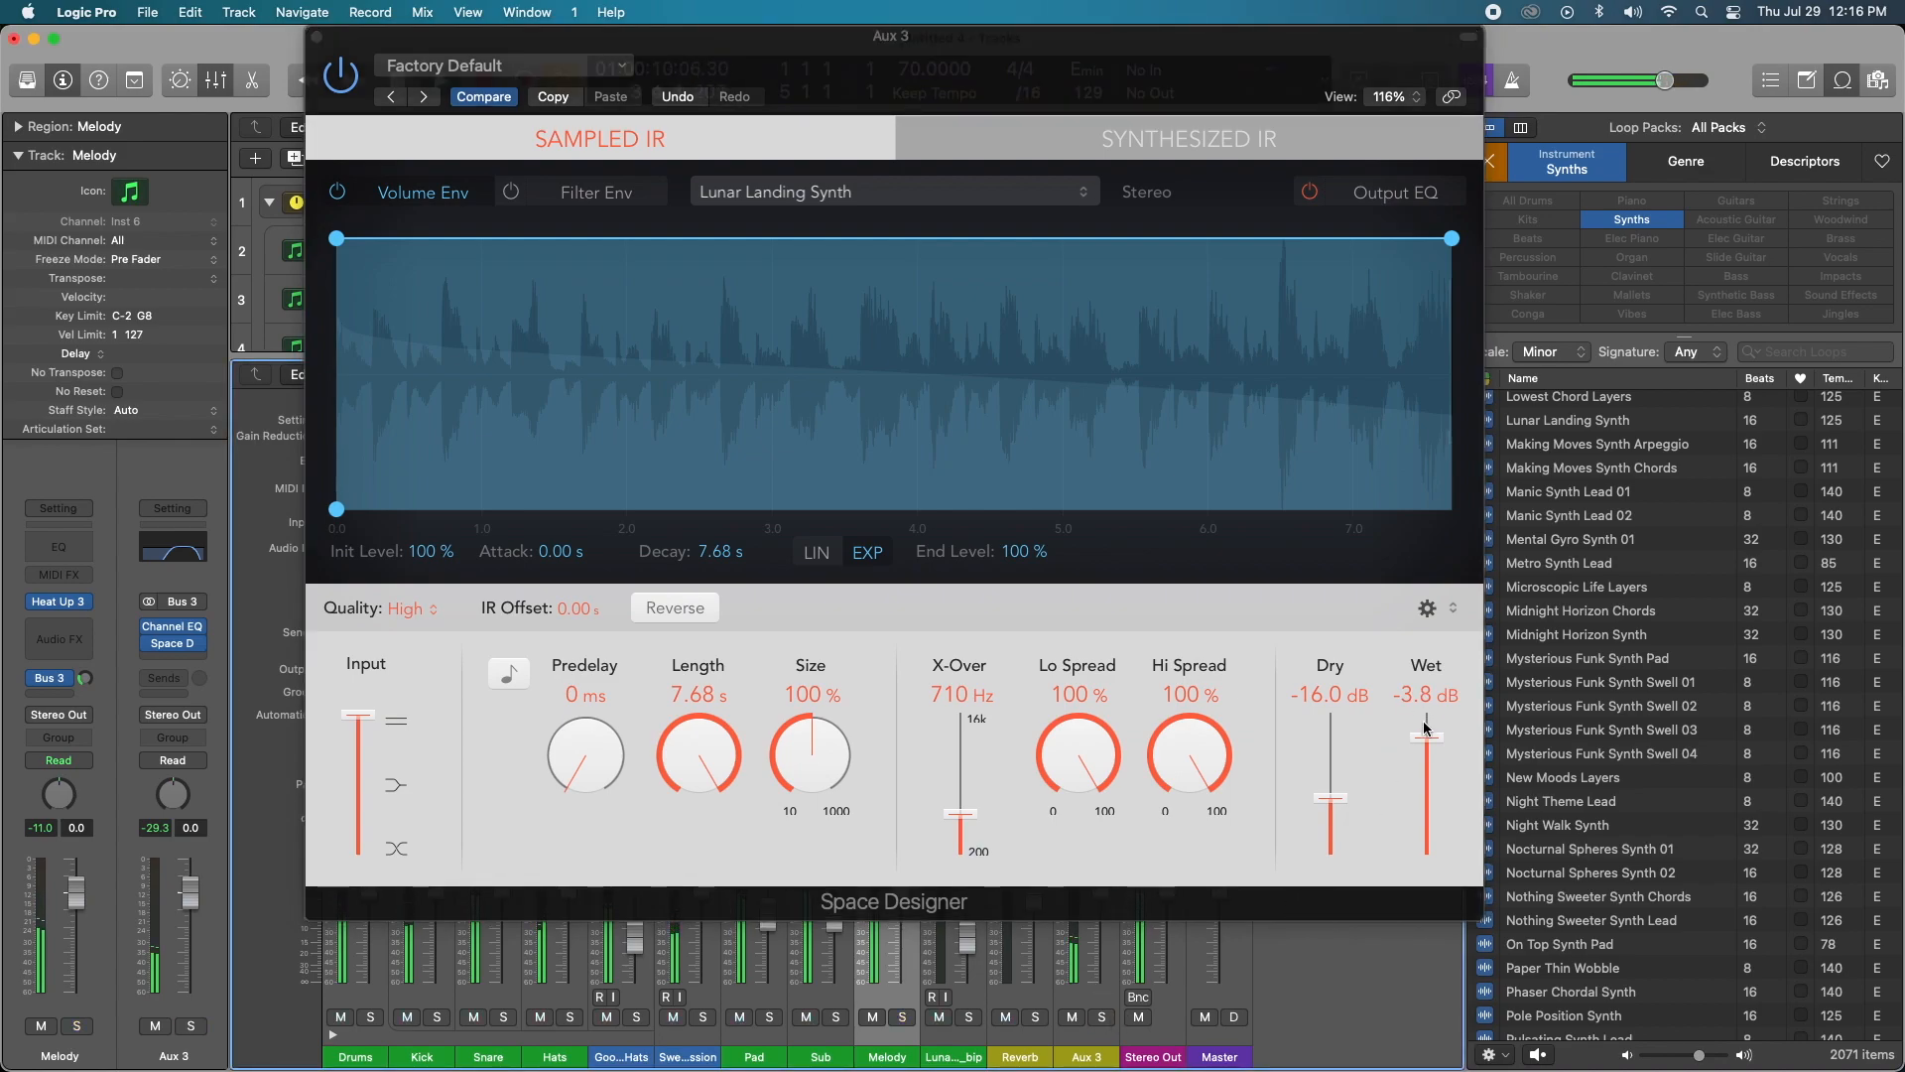
left_click_drag(1425, 723, 1425, 778)
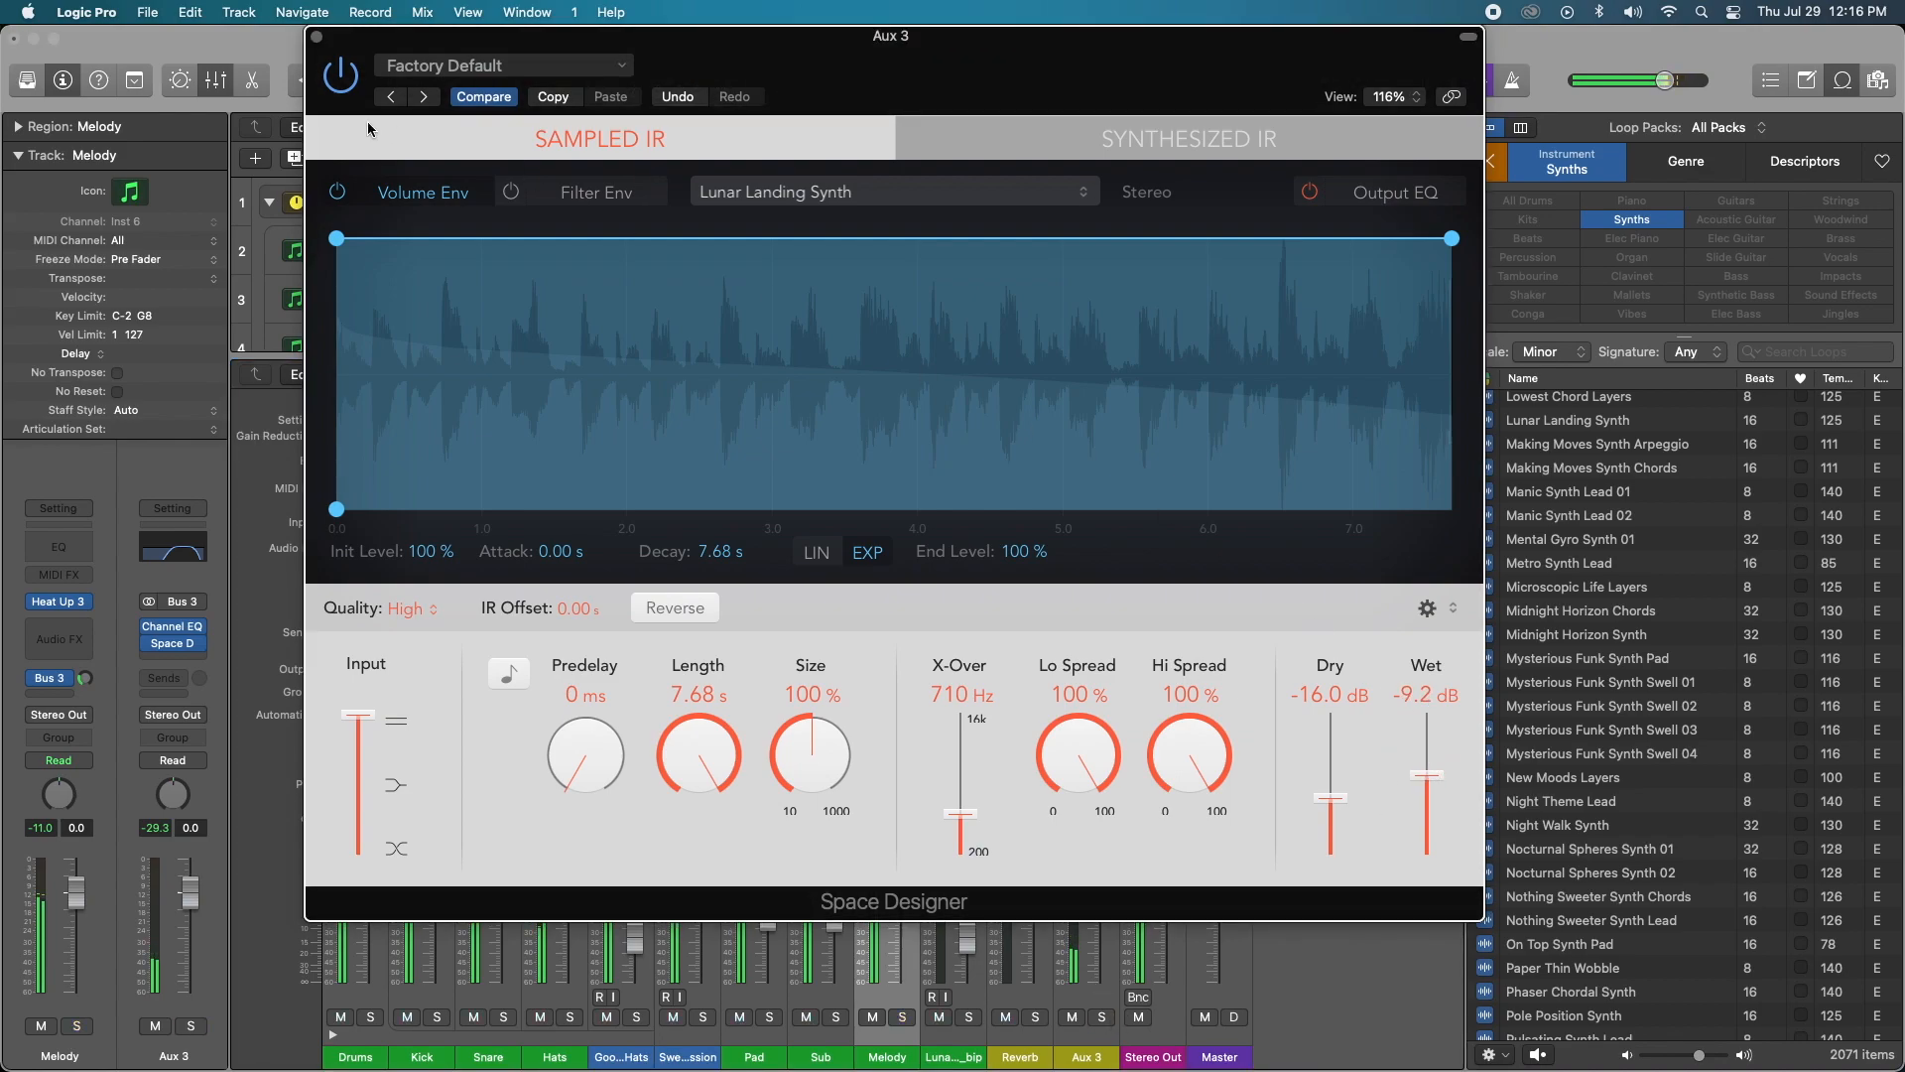
left_click_drag(892, 37, 800, 37)
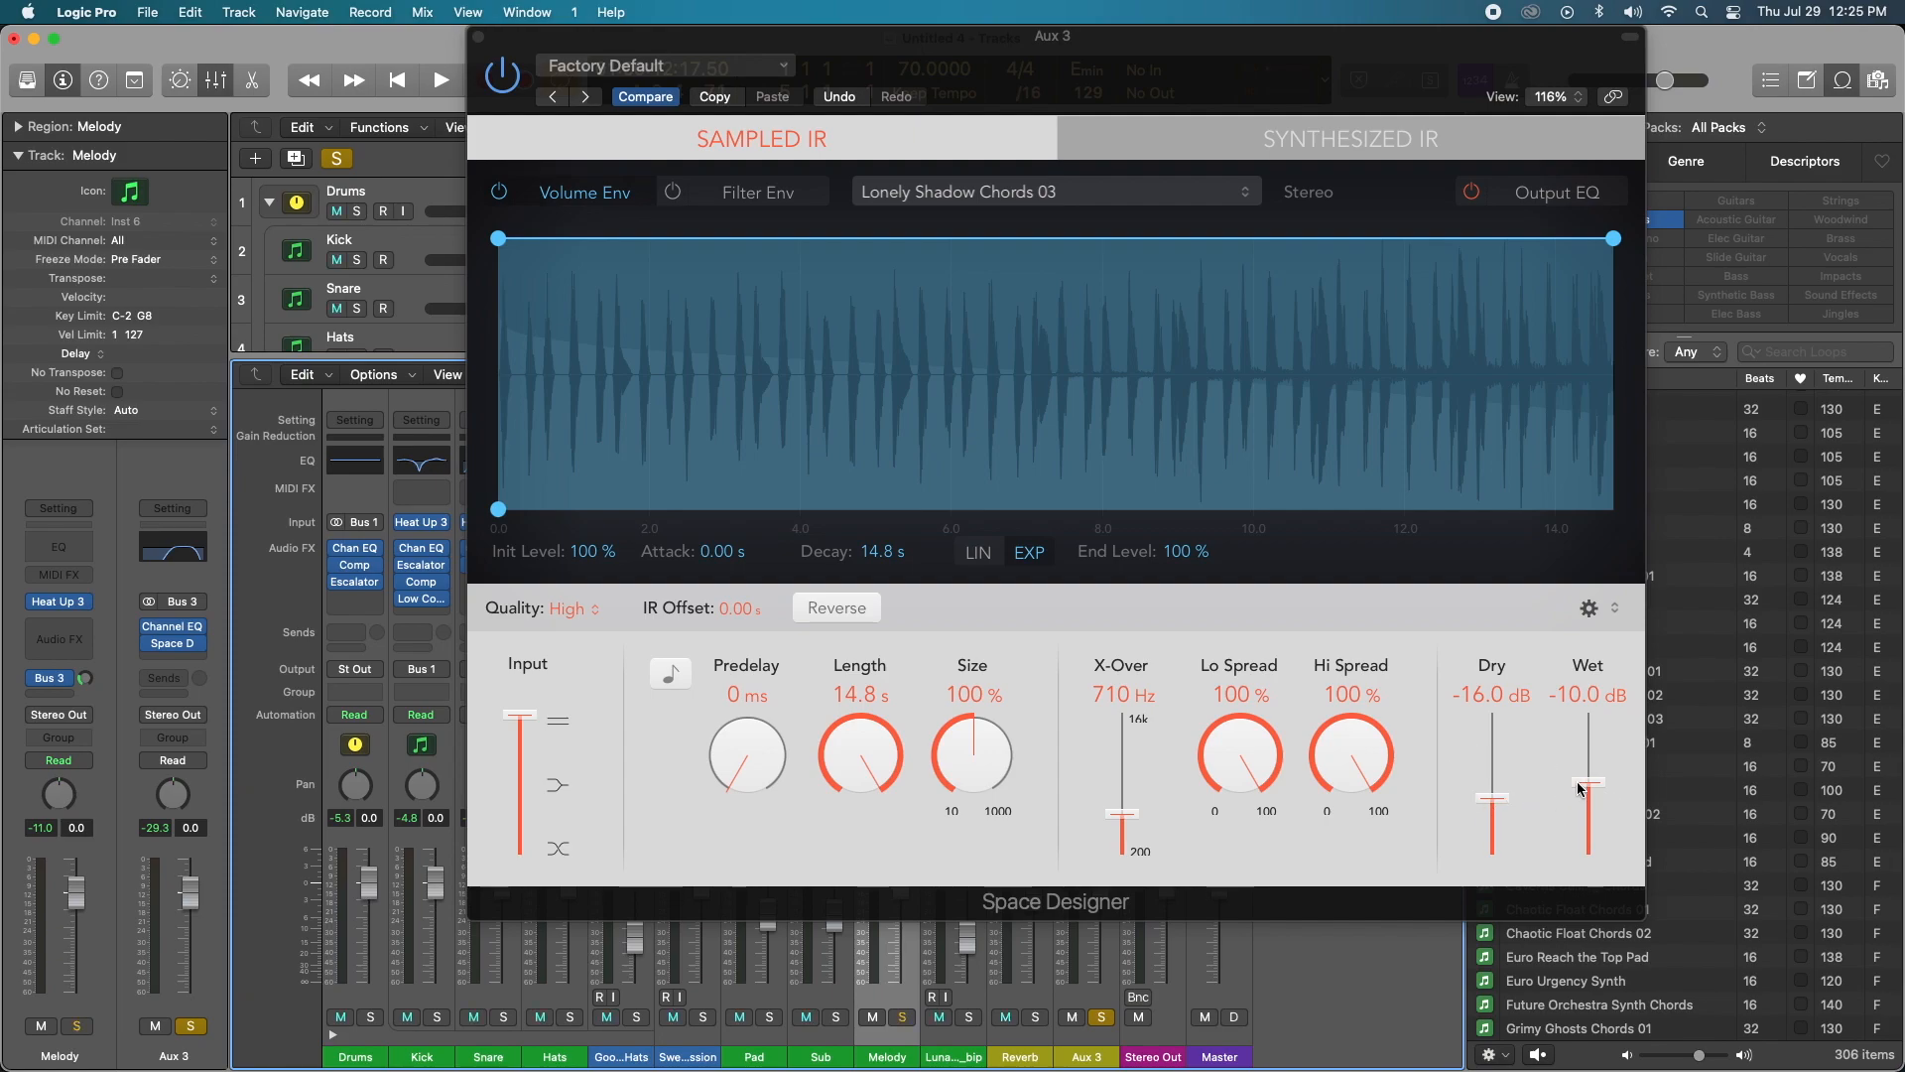
Step: Start playback and raise Space Designer's Dry to -5.4 dB and Wet to 0 dB
left_click(440, 81)
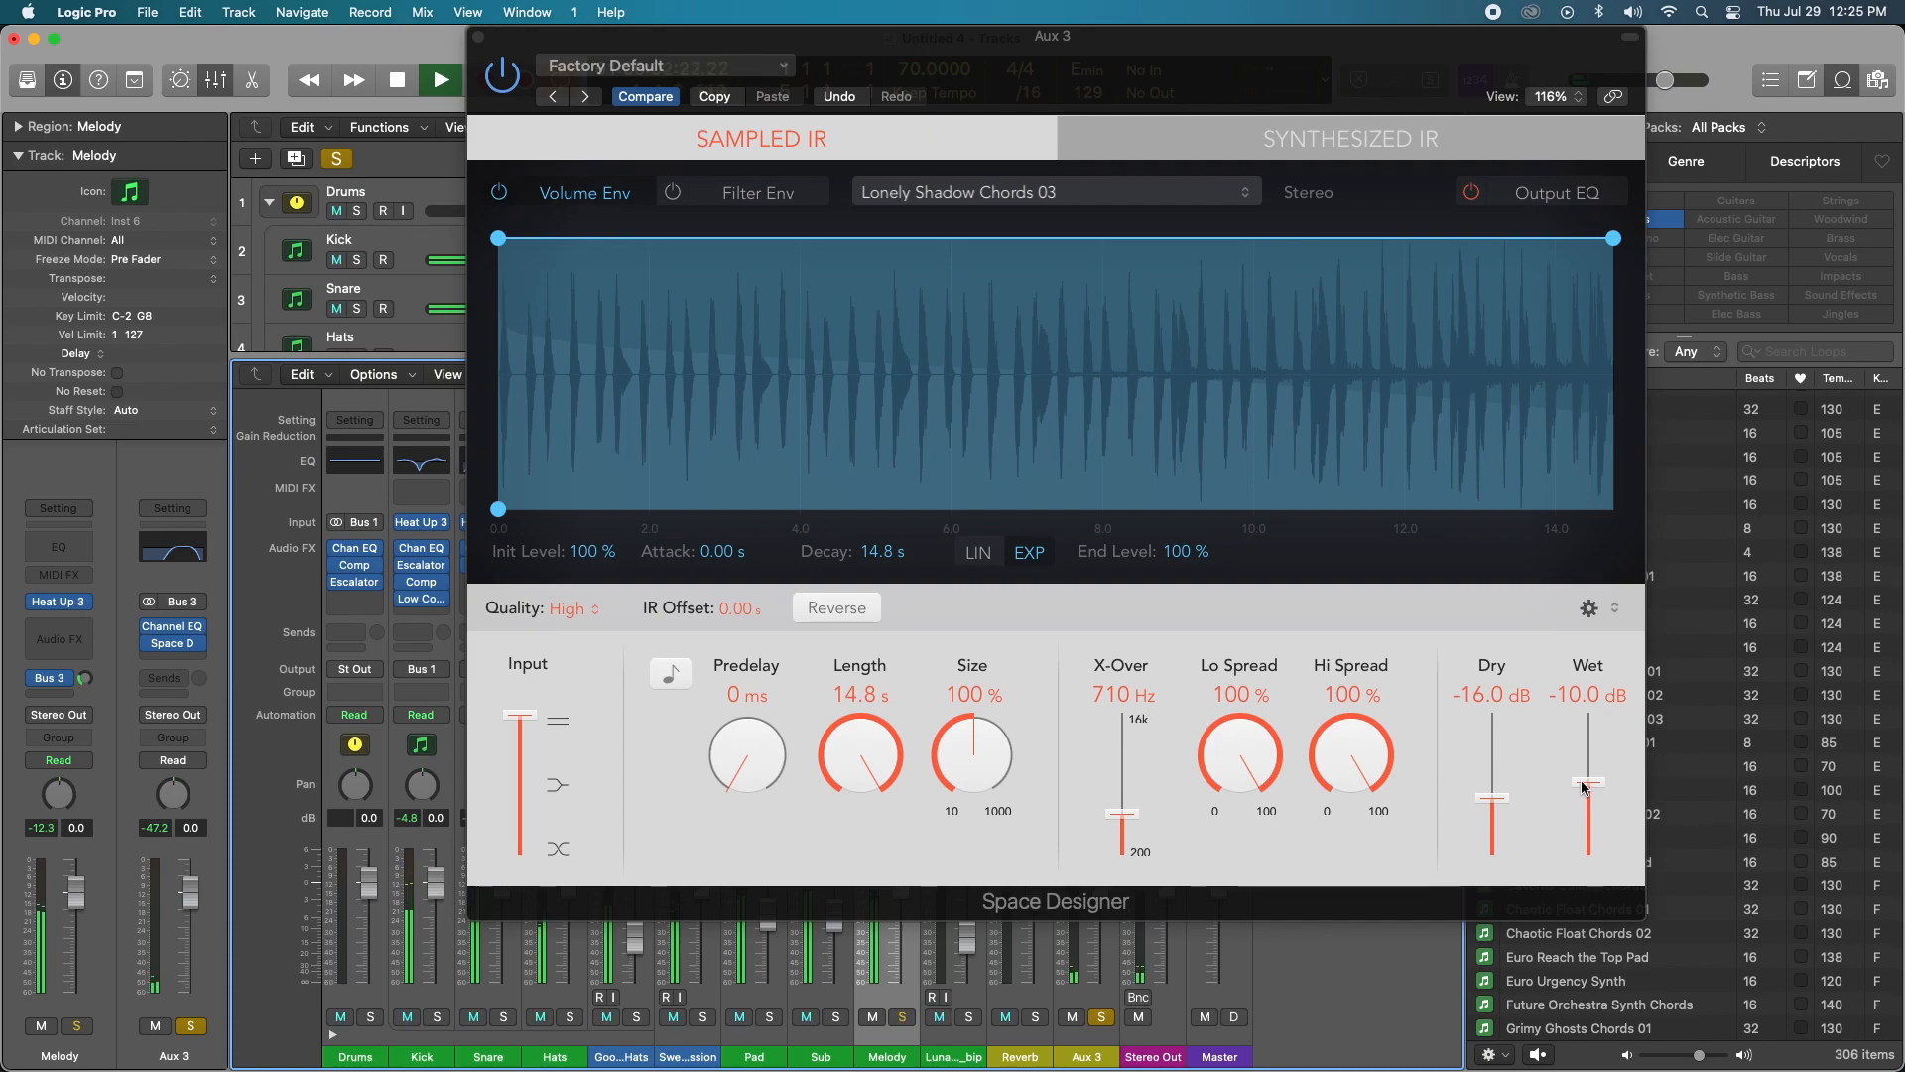
left_click_drag(1586, 778, 1587, 730)
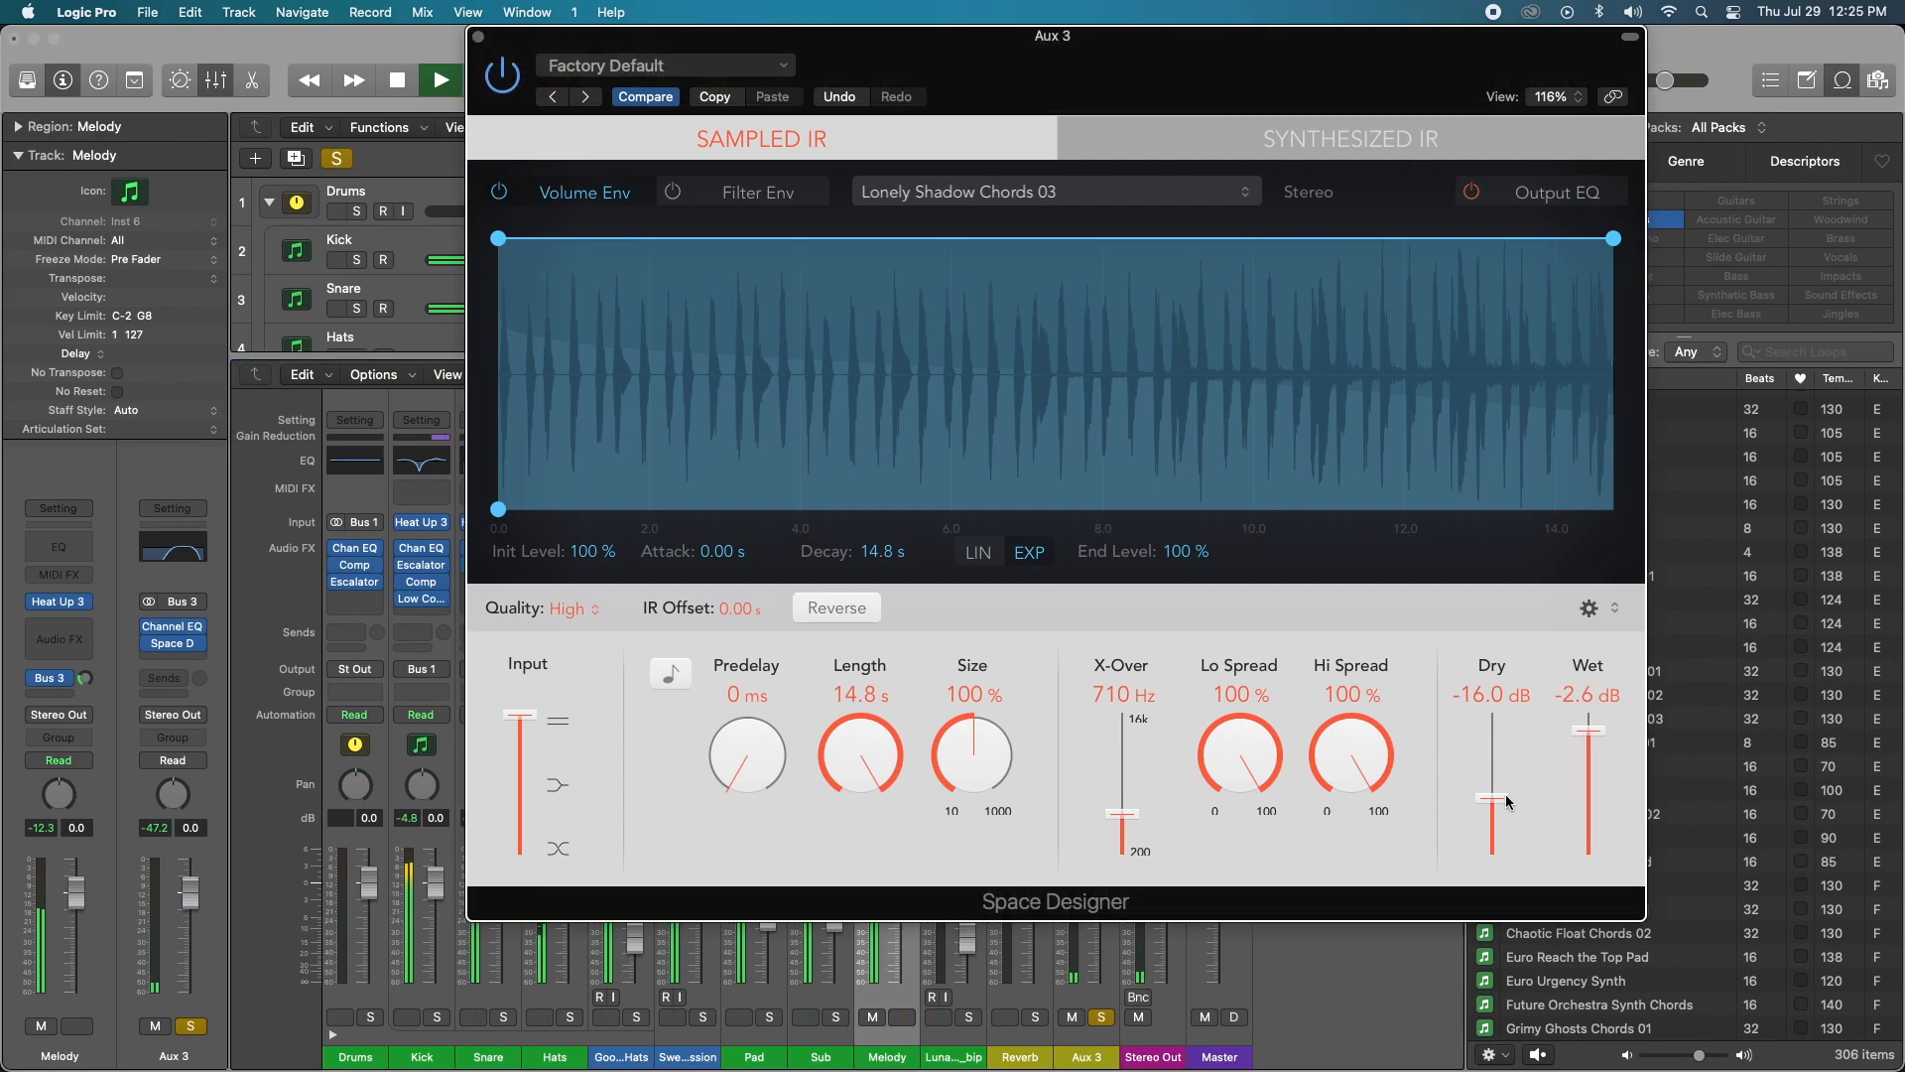
left_click_drag(1493, 796, 1494, 746)
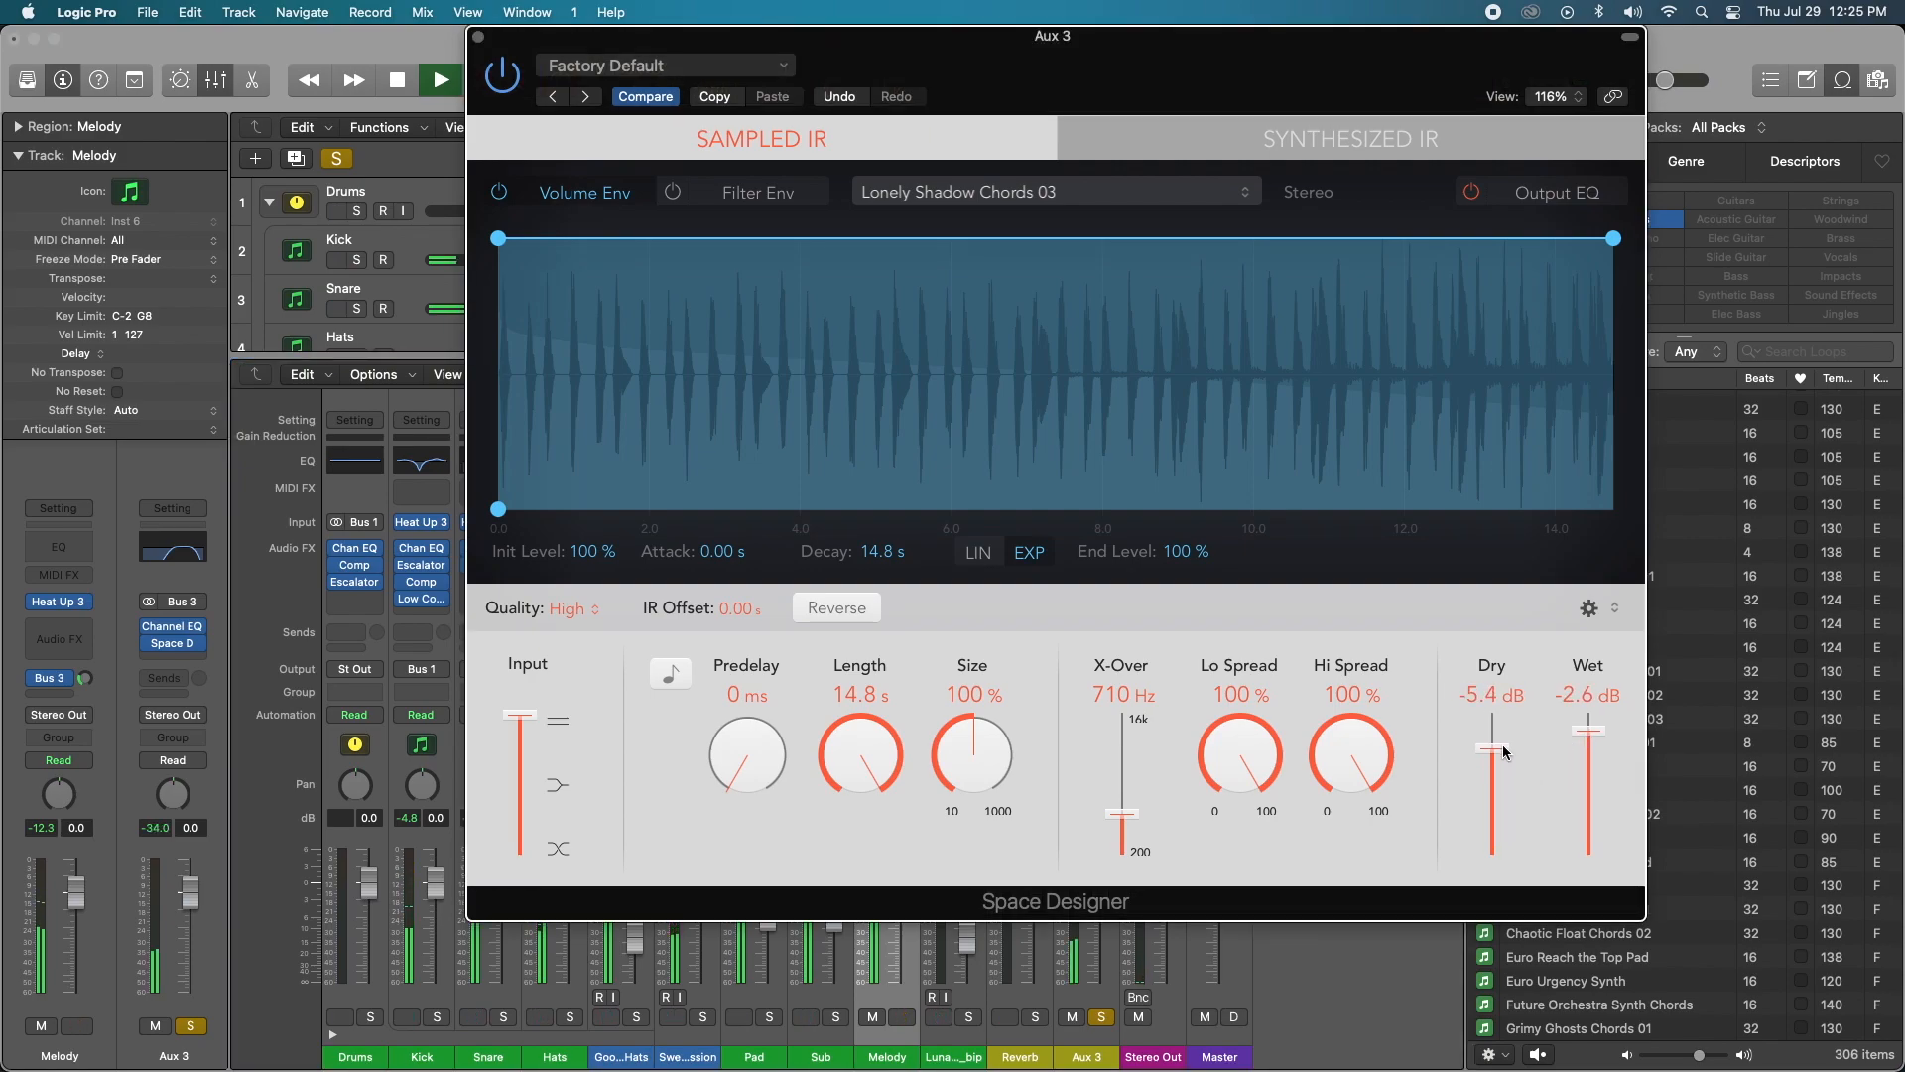
left_click_drag(1588, 730, 1588, 711)
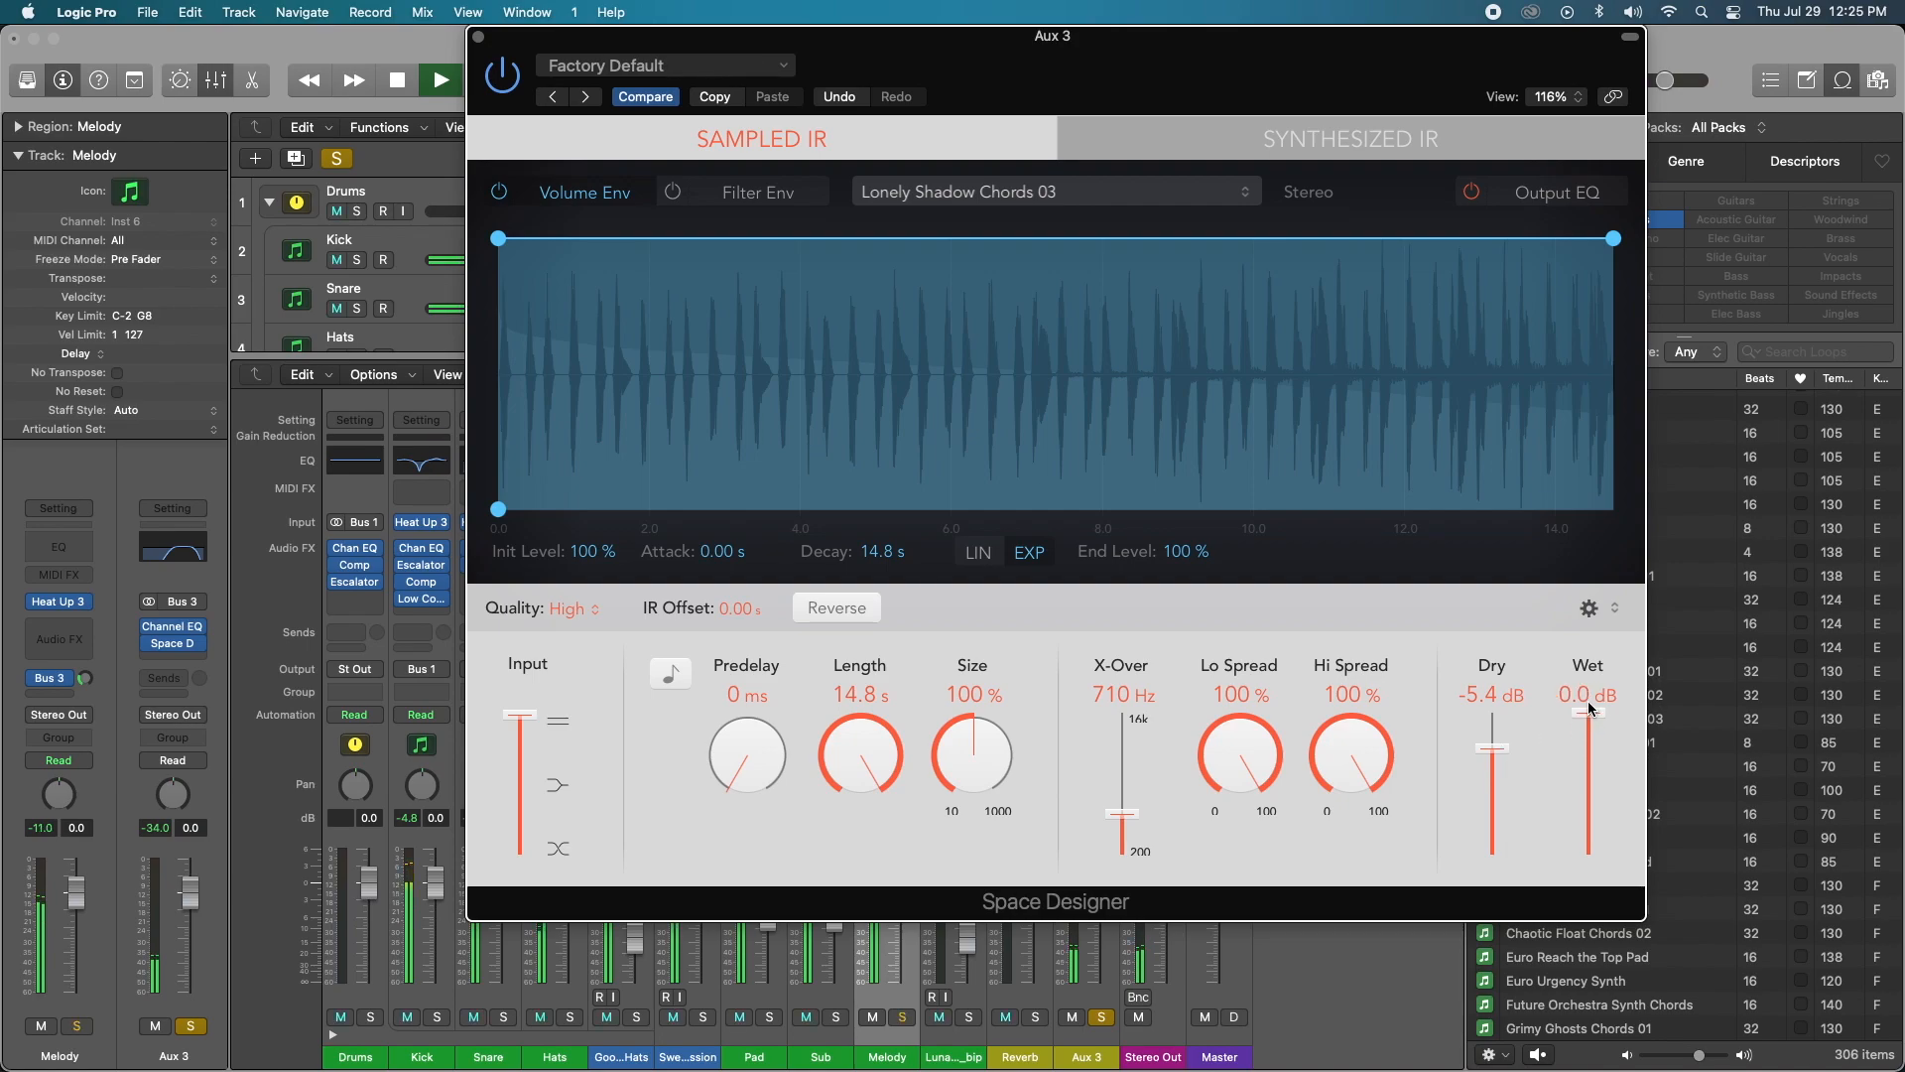
left_click_drag(1491, 759, 1491, 781)
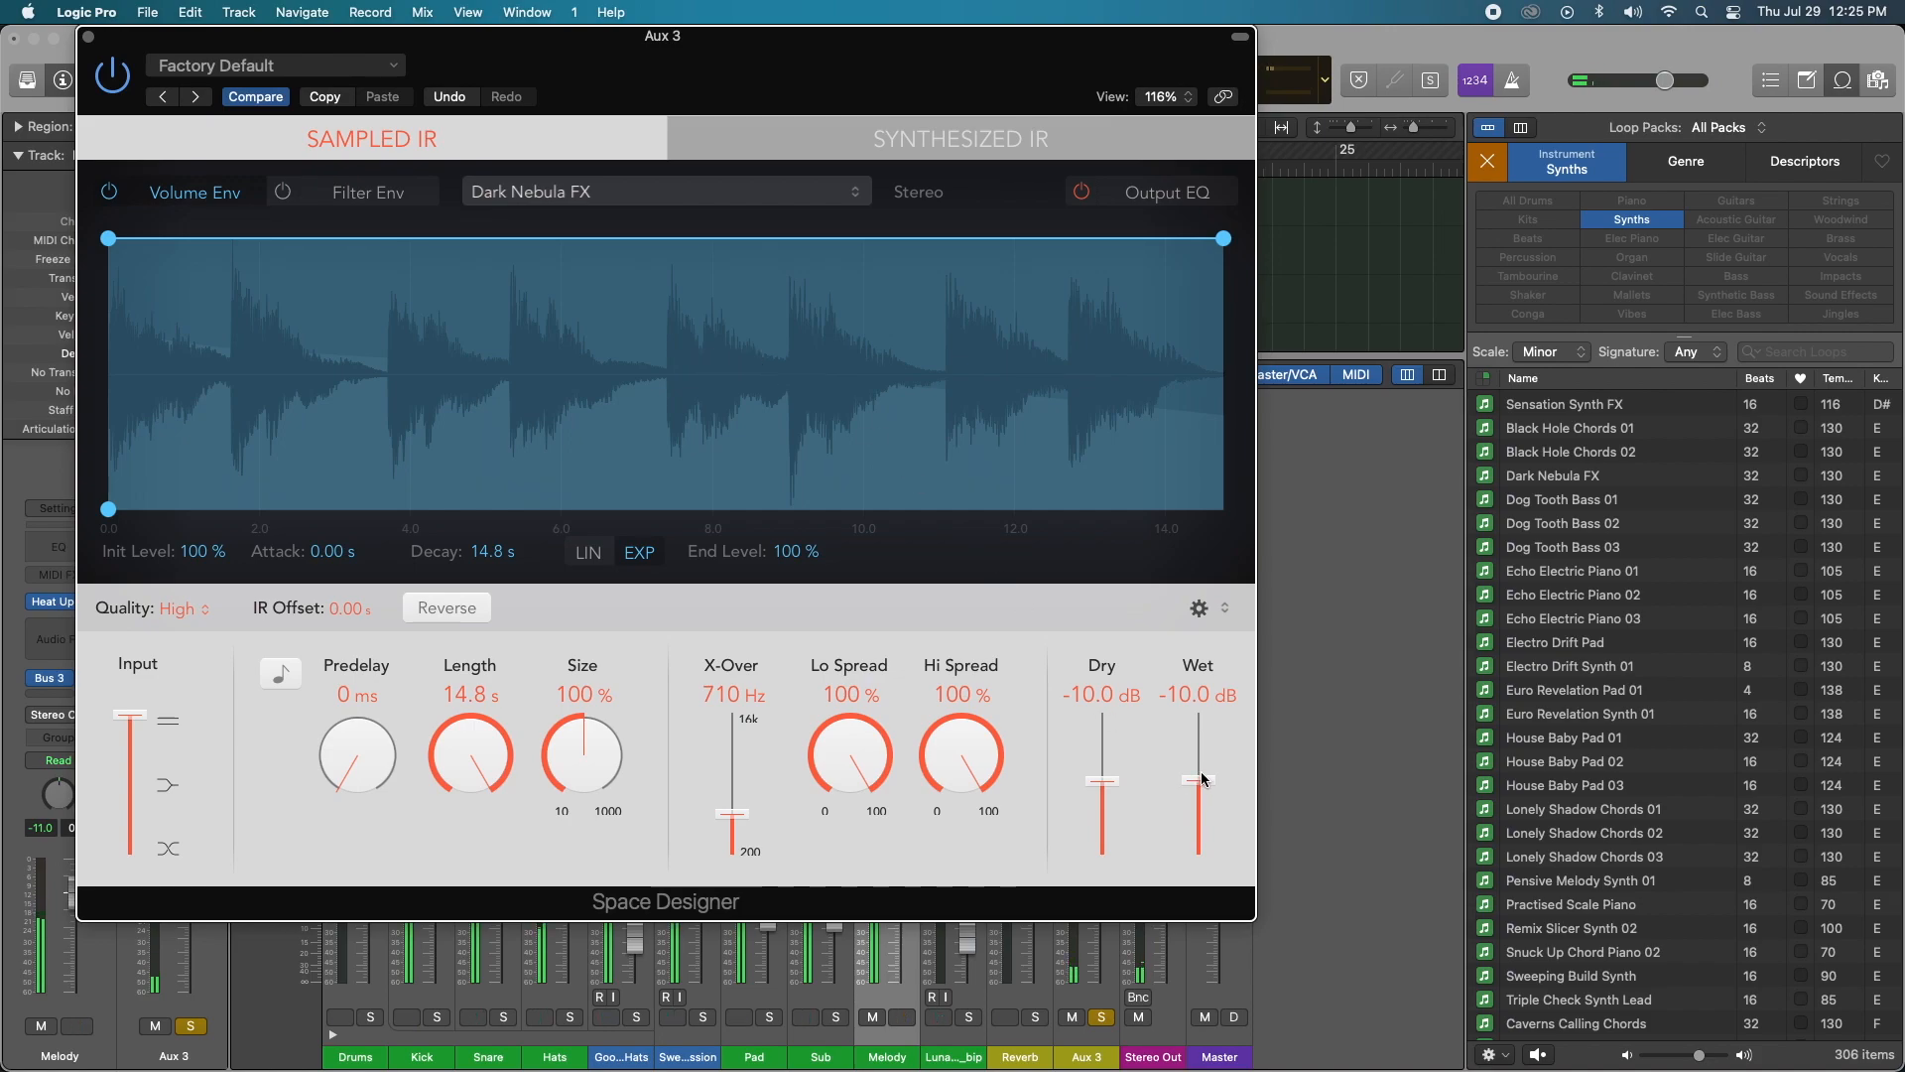
Step: Set the Dark Nebula FX reverb mix to Dry -19 dB and Wet about -4.8 dB
left_click_drag(1201, 781, 1200, 746)
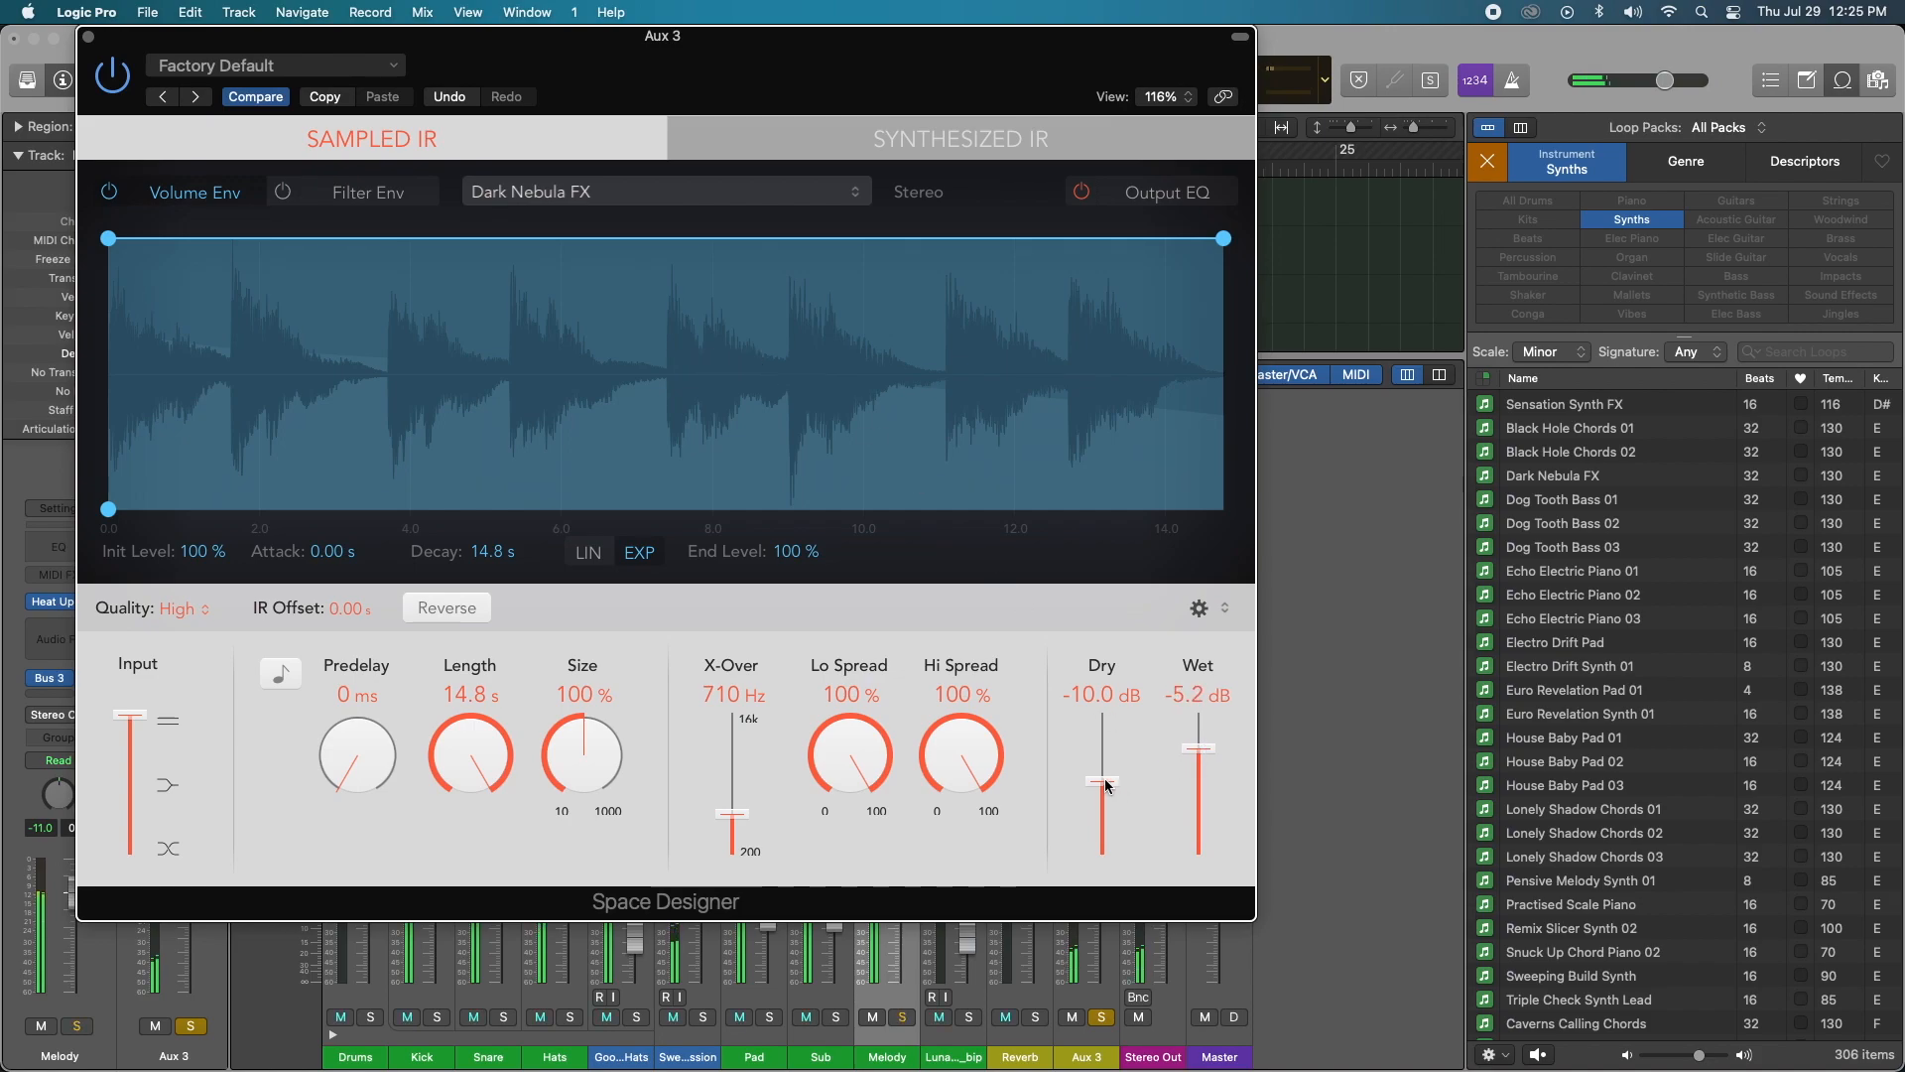
left_click_drag(1100, 784, 1100, 802)
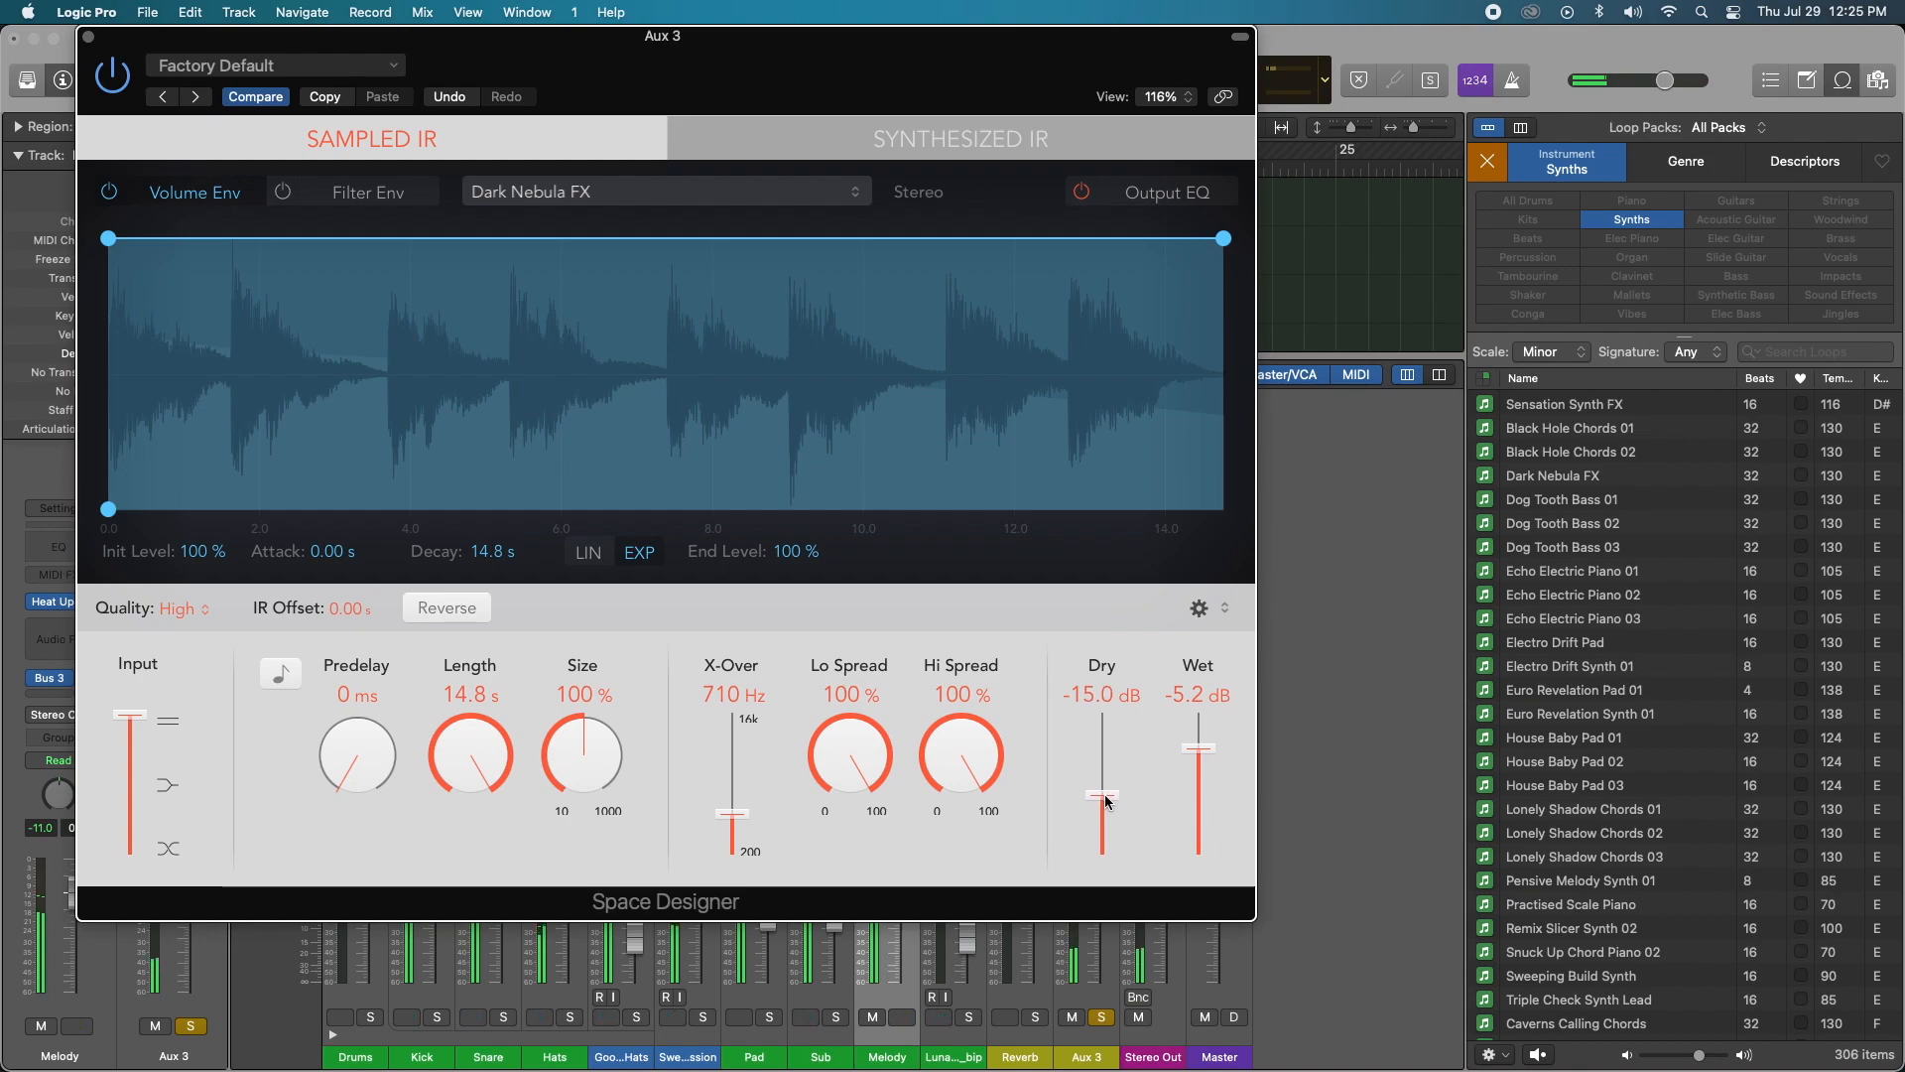
left_click_drag(1100, 802, 1106, 790)
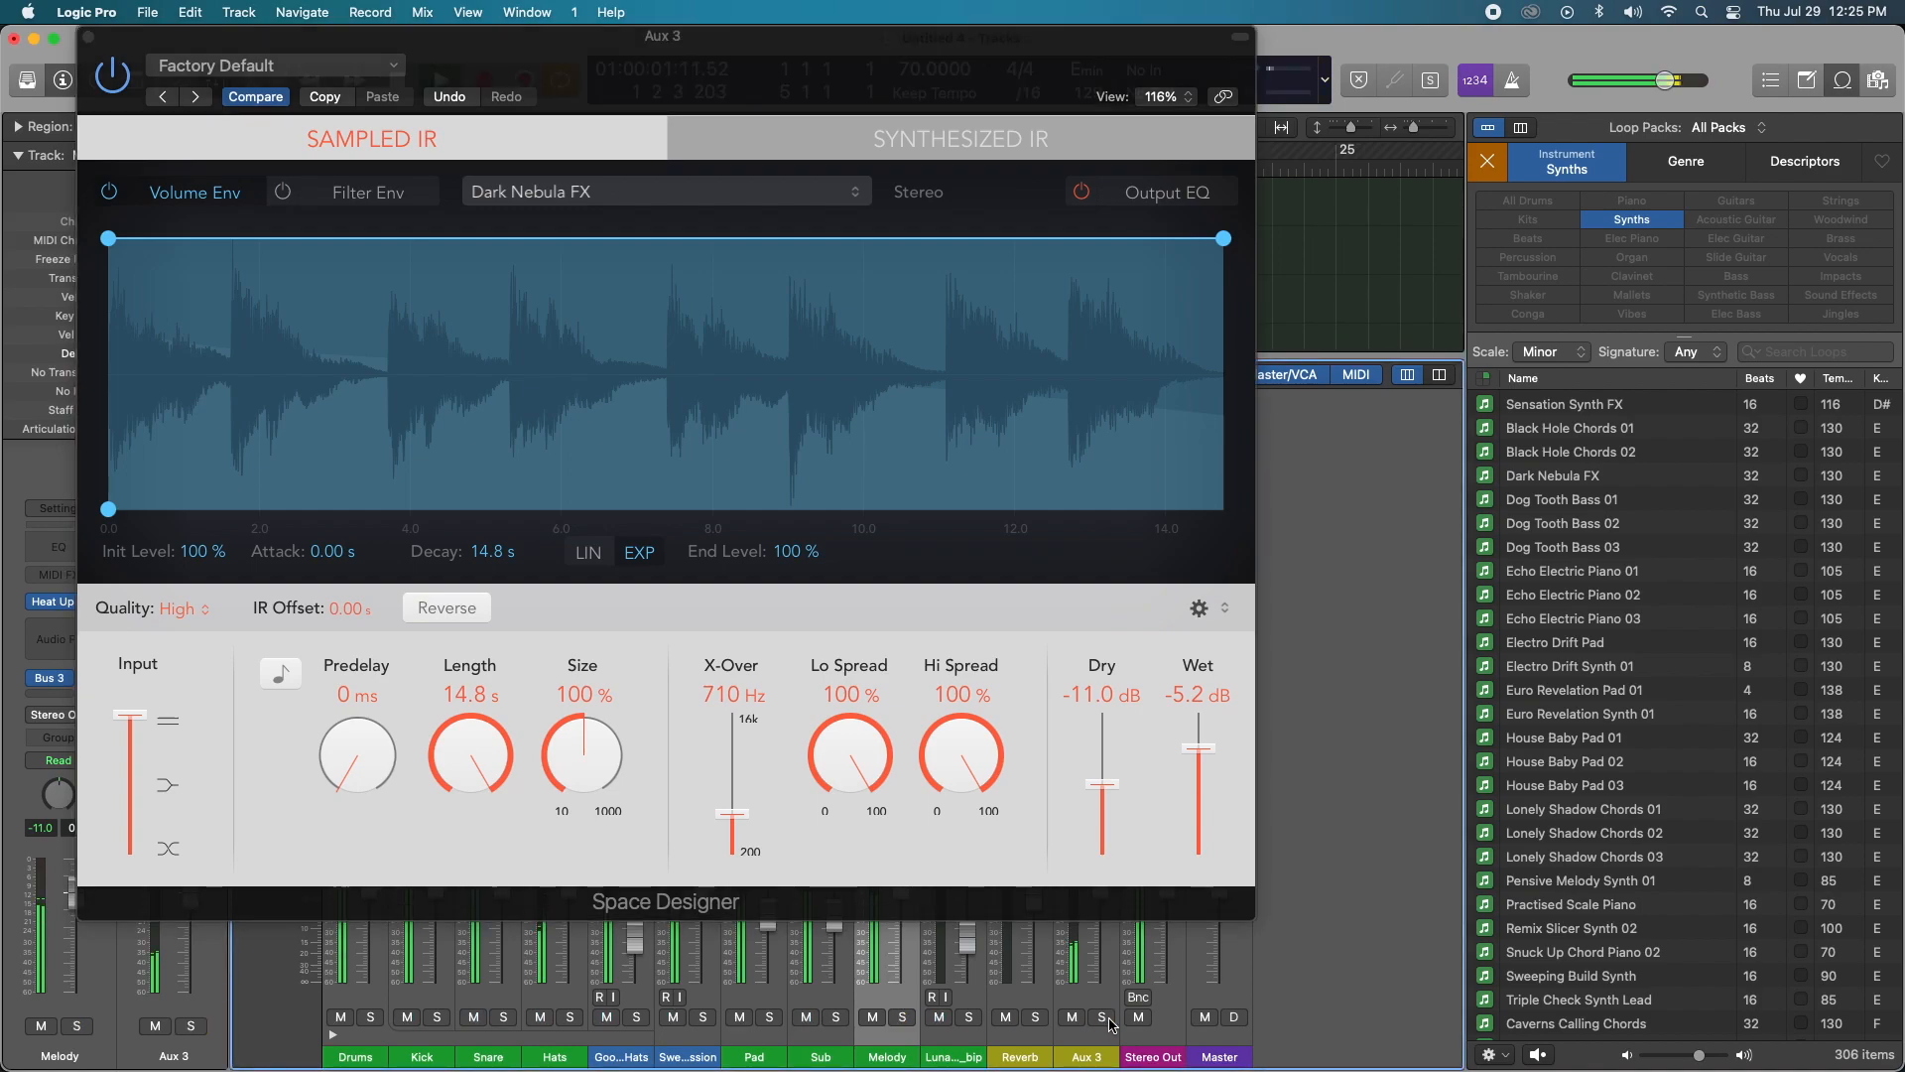
left_click_drag(1198, 778, 1198, 738)
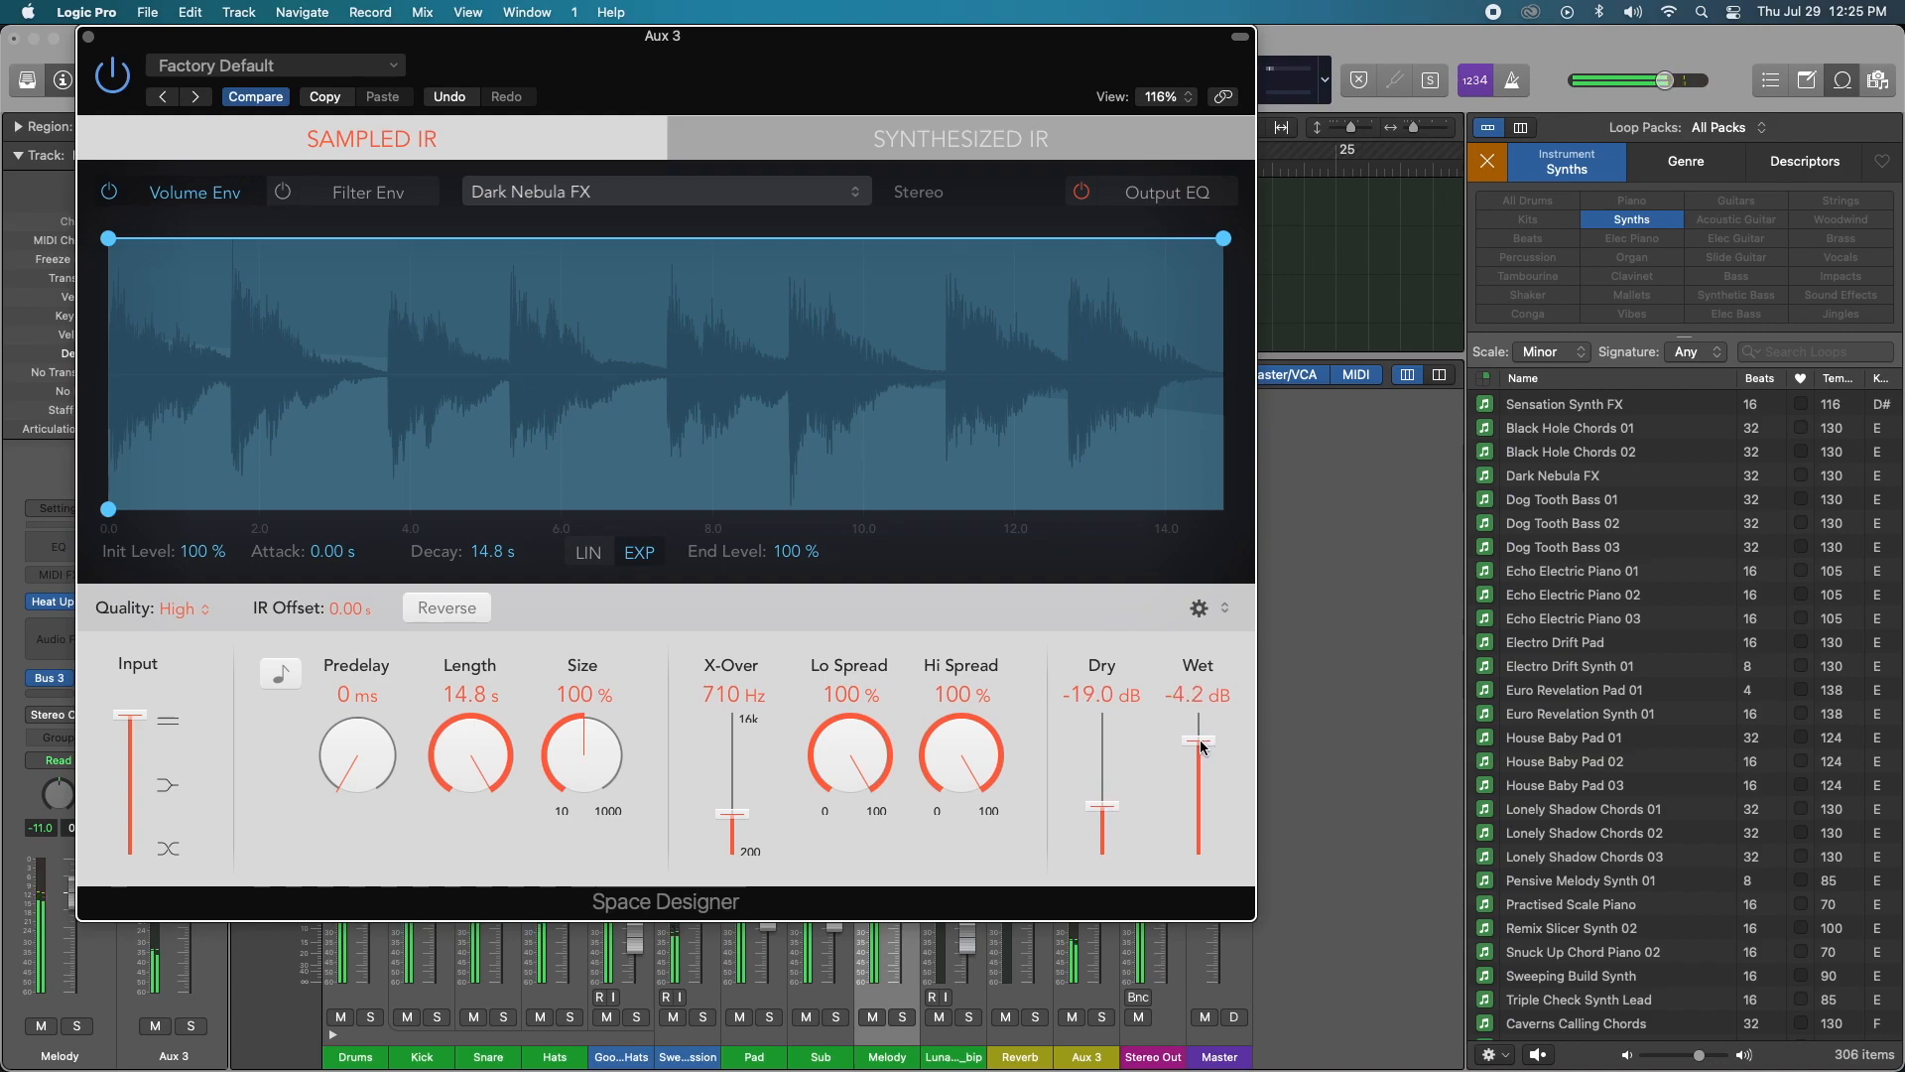
left_click_drag(1197, 741, 1197, 746)
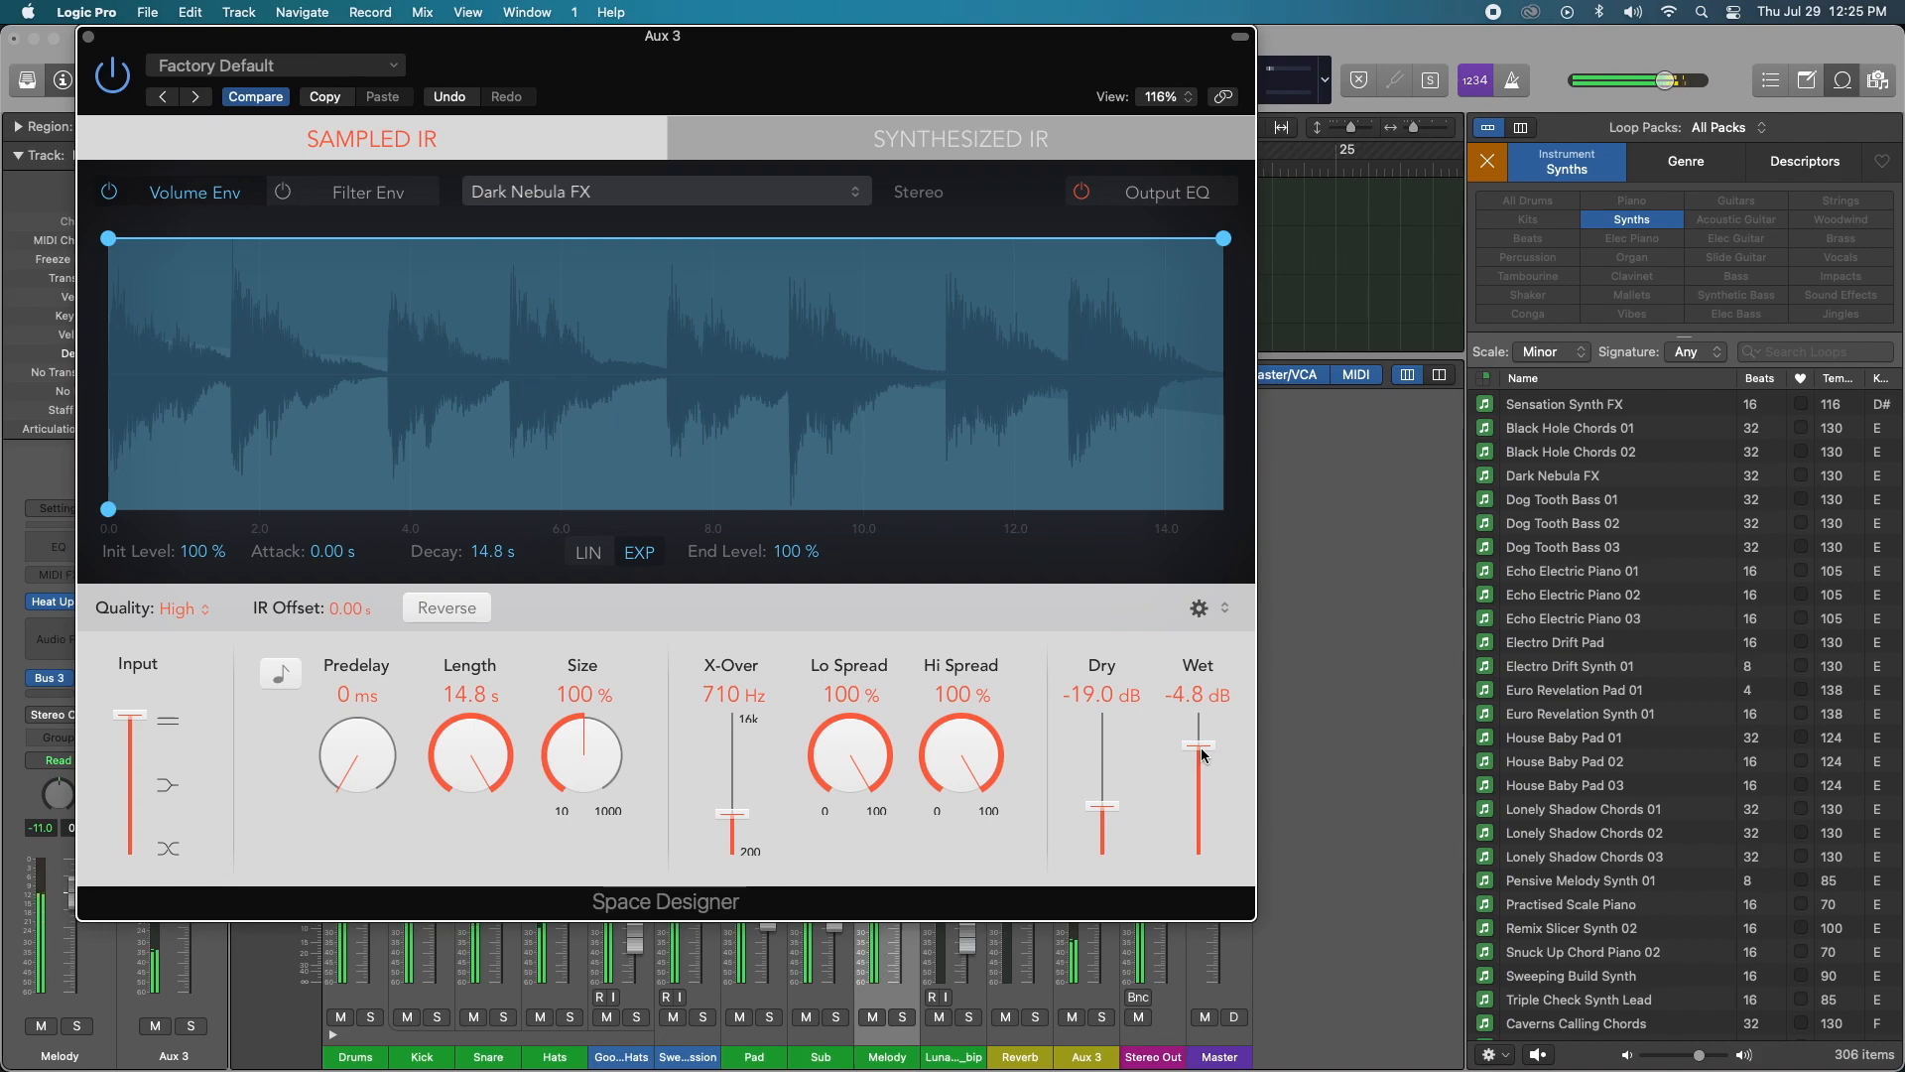
mouse_move(719, 206)
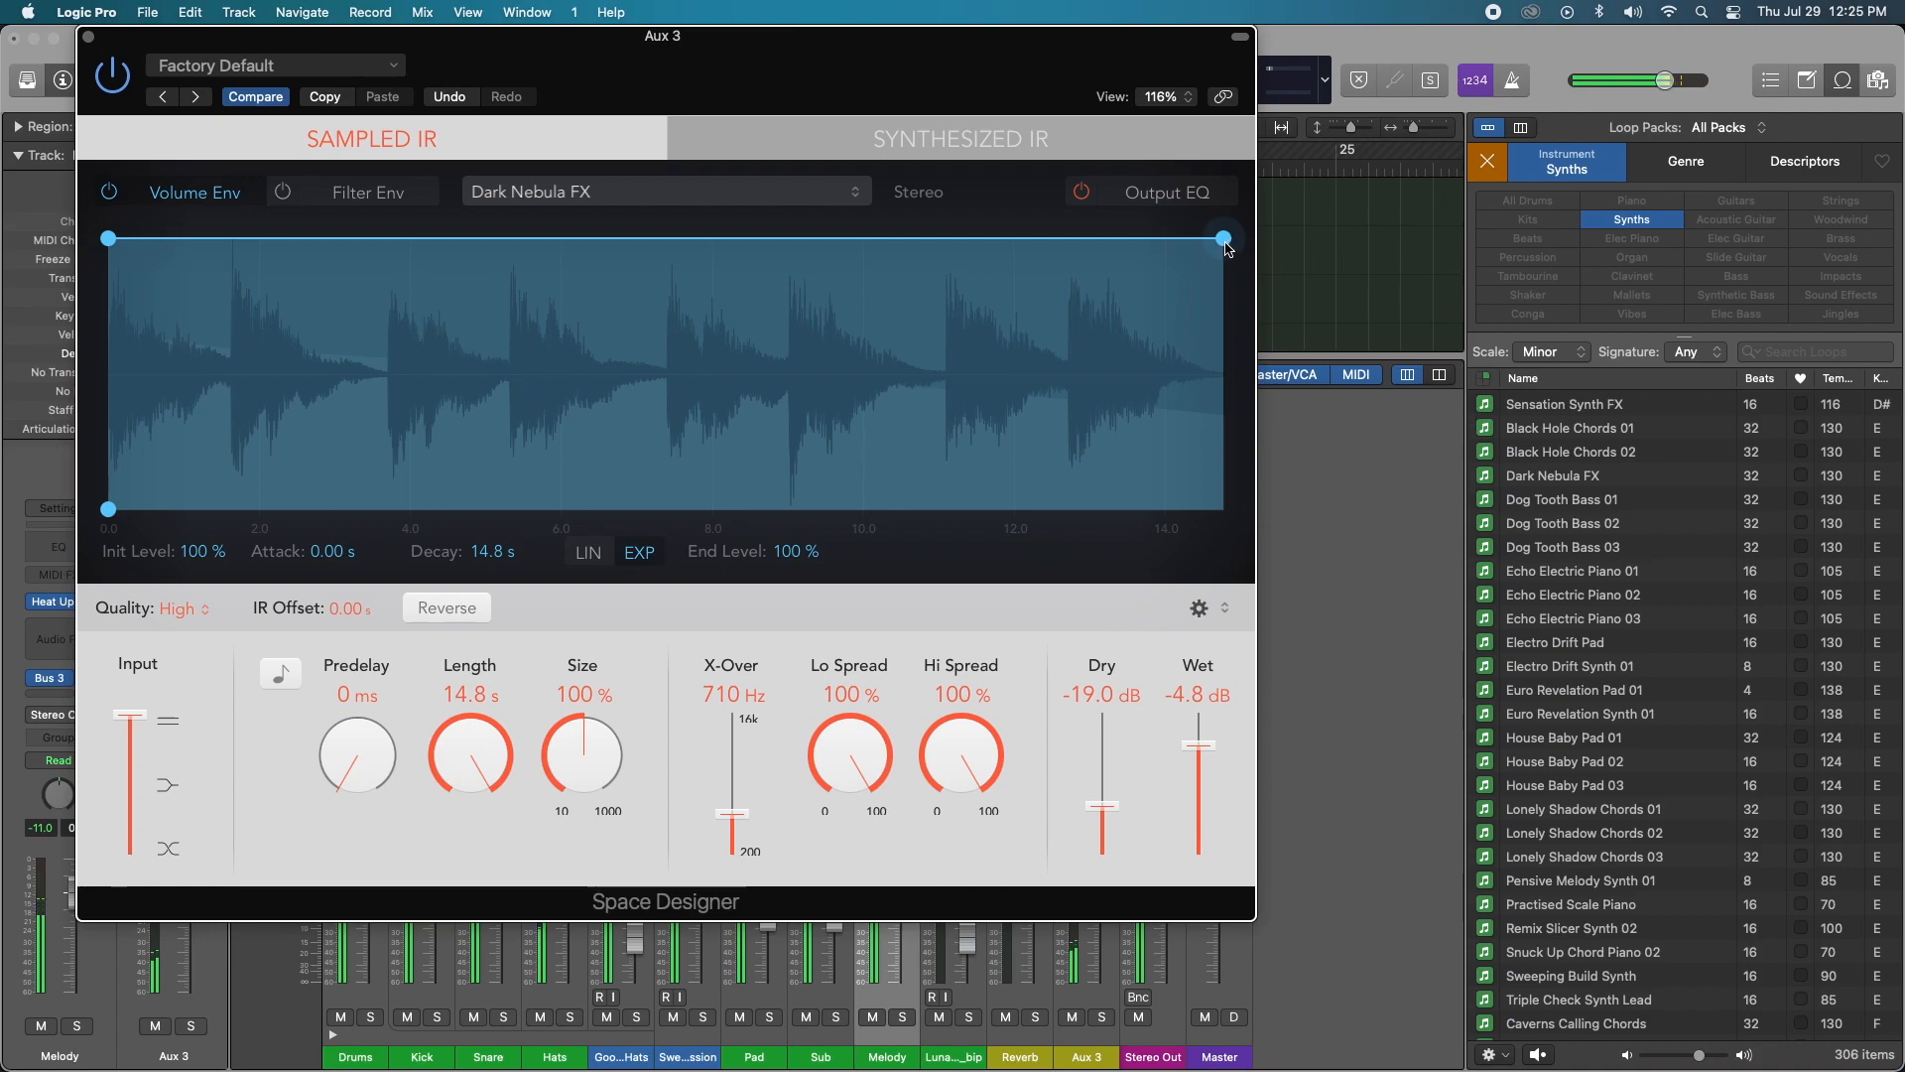
Step: Fade the Dark Nebula FX volume envelope to 0% over 8.11 s and set Wet to -3.6 dB
left_click_drag(1222, 238, 913, 509)
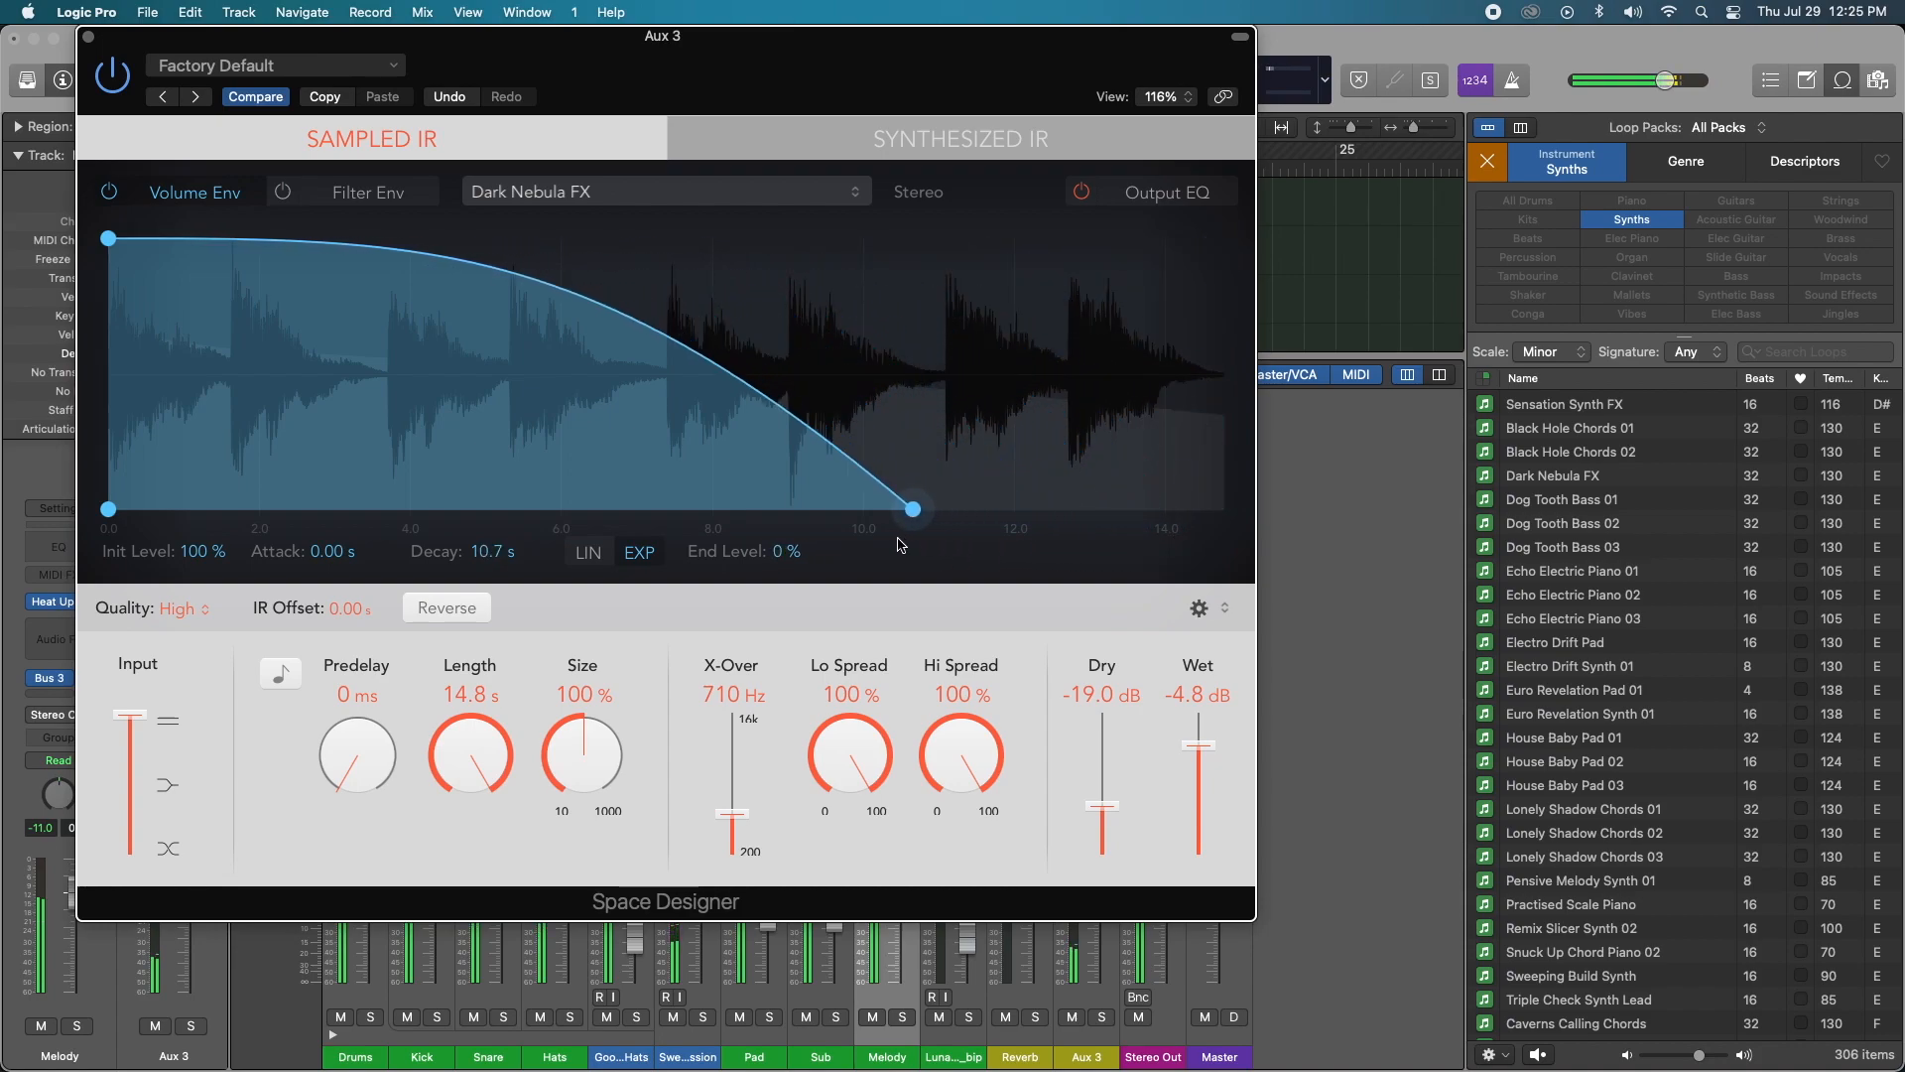
left_click_drag(913, 509, 721, 509)
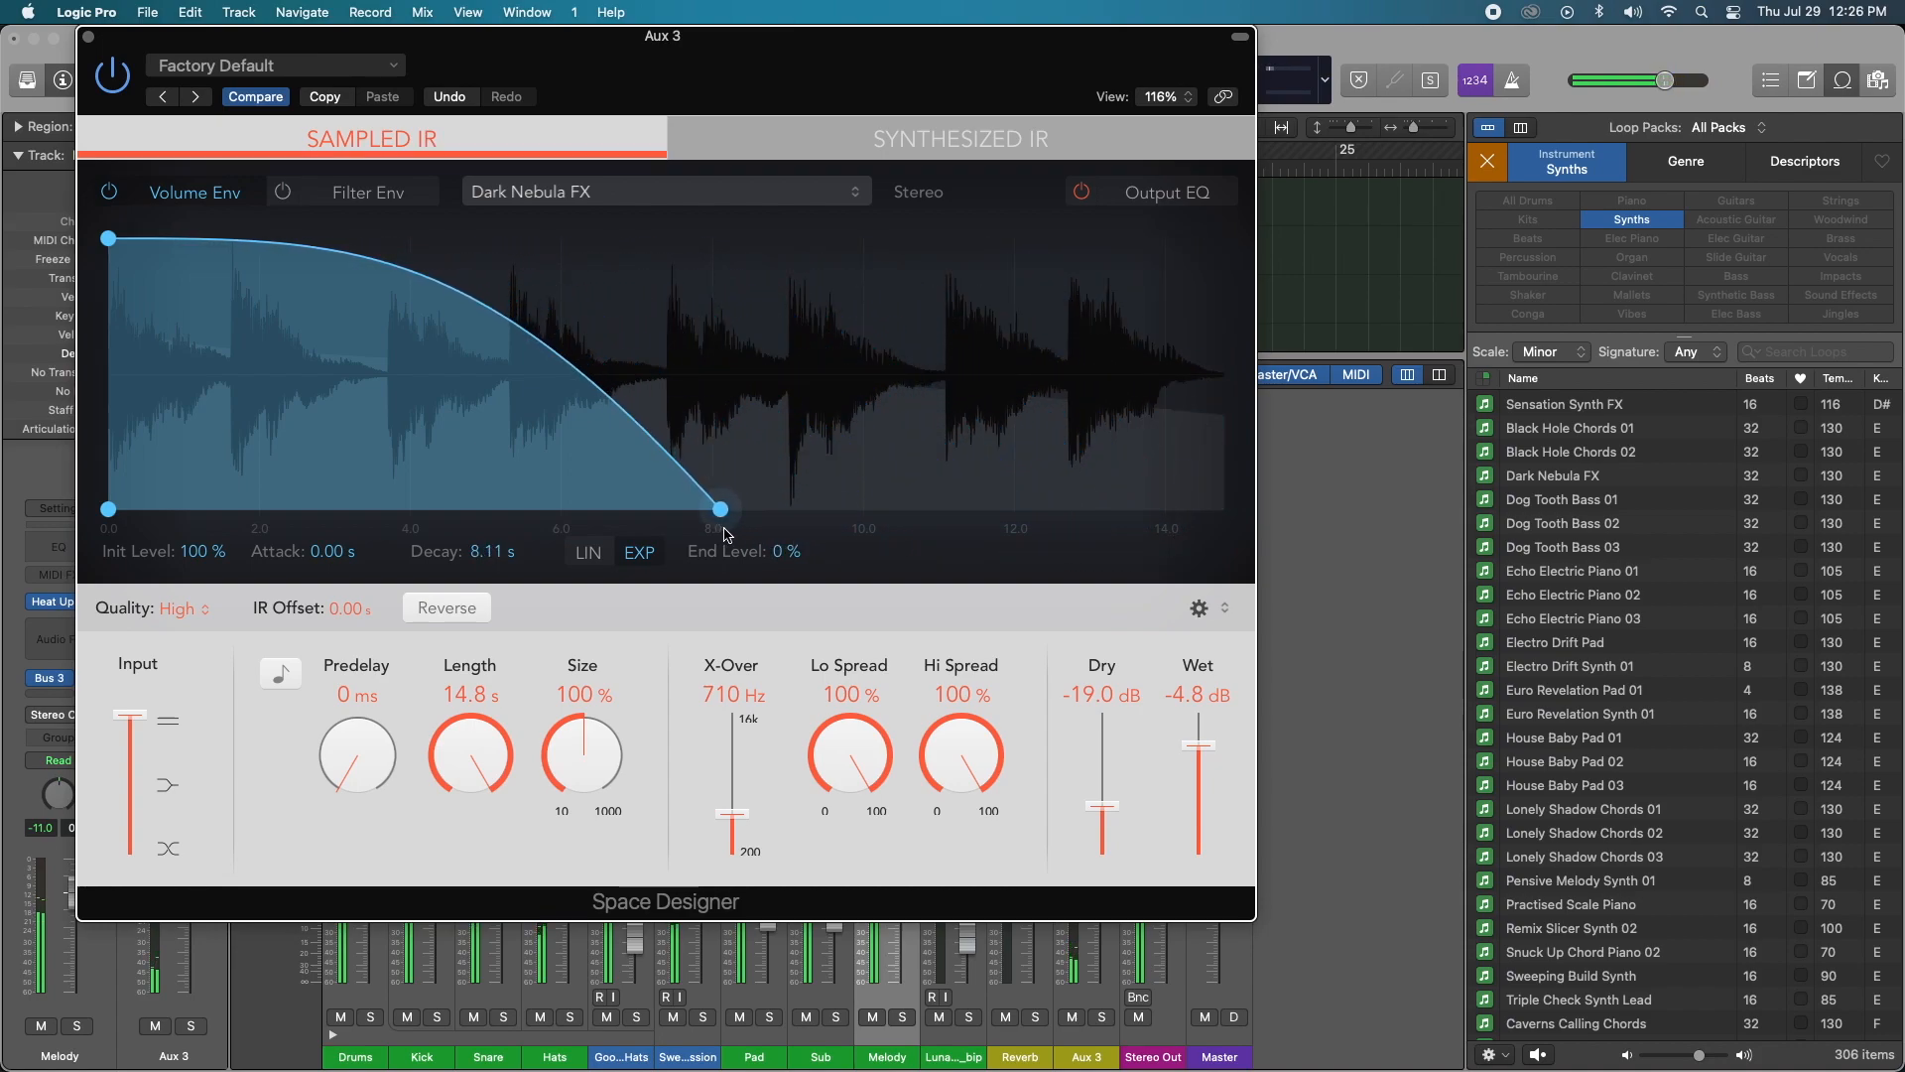
left_click_drag(1198, 765, 1198, 742)
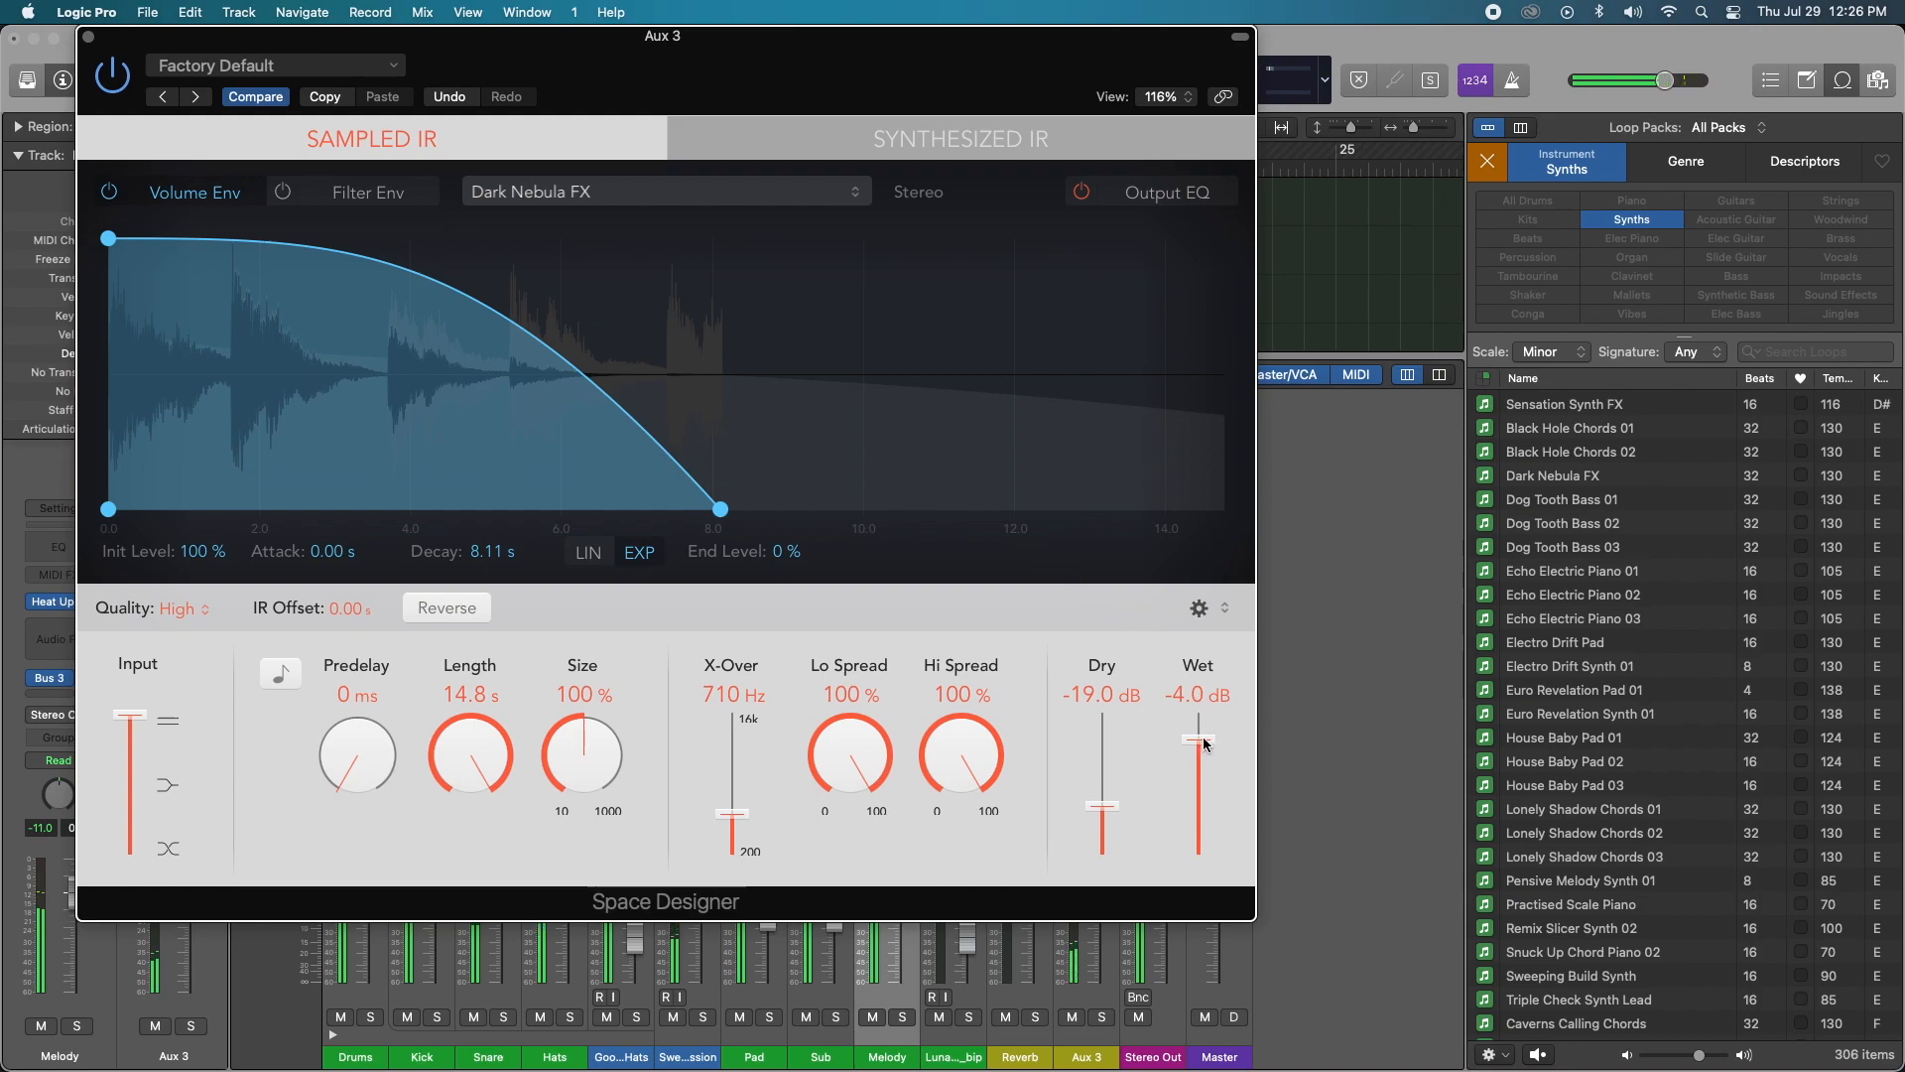
left_click_drag(1201, 744, 1201, 717)
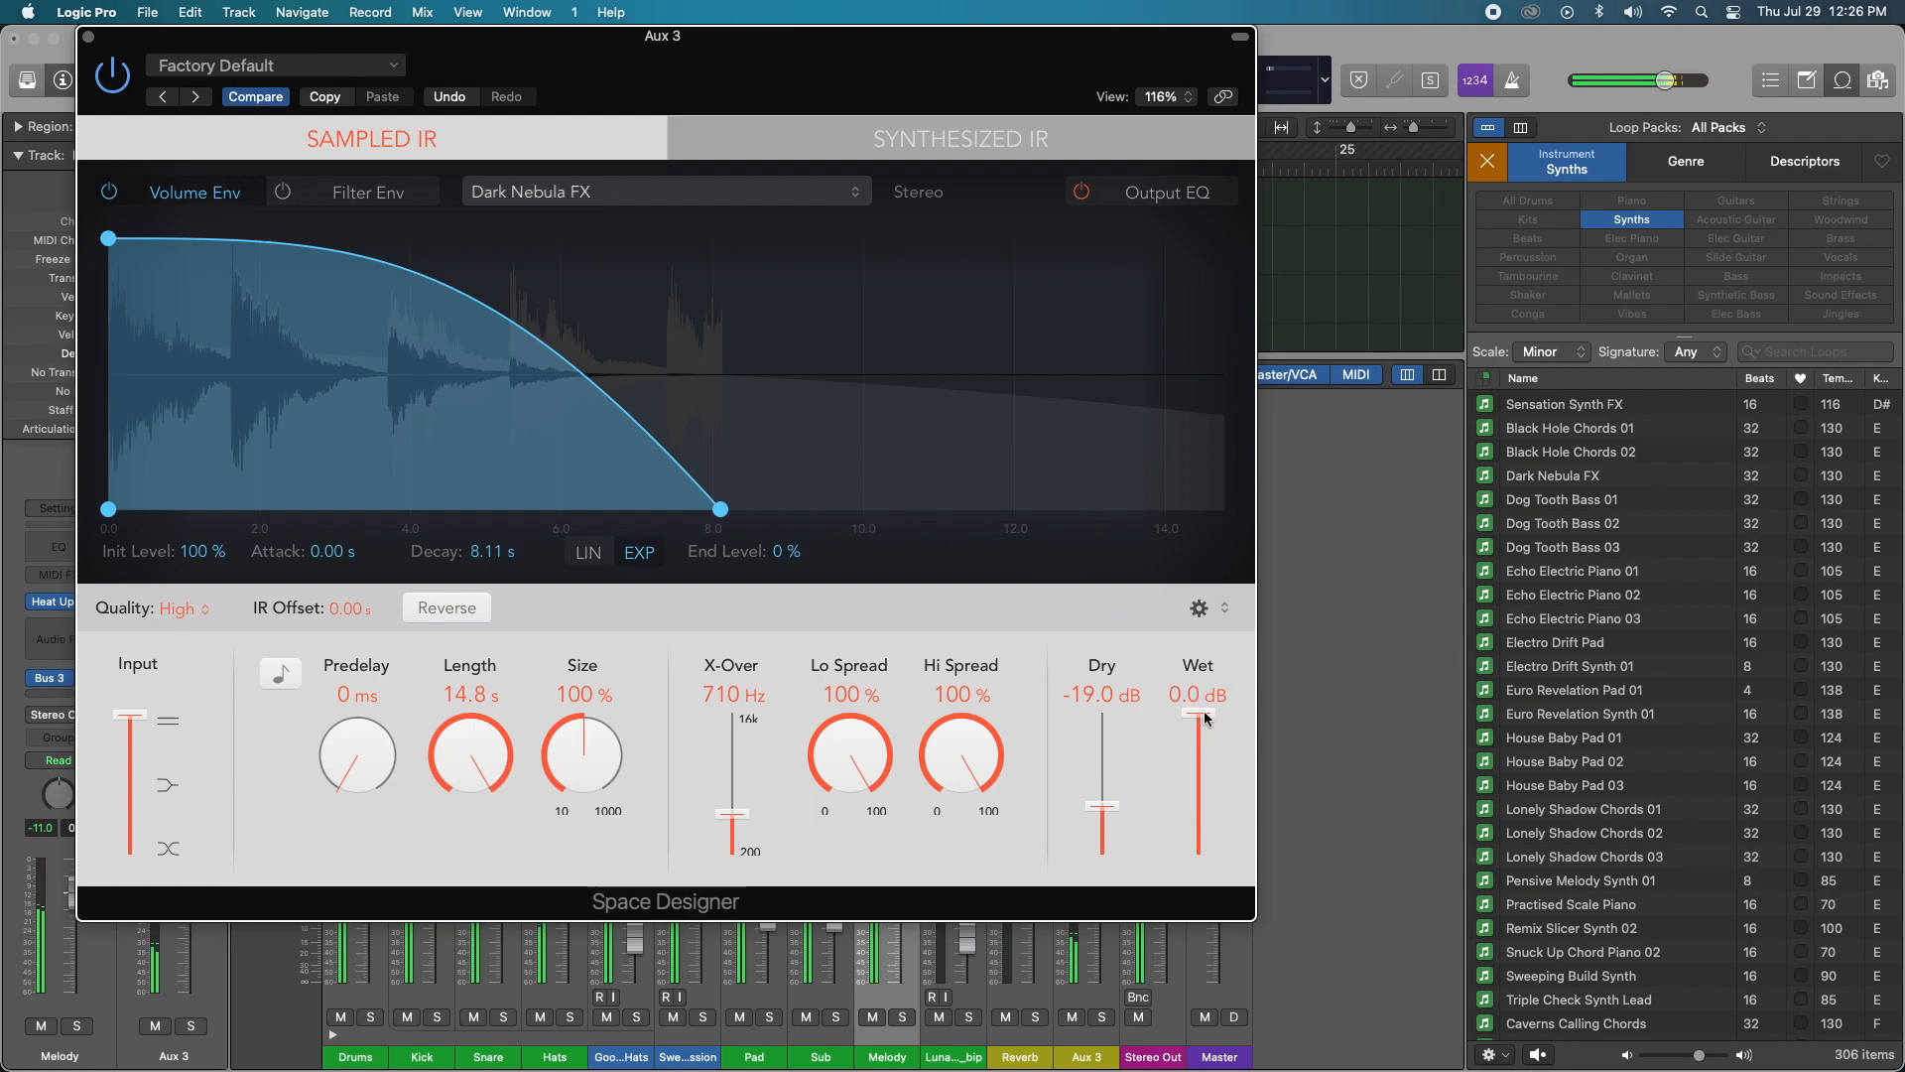
left_click_drag(1201, 715, 1200, 736)
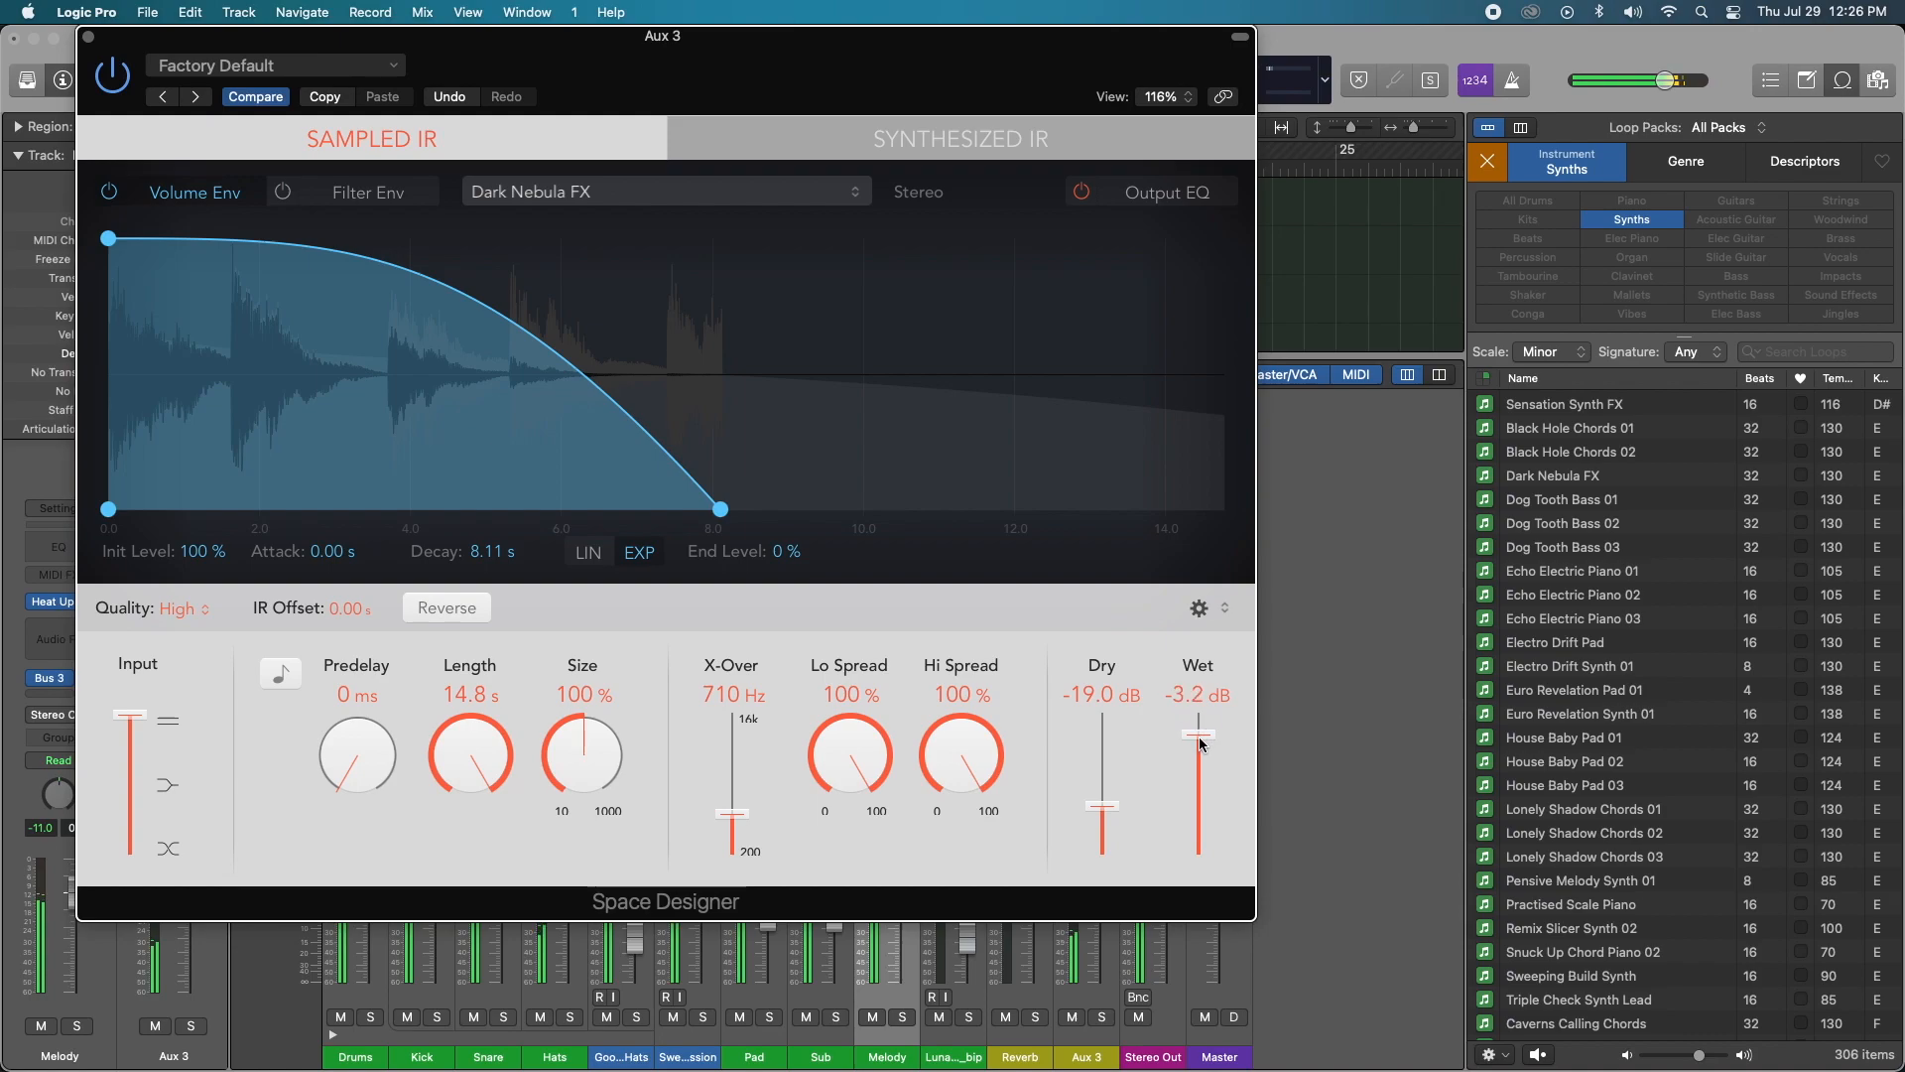
left_click_drag(1199, 731, 1200, 741)
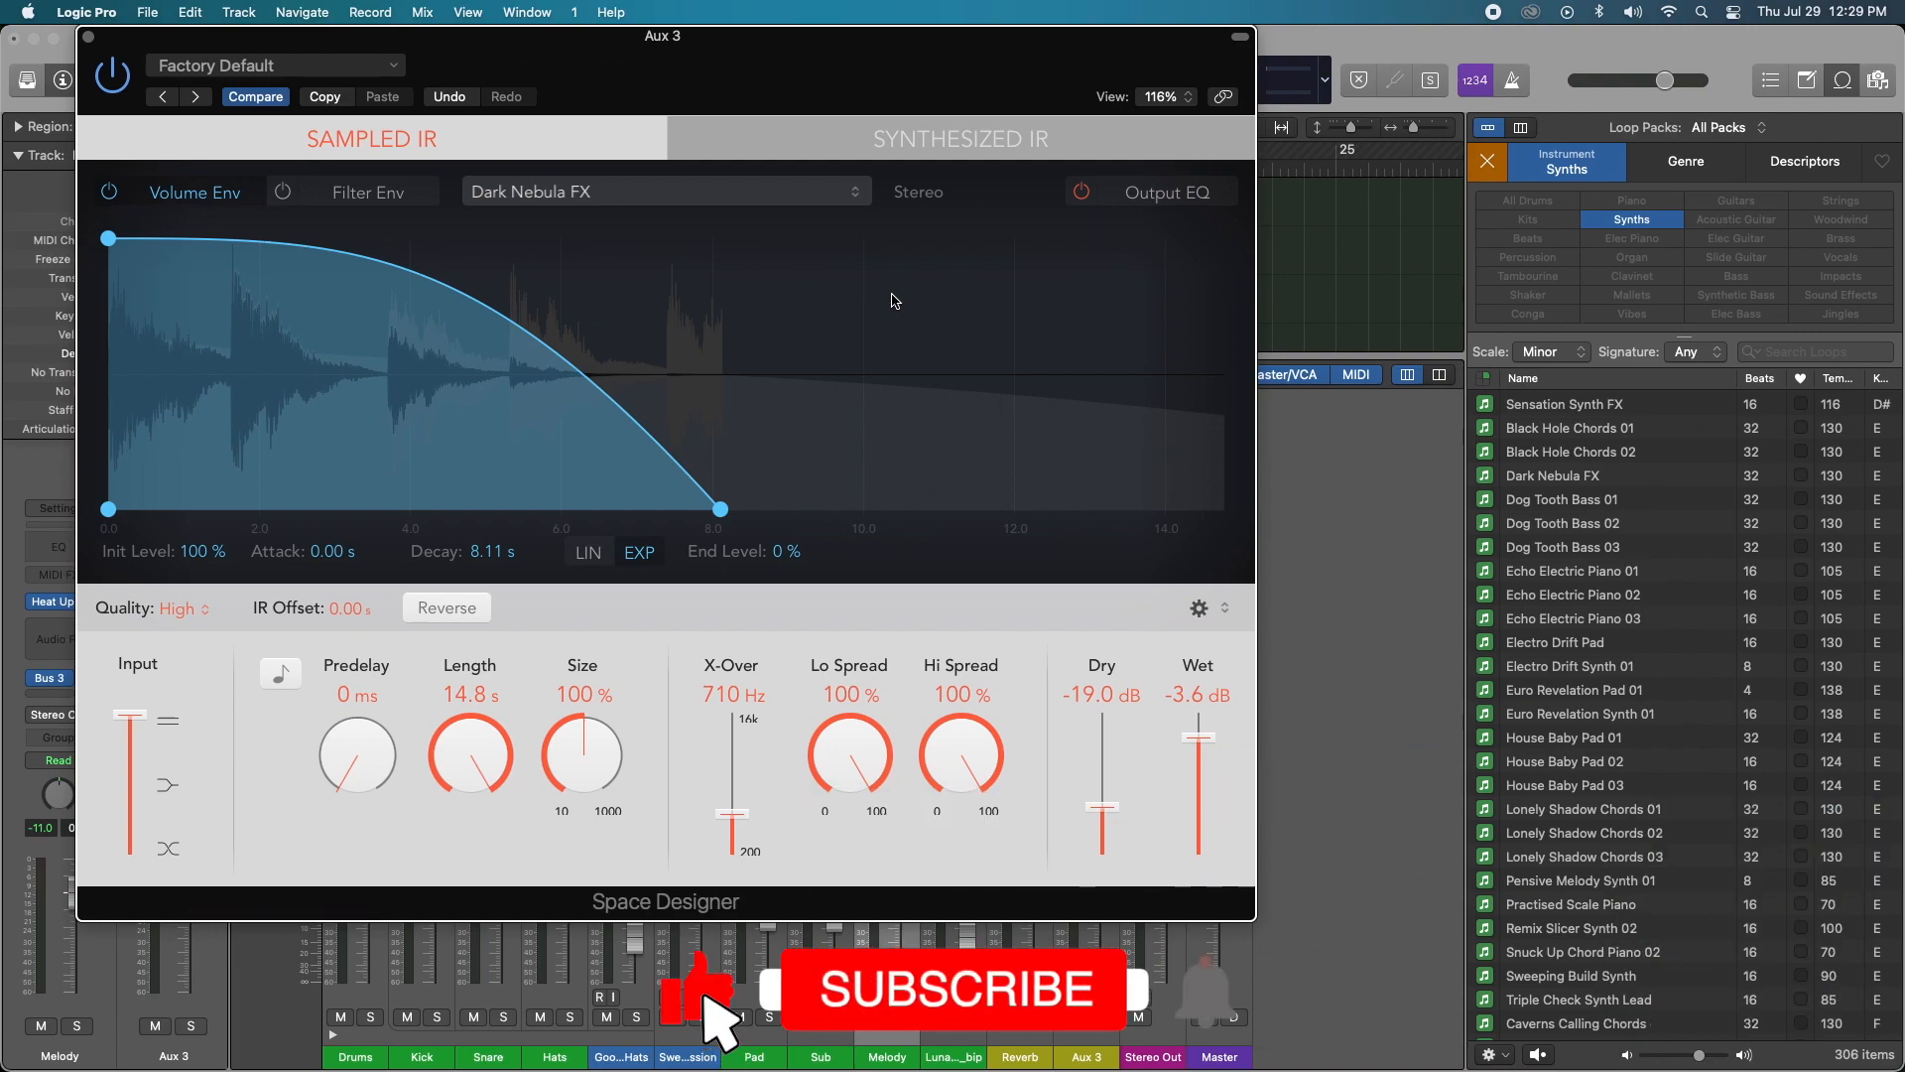
left_click(958, 989)
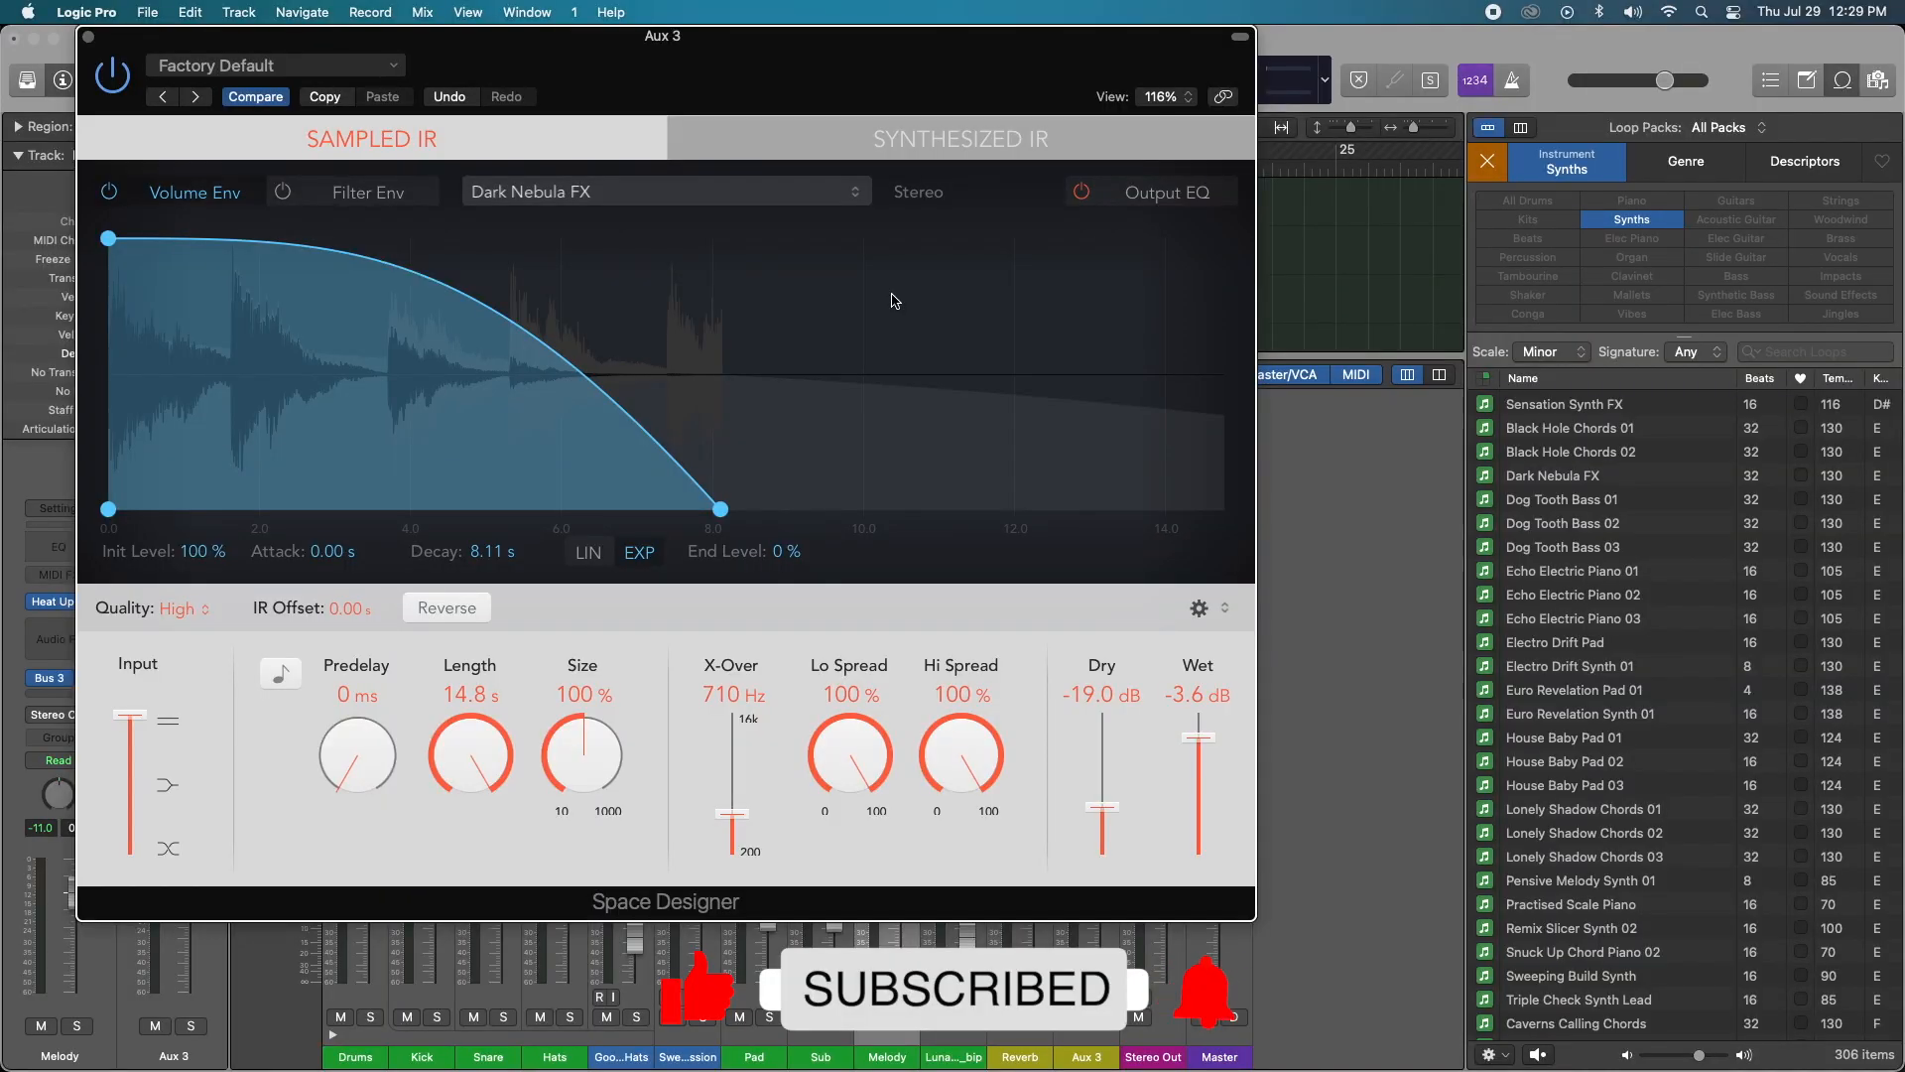